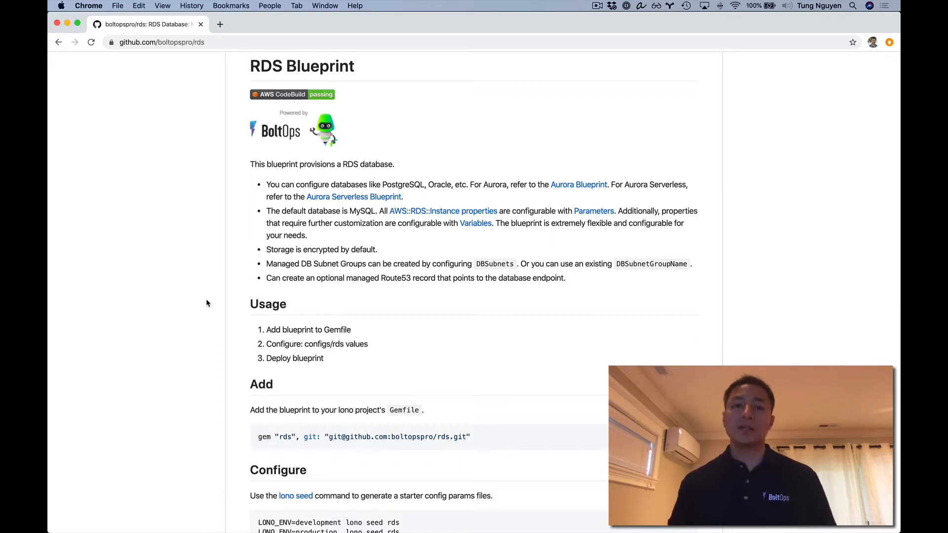
mouse_move(377, 221)
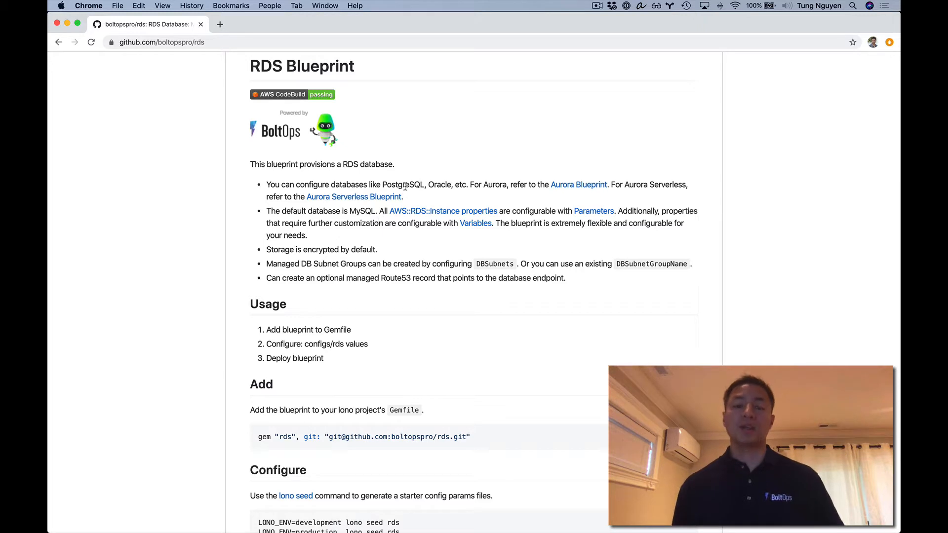
- Read the rds README from its PostgreSQL description to the Compatible Parameters and Variables table
double_click(403, 184)
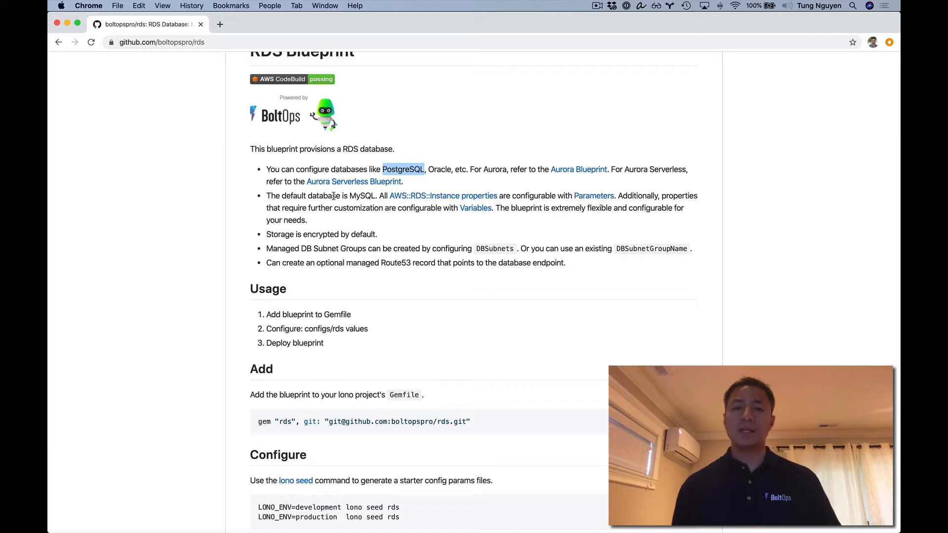
mouse_move(533, 173)
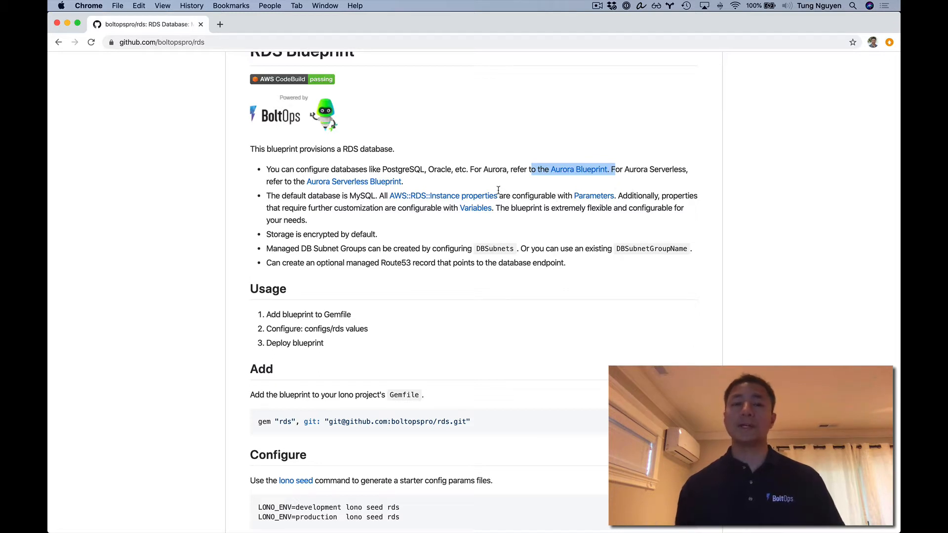
mouse_move(568, 184)
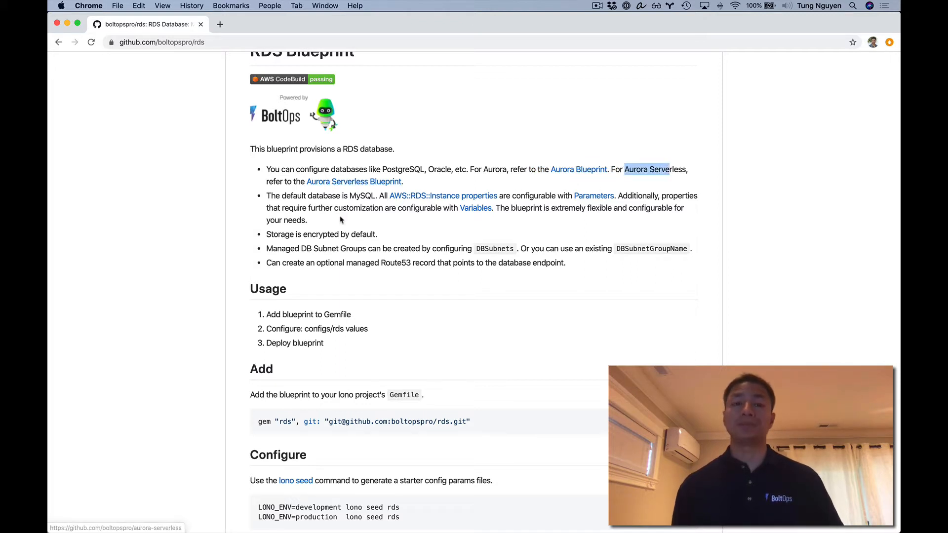
scroll(down, 3)
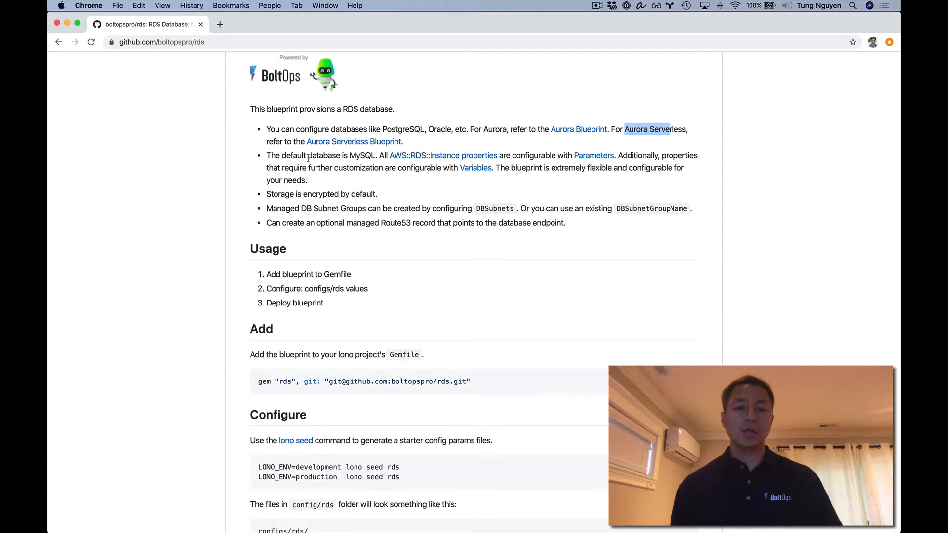
mouse_move(359, 158)
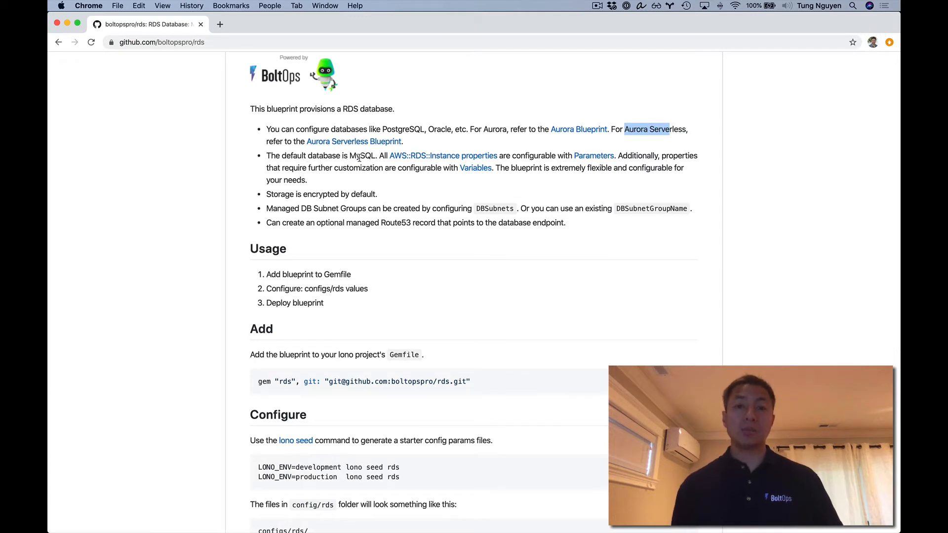
mouse_move(411, 185)
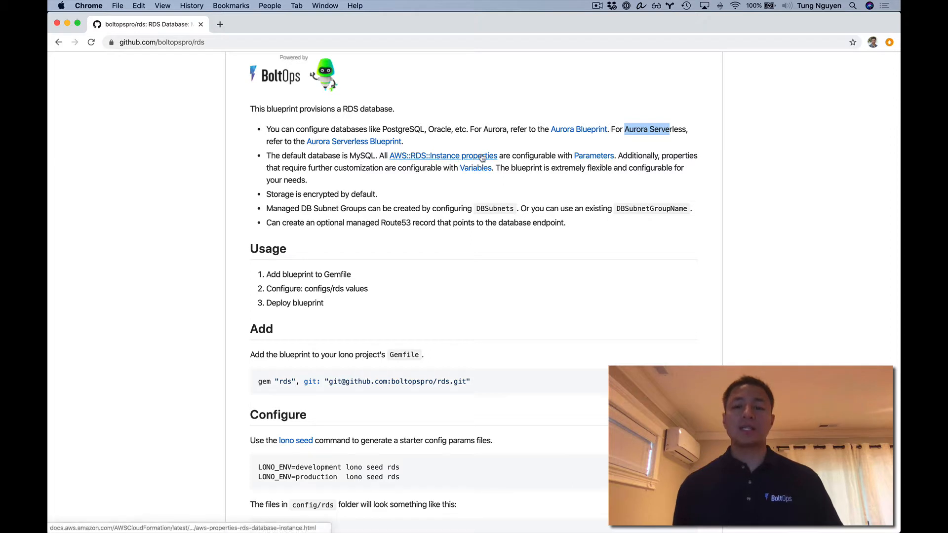
mouse_move(471, 164)
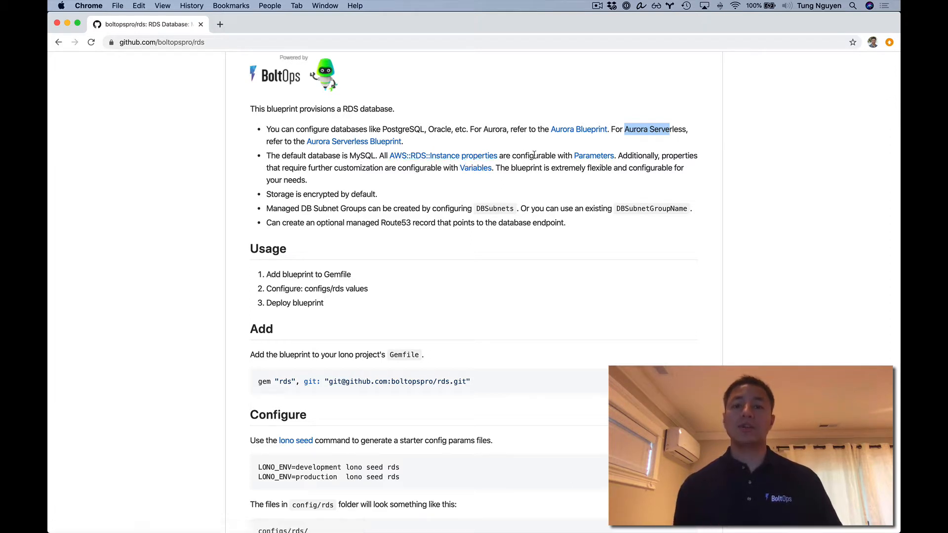
mouse_move(594, 155)
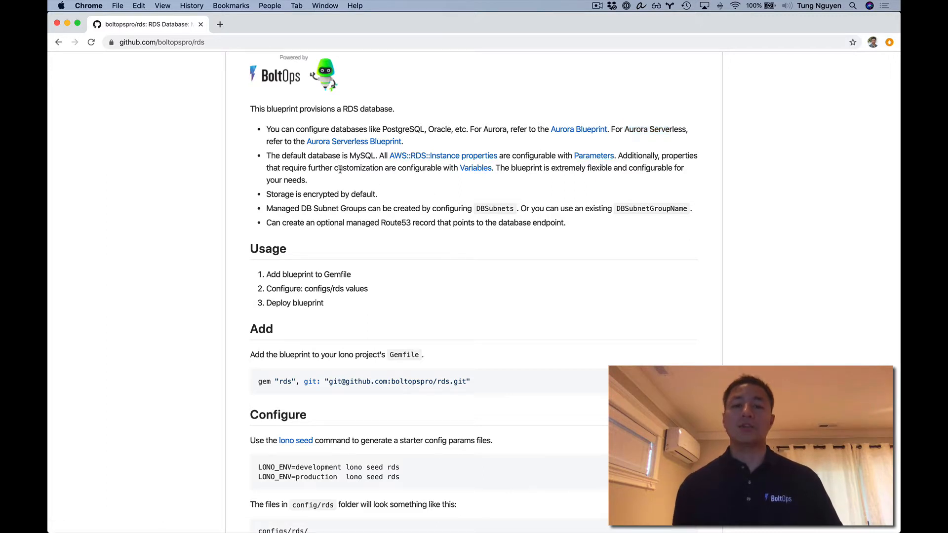
mouse_move(460, 187)
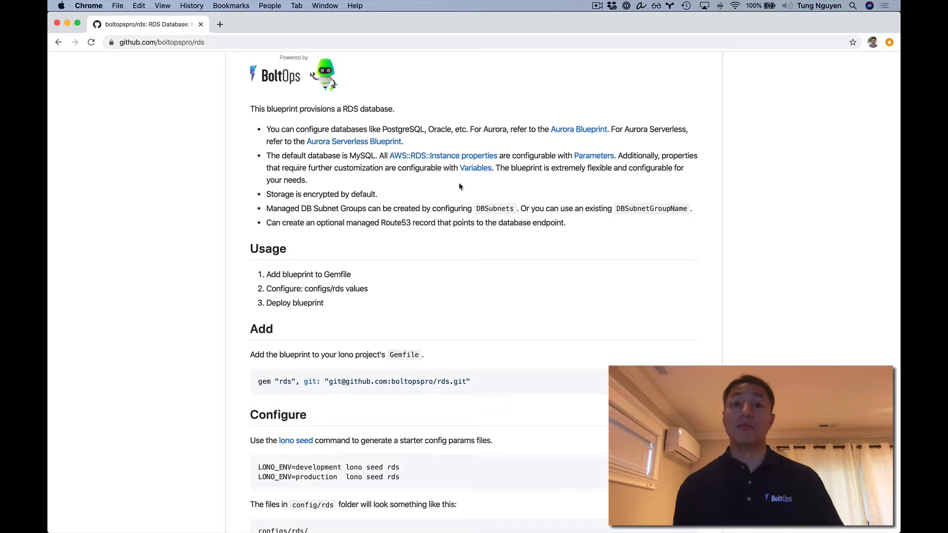
mouse_move(584, 176)
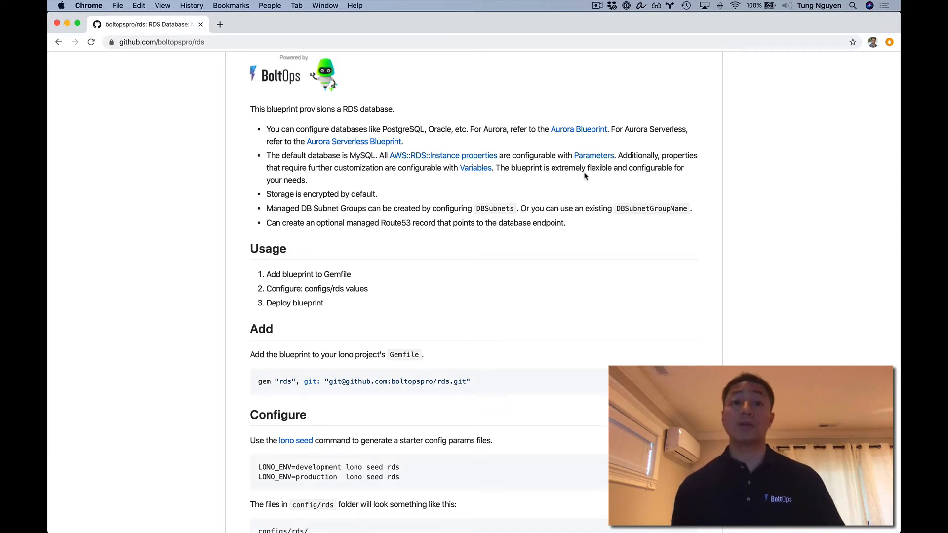
mouse_move(305, 204)
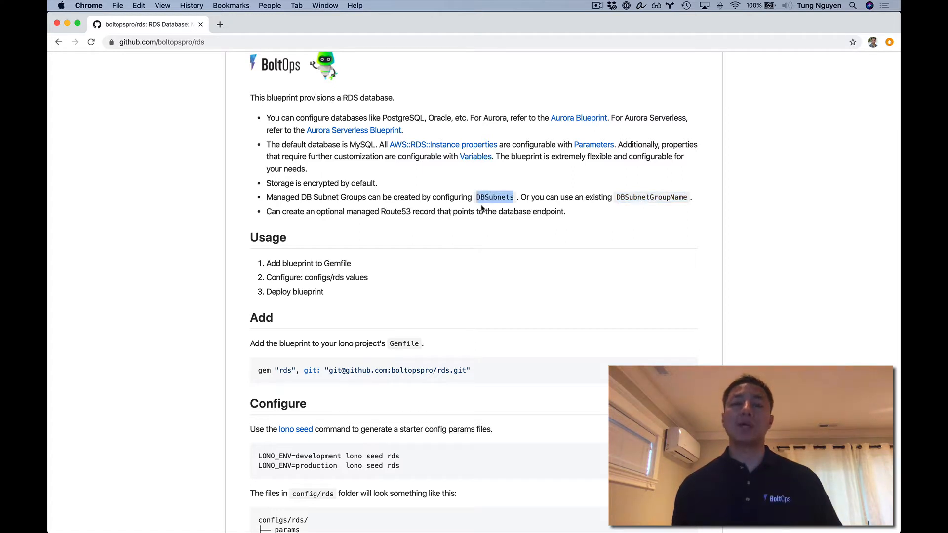
mouse_move(479, 231)
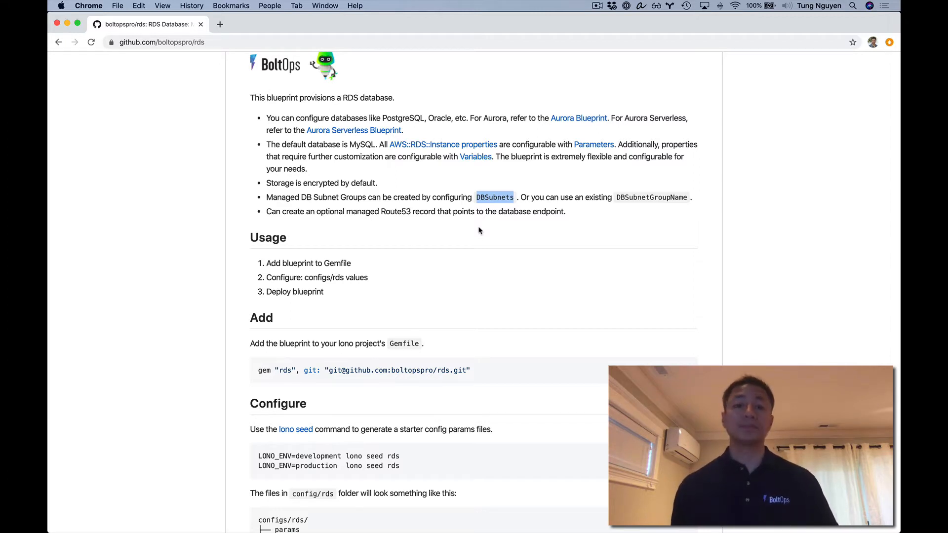
scroll(down, 3)
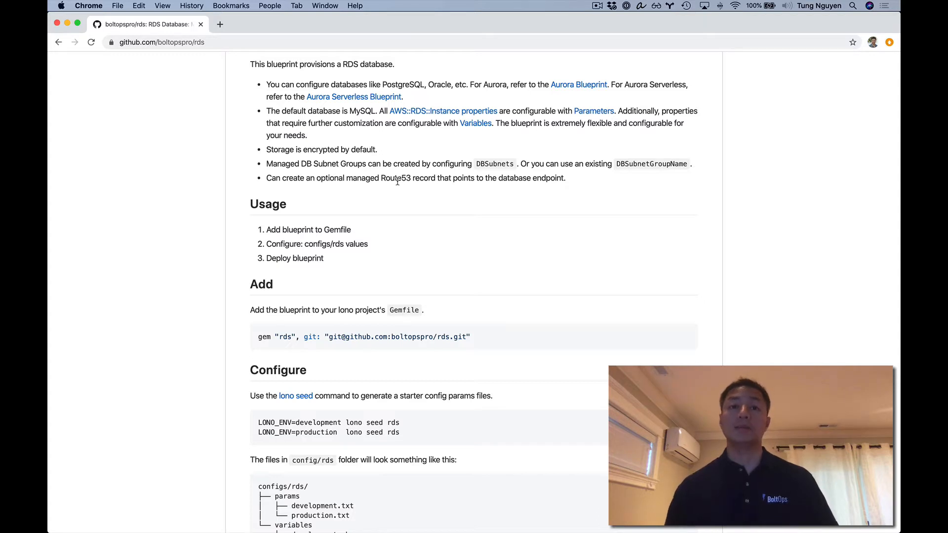
scroll(down, 3)
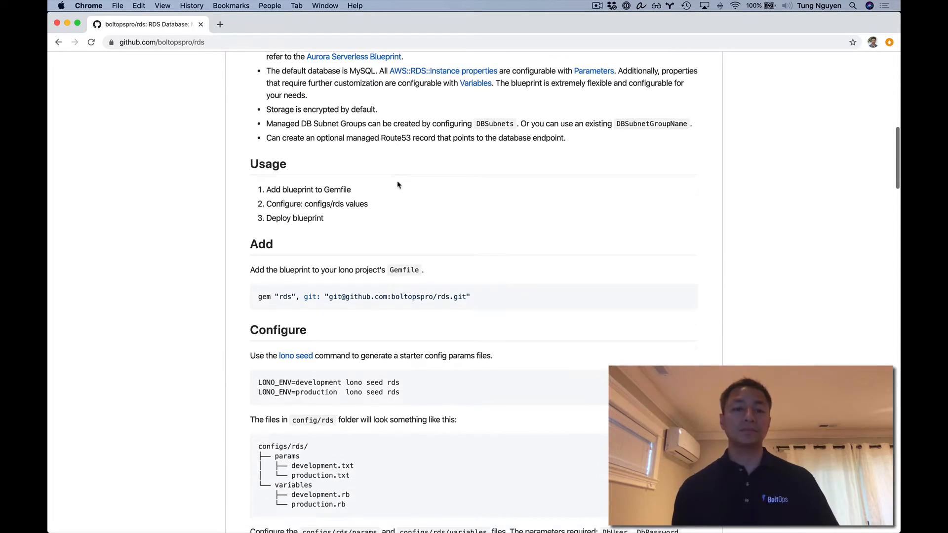
scroll(down, 3)
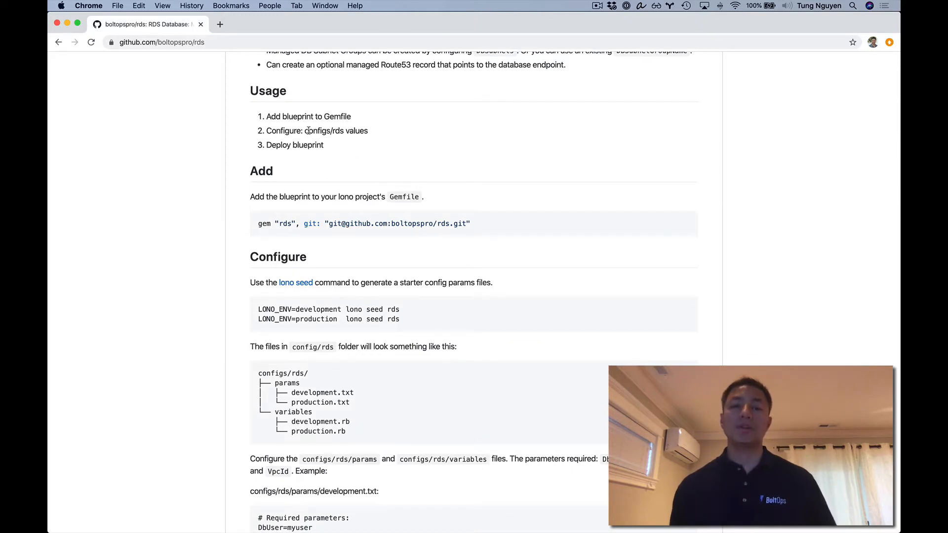
mouse_move(296, 144)
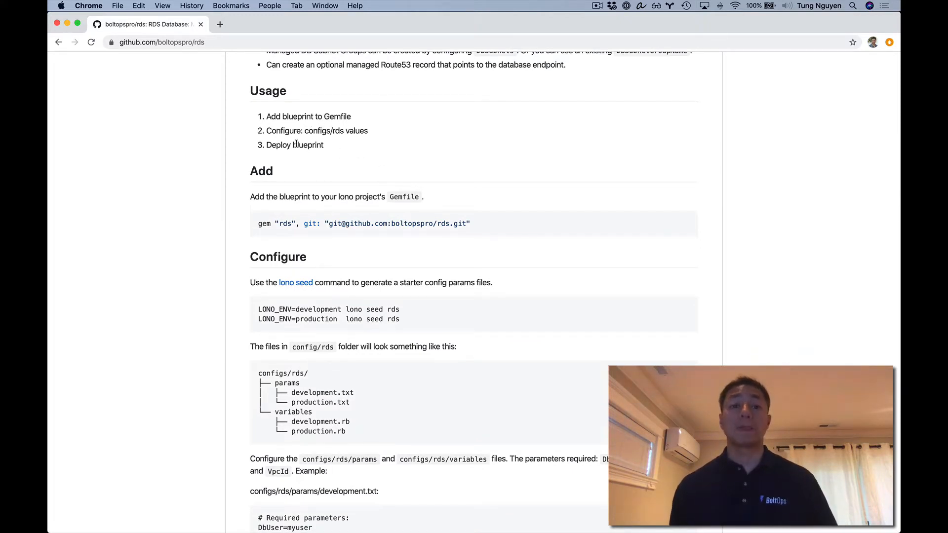
scroll(down, 3)
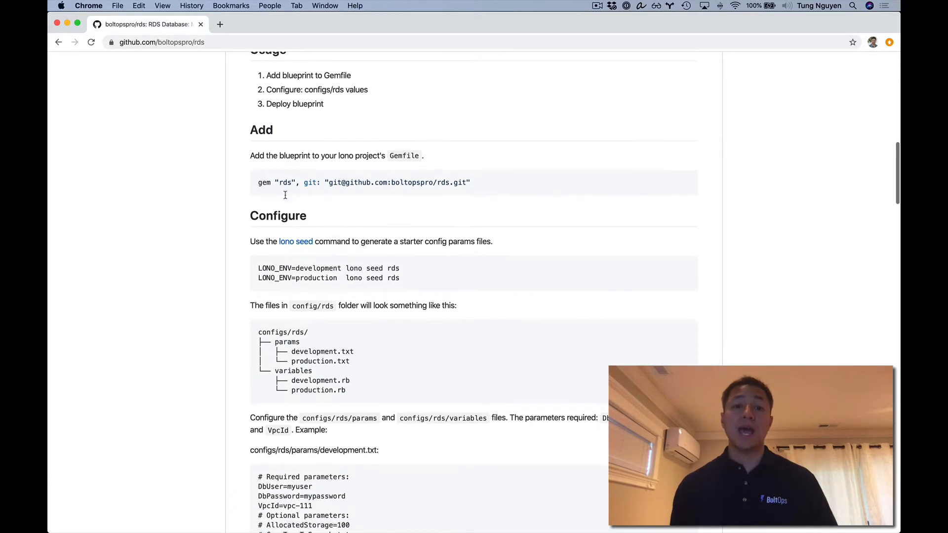
scroll(down, 3)
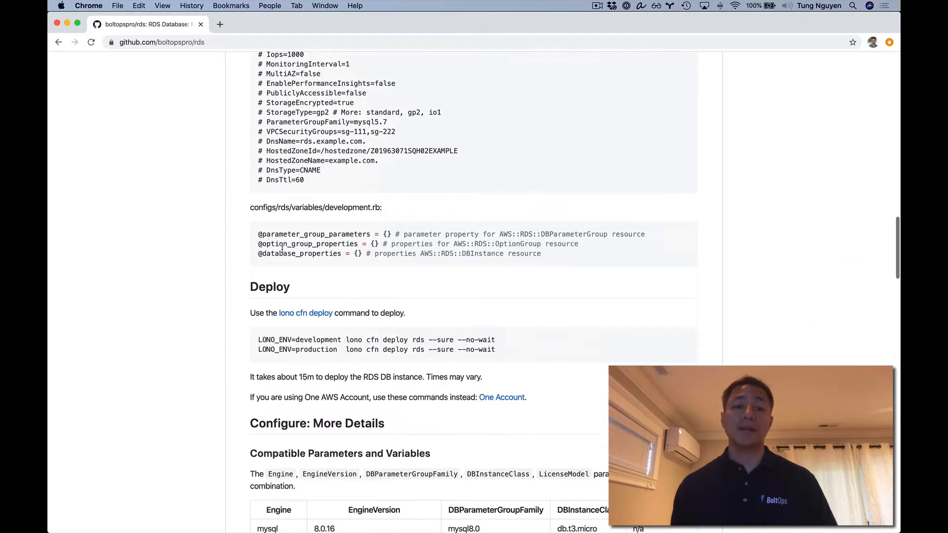
scroll(down, 3)
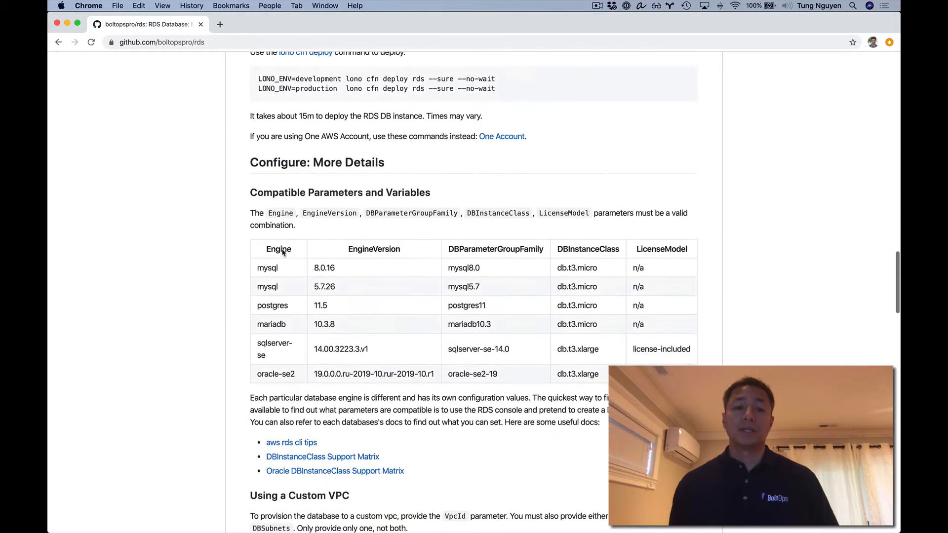
scroll(down, 3)
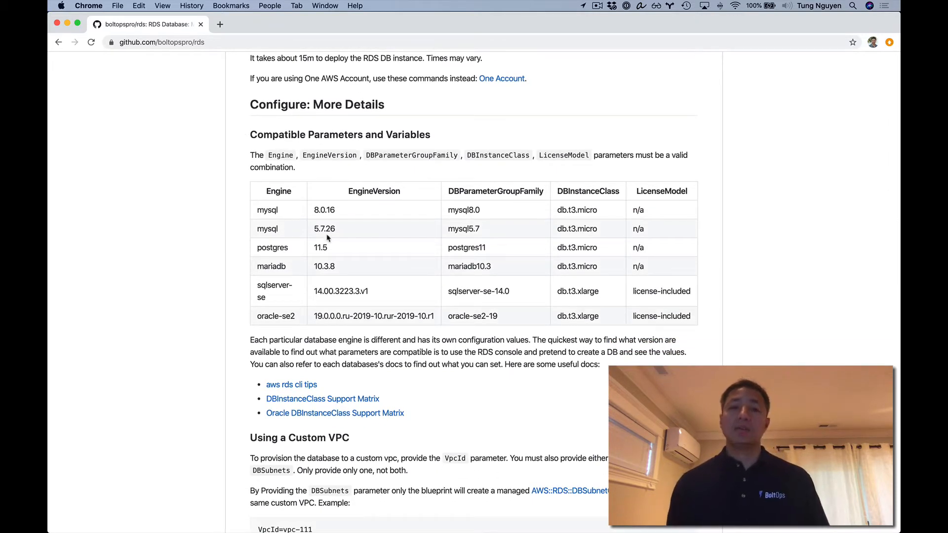
mouse_move(344, 236)
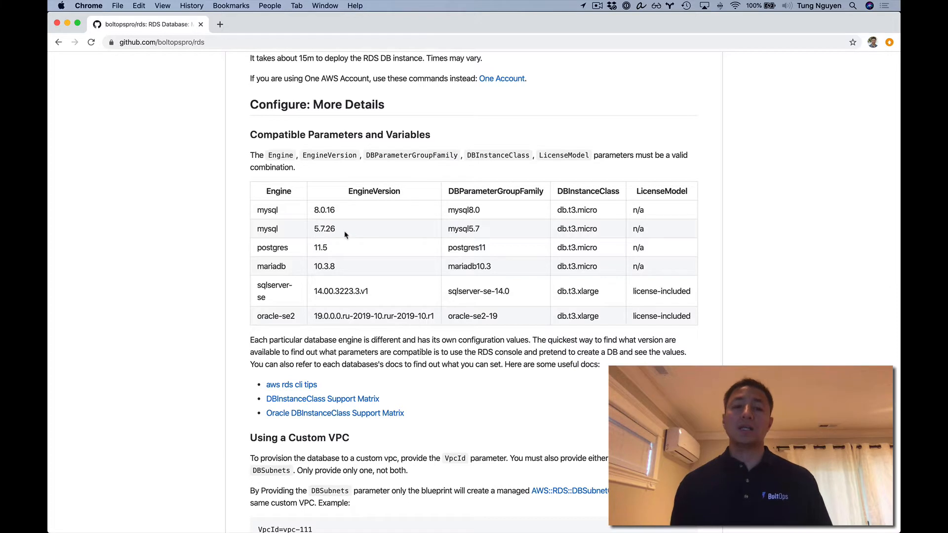
mouse_move(316, 265)
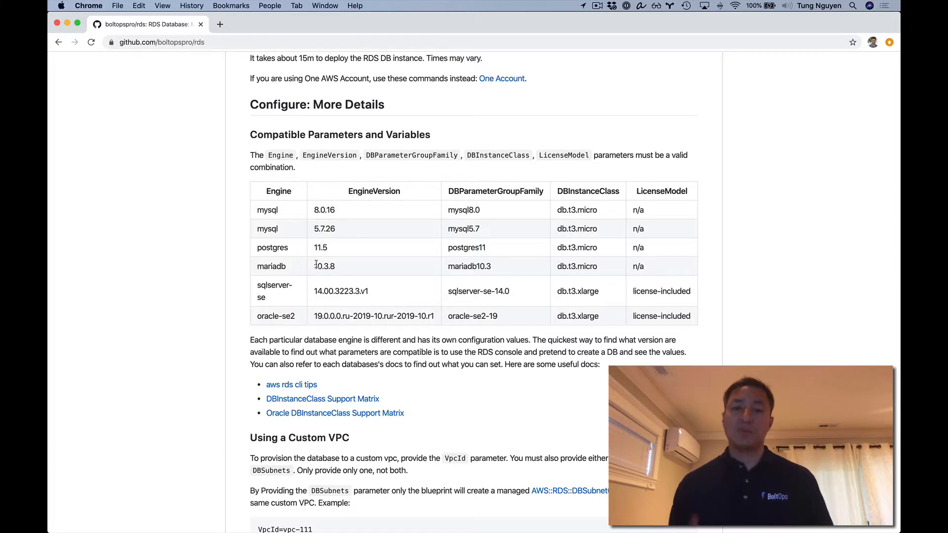
mouse_move(382, 263)
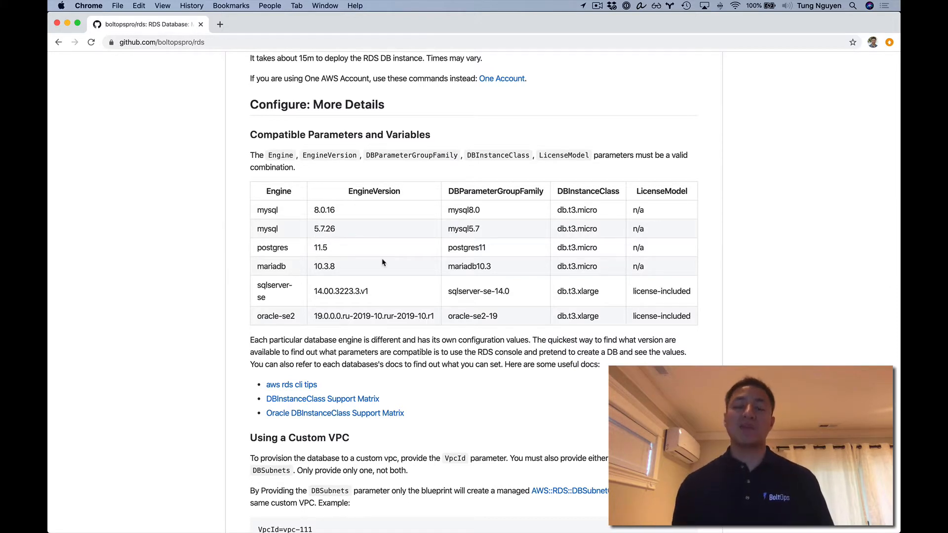
mouse_move(471, 257)
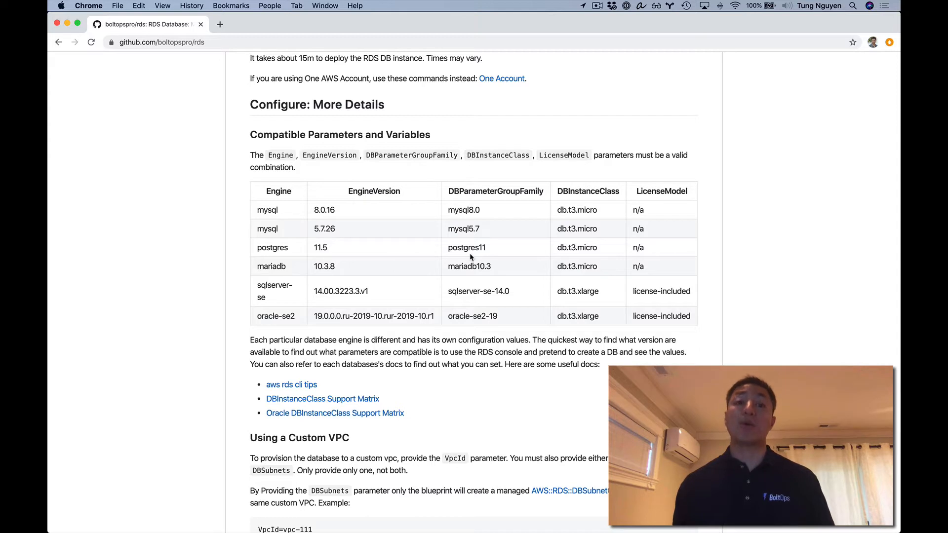
mouse_move(461, 248)
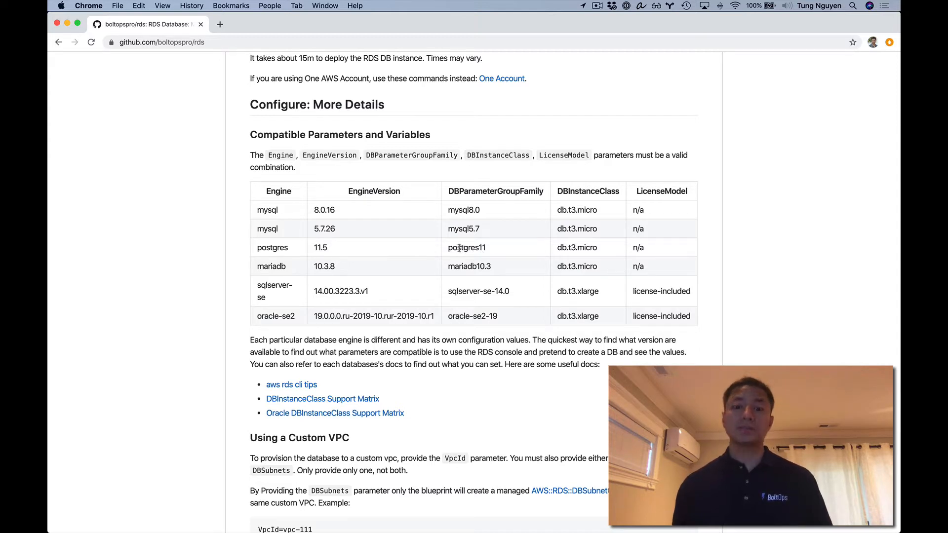
mouse_move(456, 219)
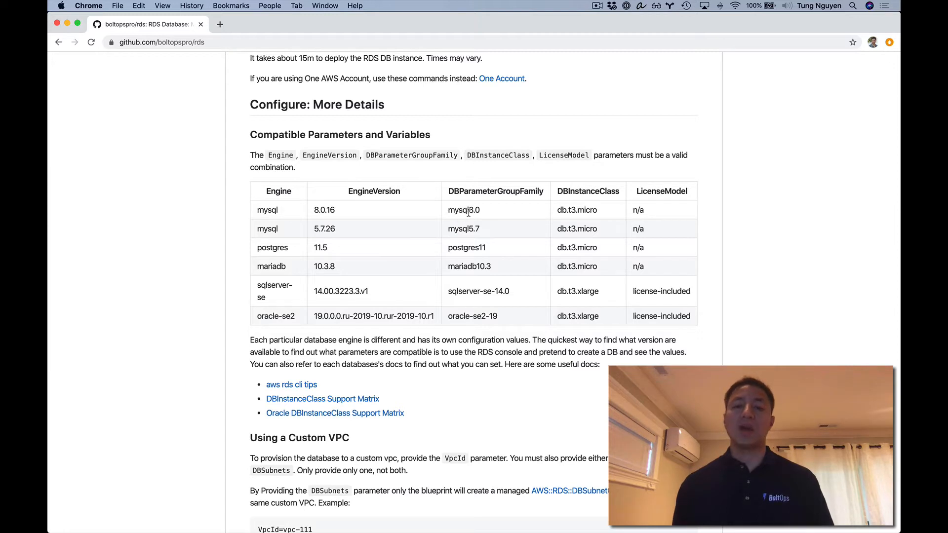
mouse_move(359, 255)
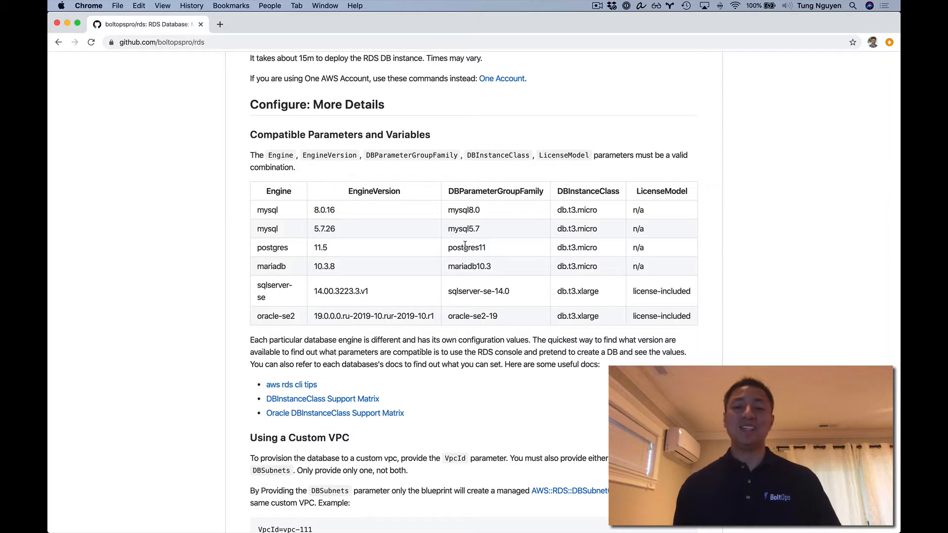
mouse_move(350, 266)
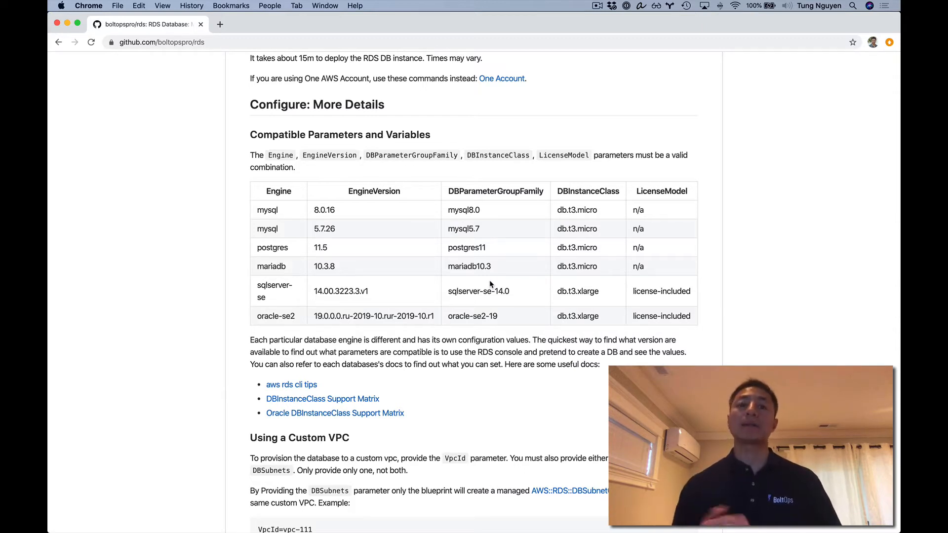
- Scroll through Using a Custom VPC to the Private Data Subnet outputs screenshot
scroll(down, 3)
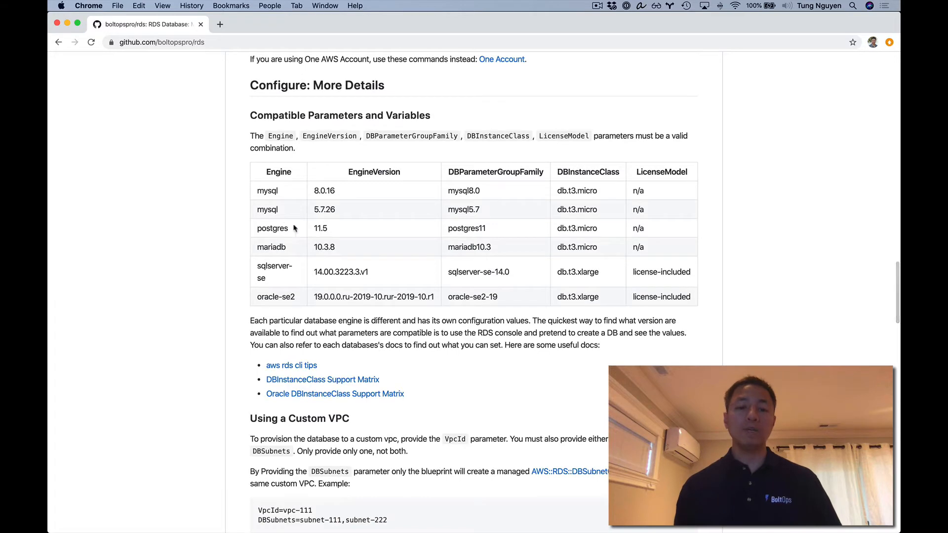
mouse_move(452, 243)
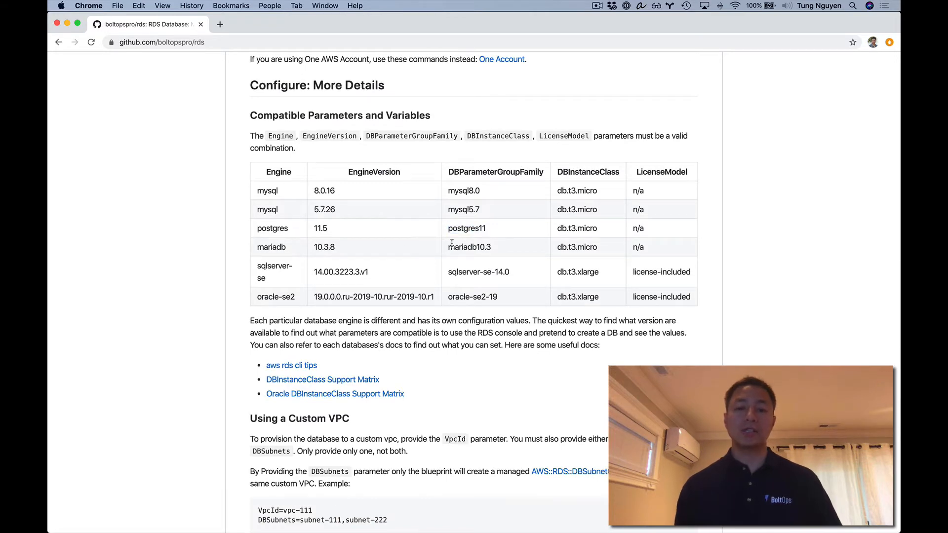
scroll(down, 3)
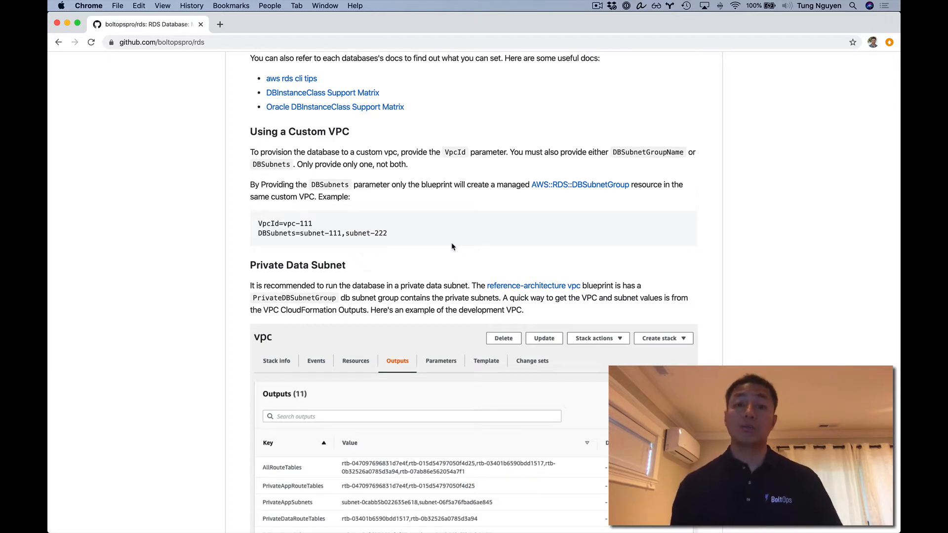
scroll(down, 3)
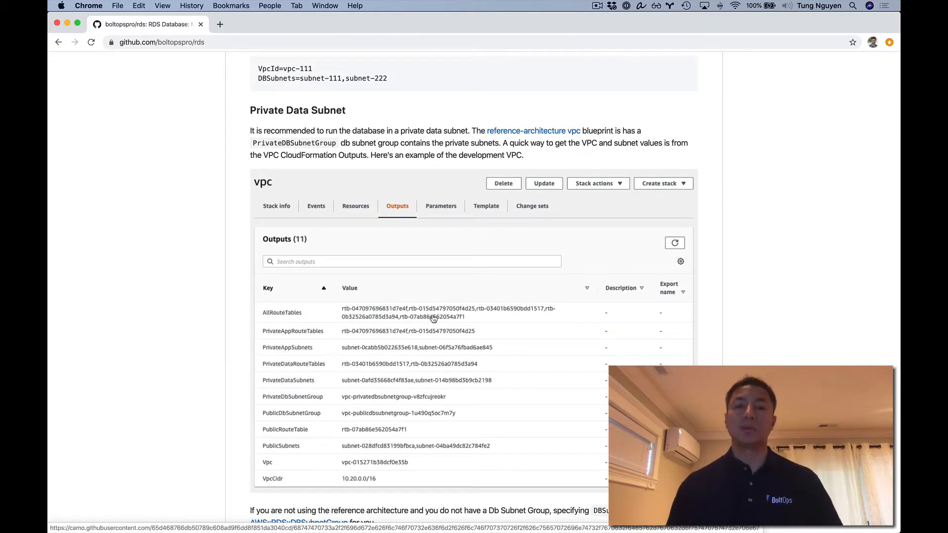
mouse_move(425, 299)
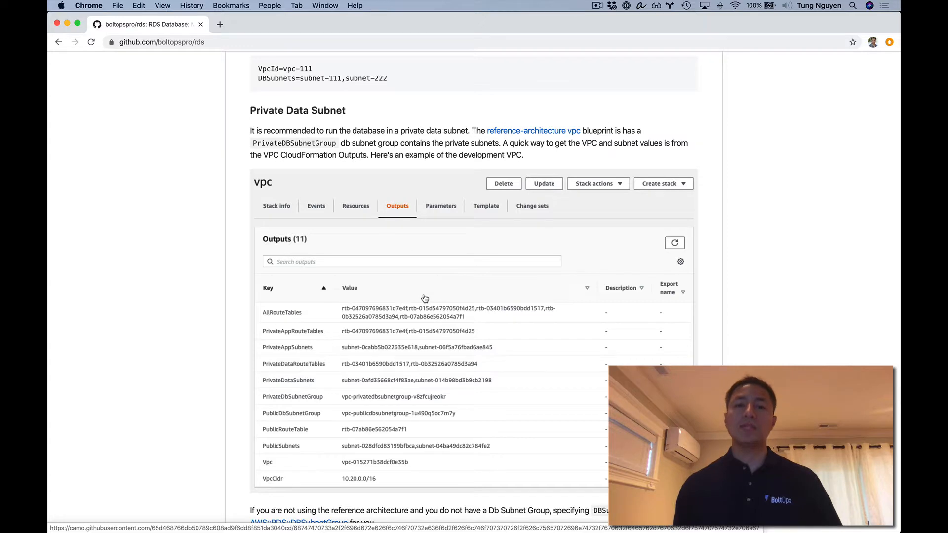
scroll(up, 3)
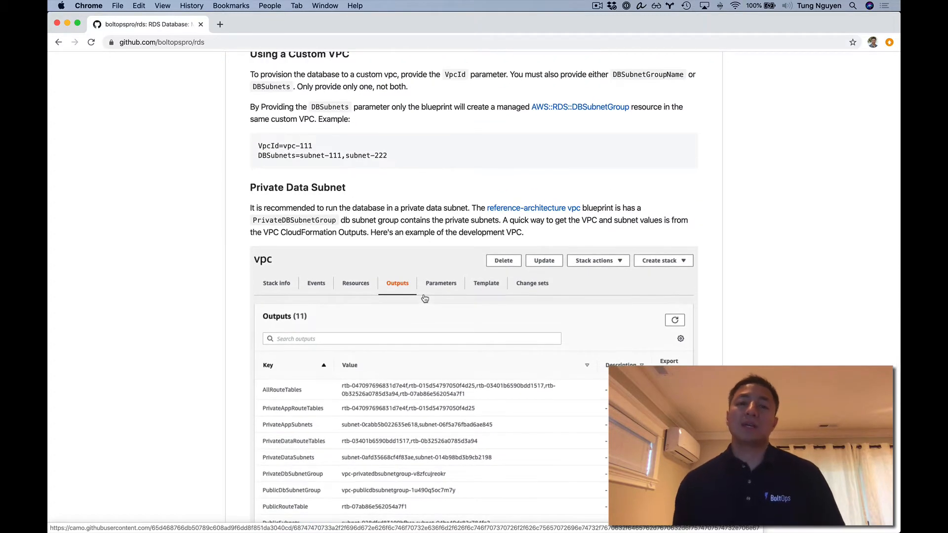
scroll(down, 3)
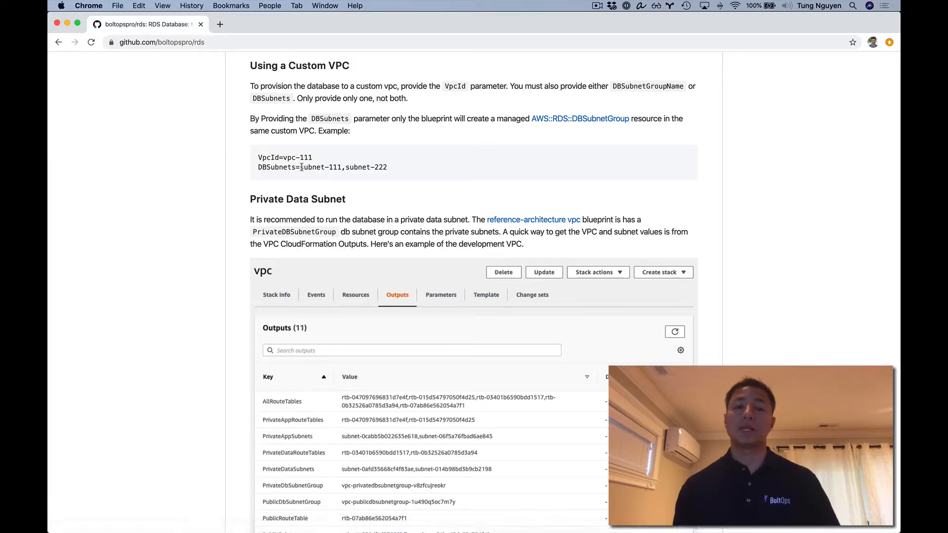
scroll(down, 3)
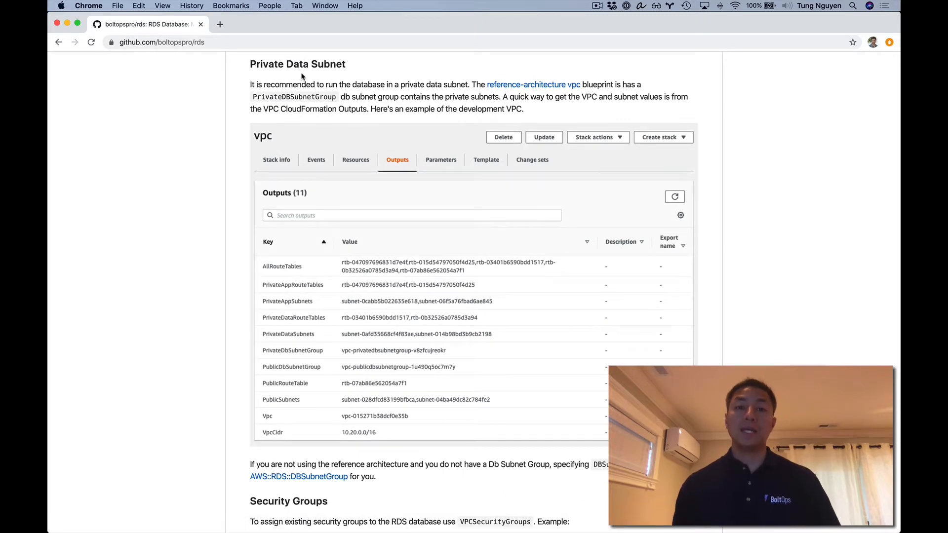
mouse_move(372, 210)
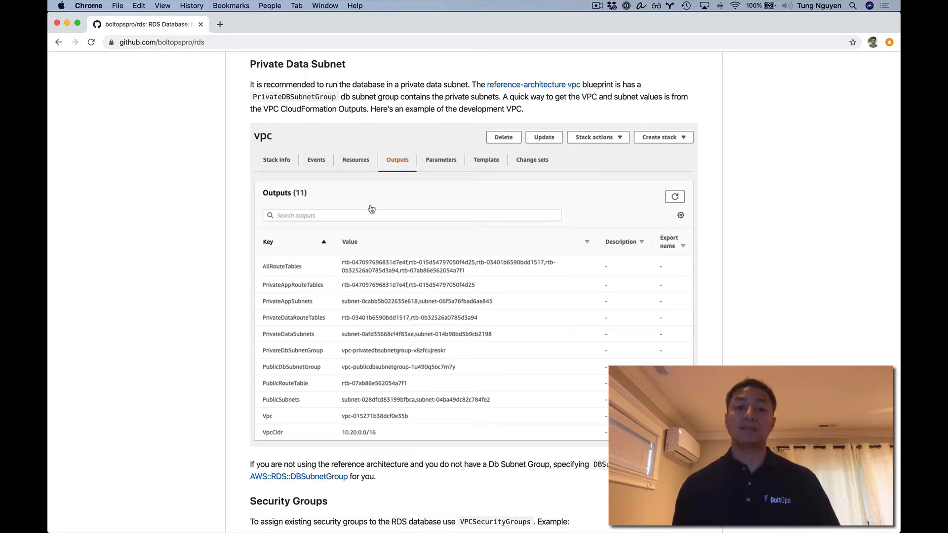
- Read Security Groups, Route53, Advanced Properties, Replicas and DB Option Group down to Considerations
scroll(down, 3)
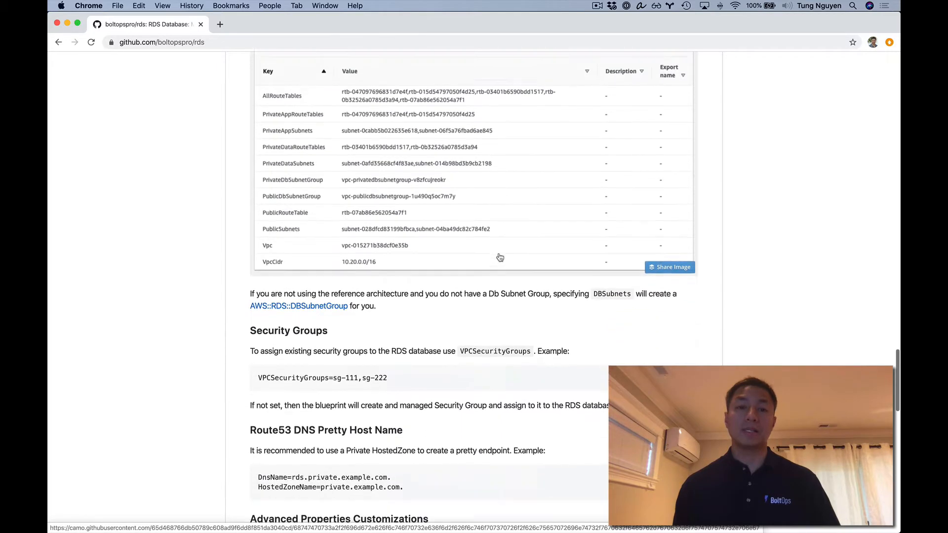
scroll(down, 3)
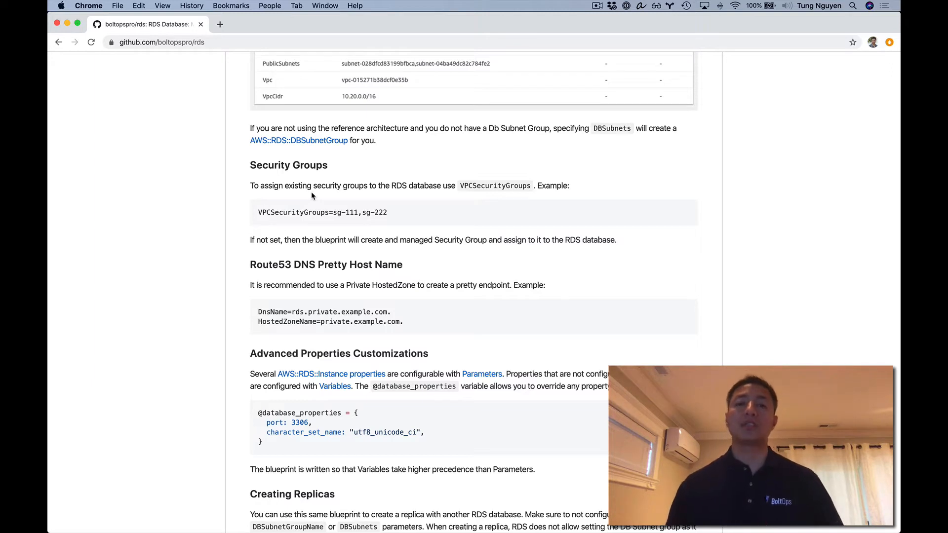
mouse_move(311, 265)
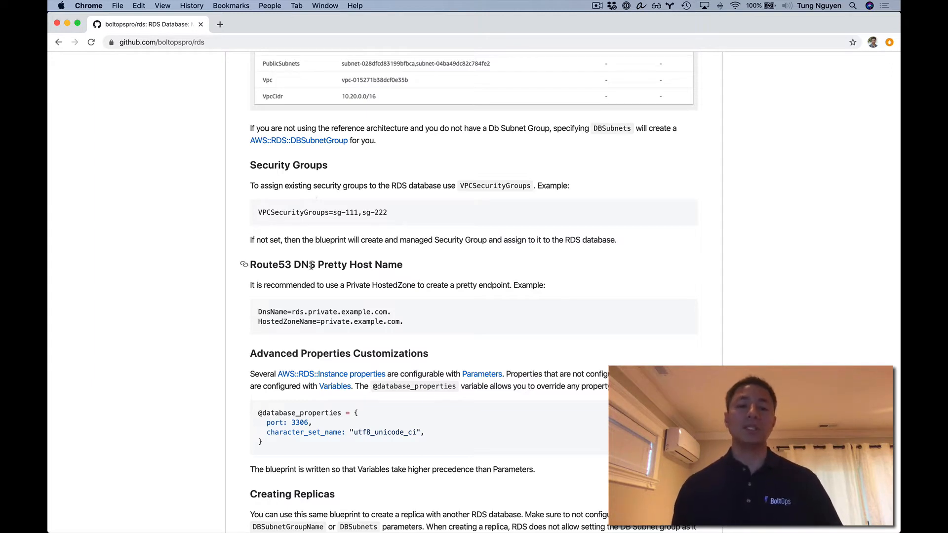
scroll(down, 3)
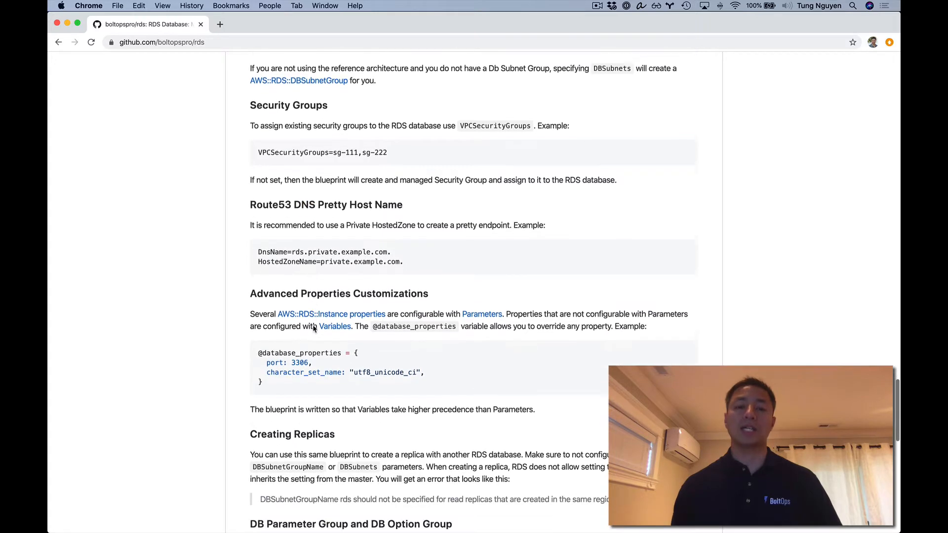
scroll(down, 3)
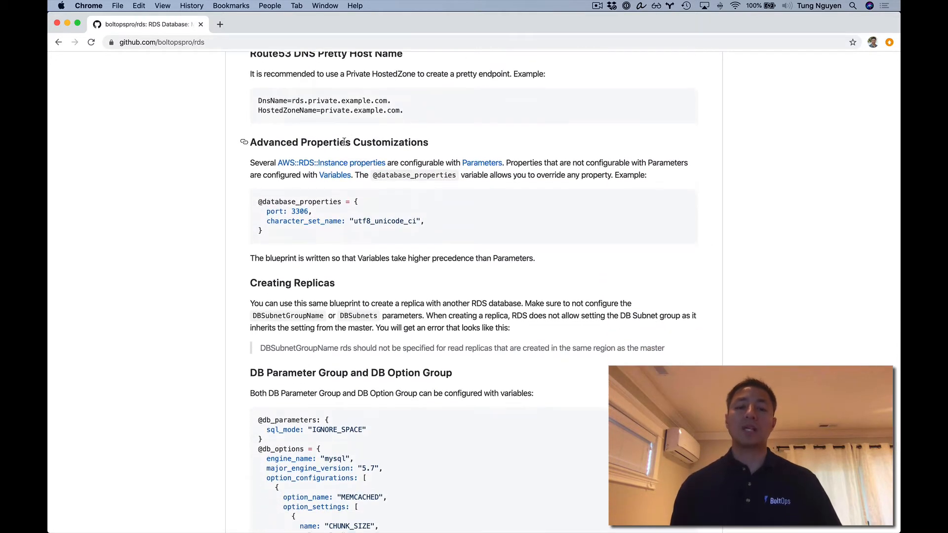
scroll(down, 3)
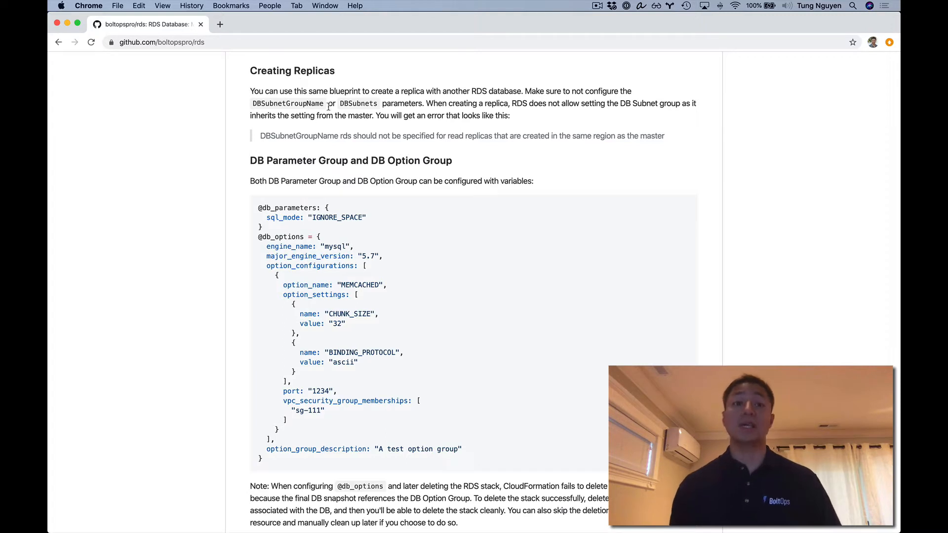
scroll(down, 3)
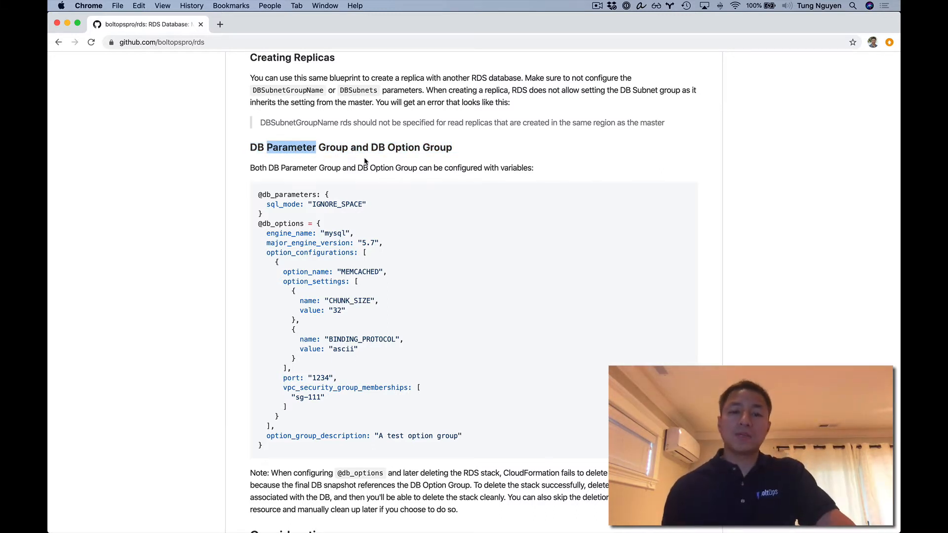
scroll(down, 3)
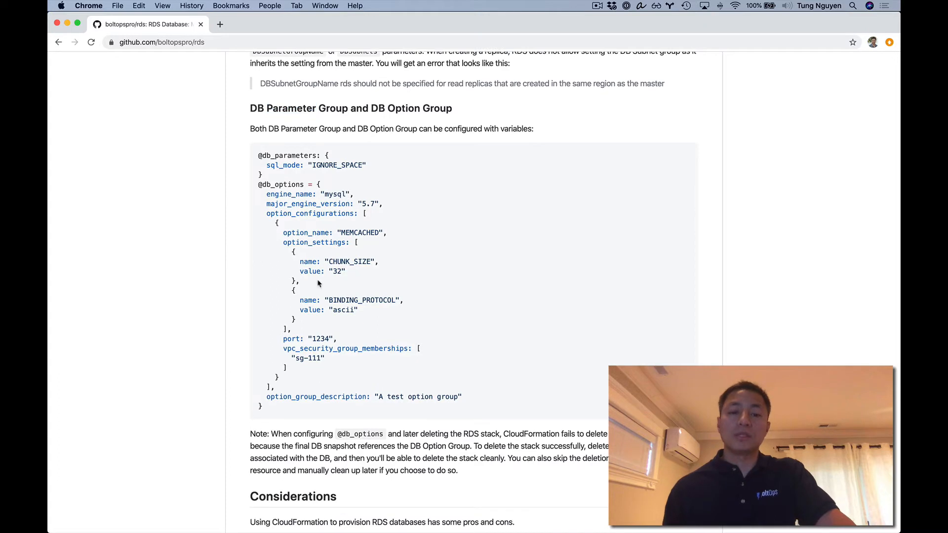
mouse_move(329, 350)
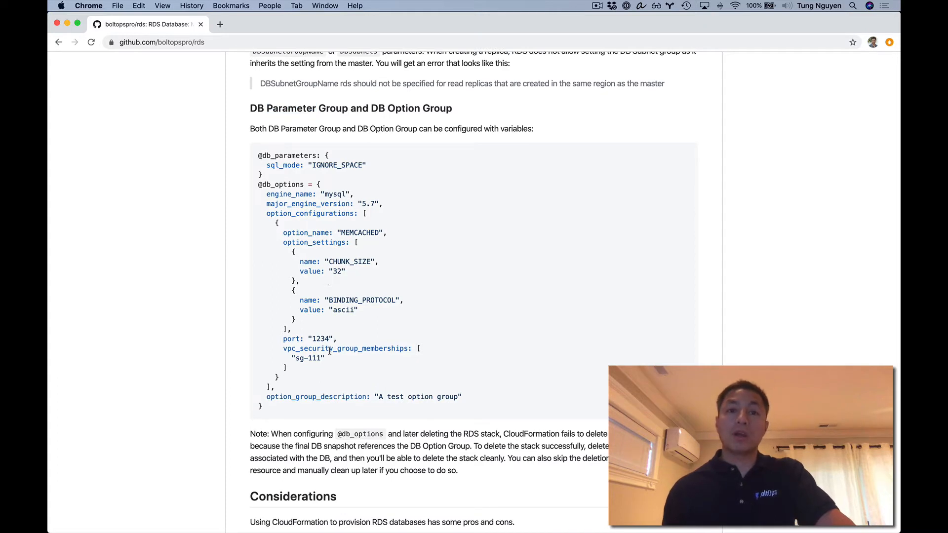
mouse_move(363, 272)
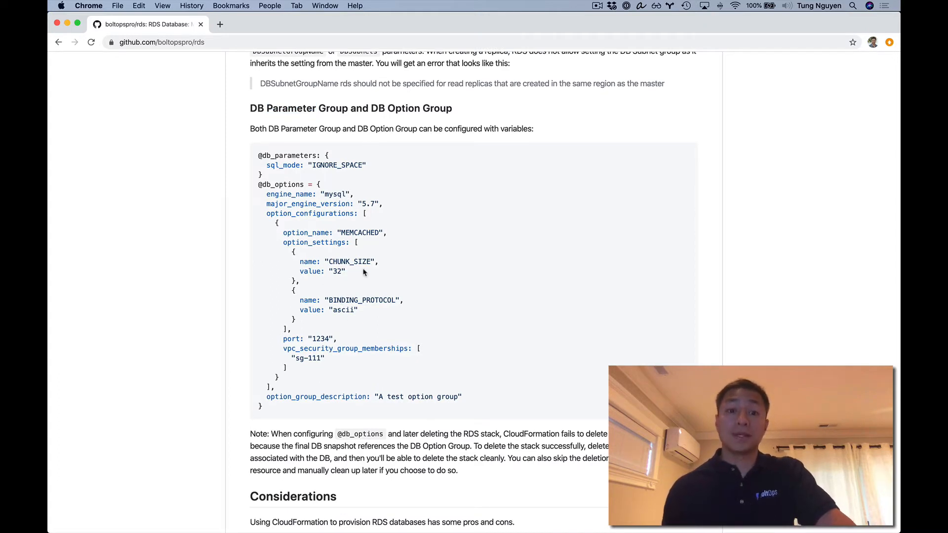
mouse_move(390, 232)
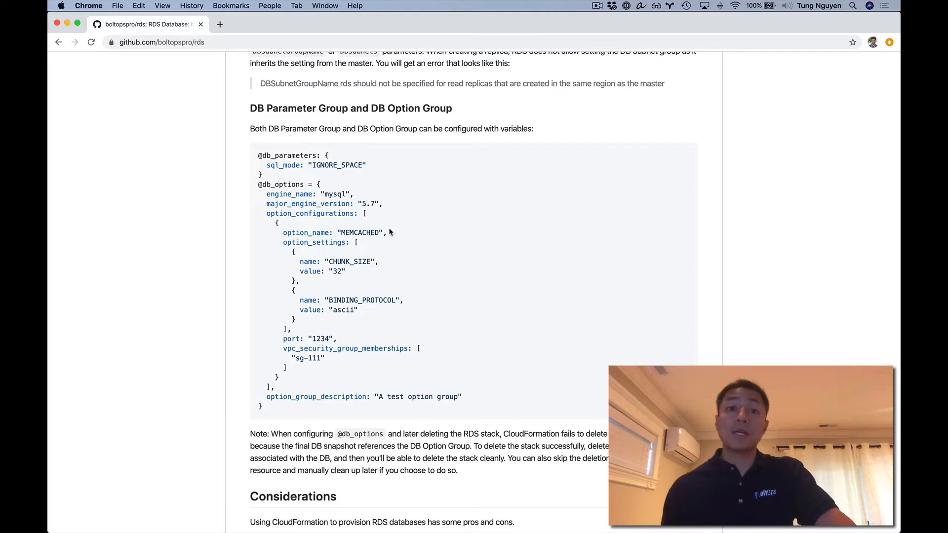
mouse_move(366, 213)
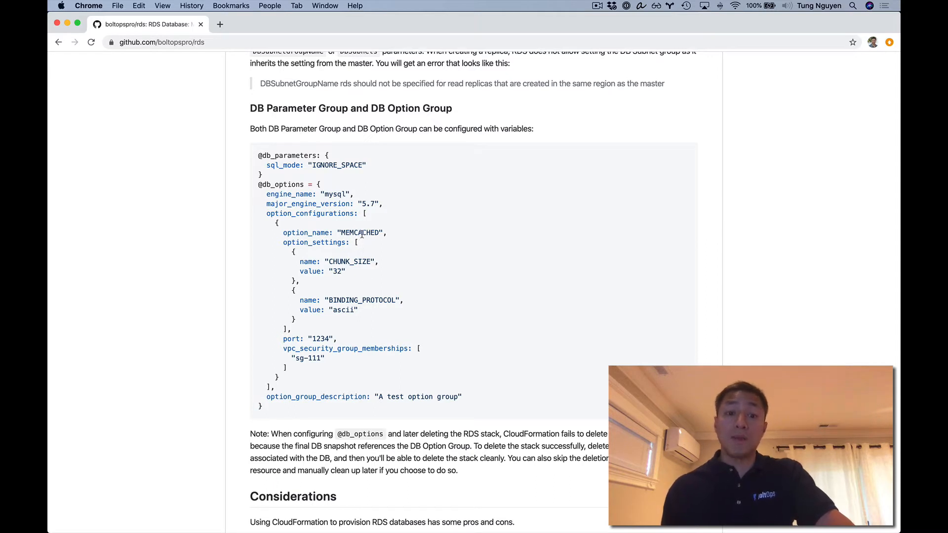
mouse_move(340, 214)
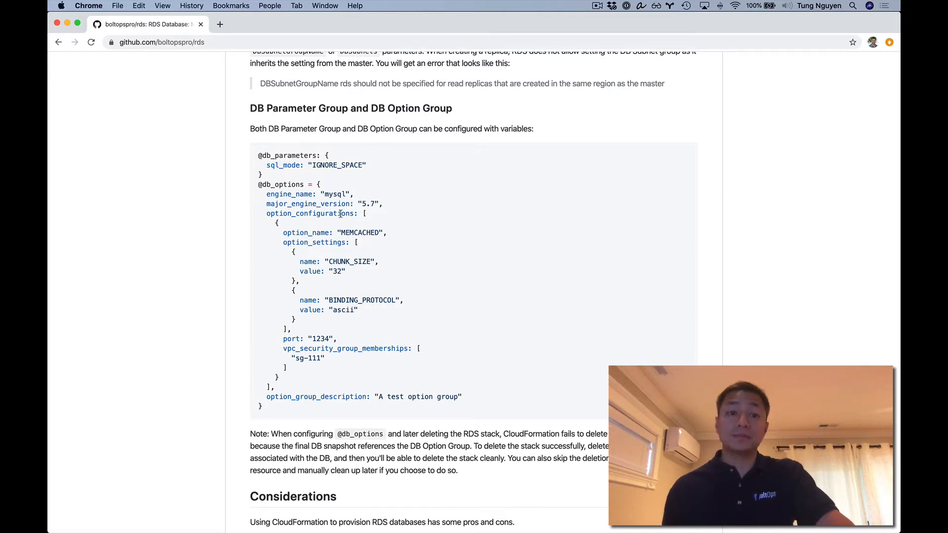
mouse_move(366, 281)
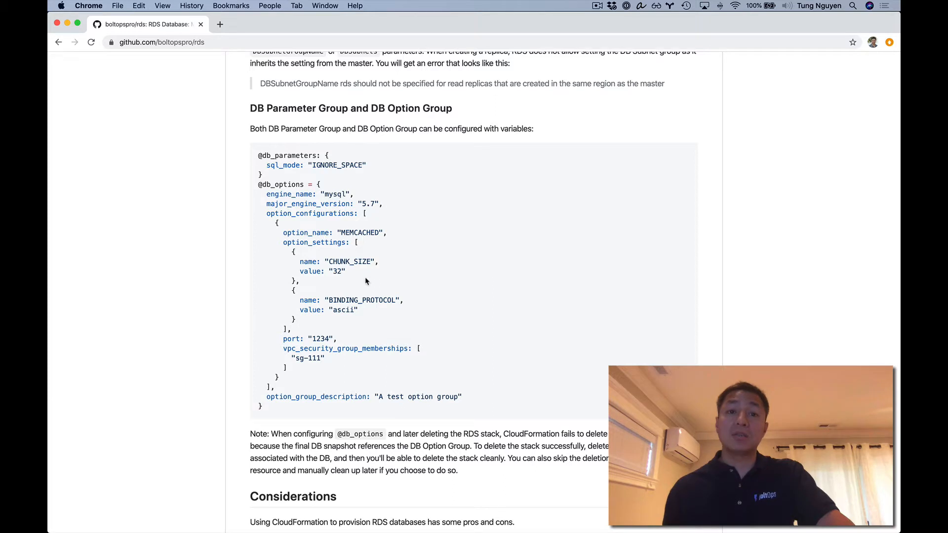
scroll(down, 3)
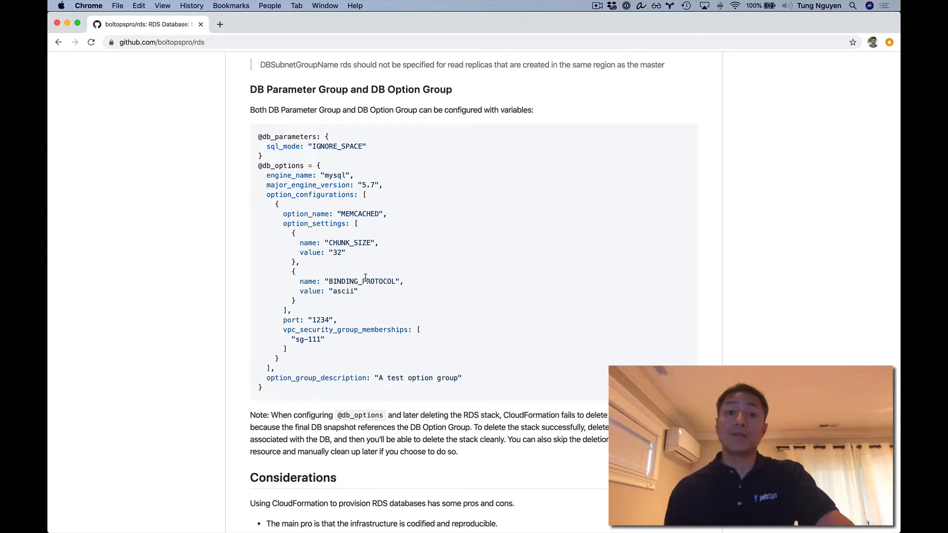
scroll(down, 3)
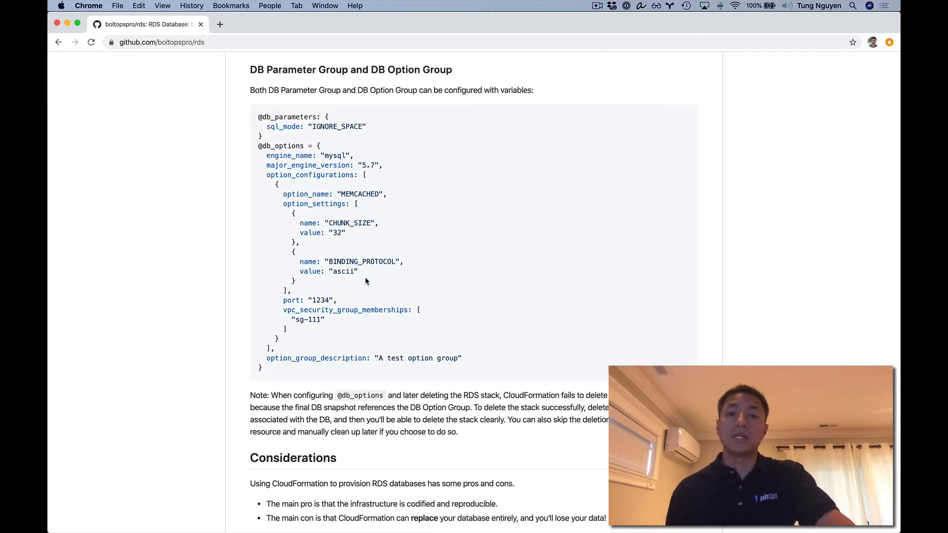
scroll(down, 3)
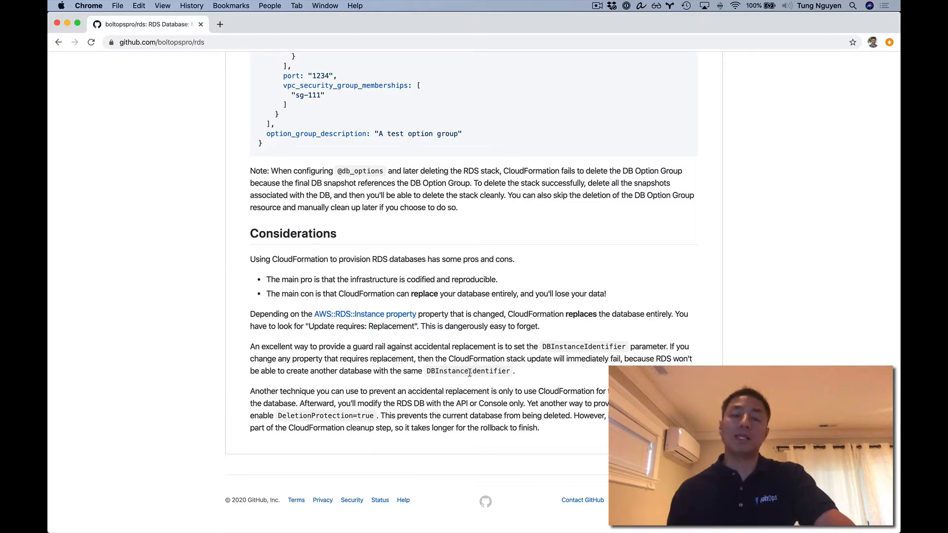
- Scroll back to the top of the boltopspro/rds repository page
scroll(up, 3)
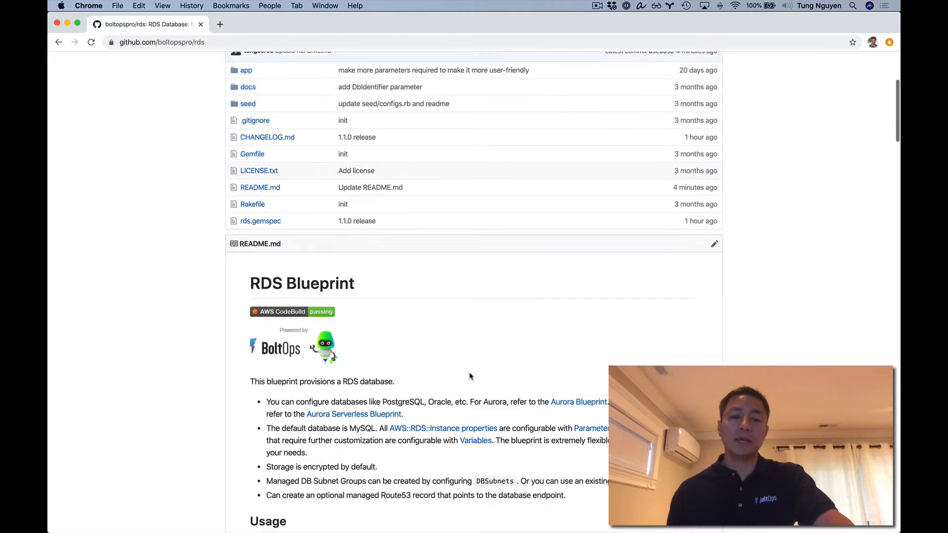
scroll(down, 3)
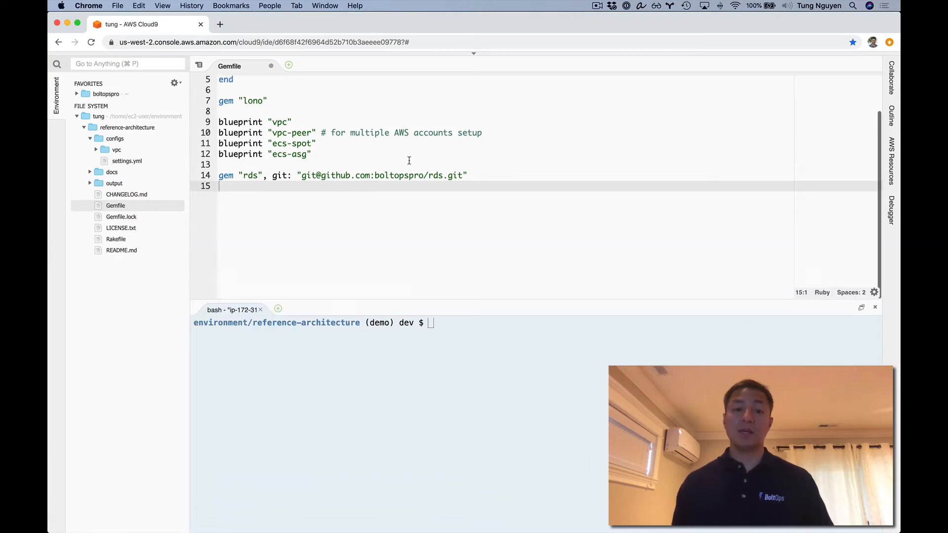
- Add blueprint "rds" to line 14 of the Gemfile
scroll(up, 3)
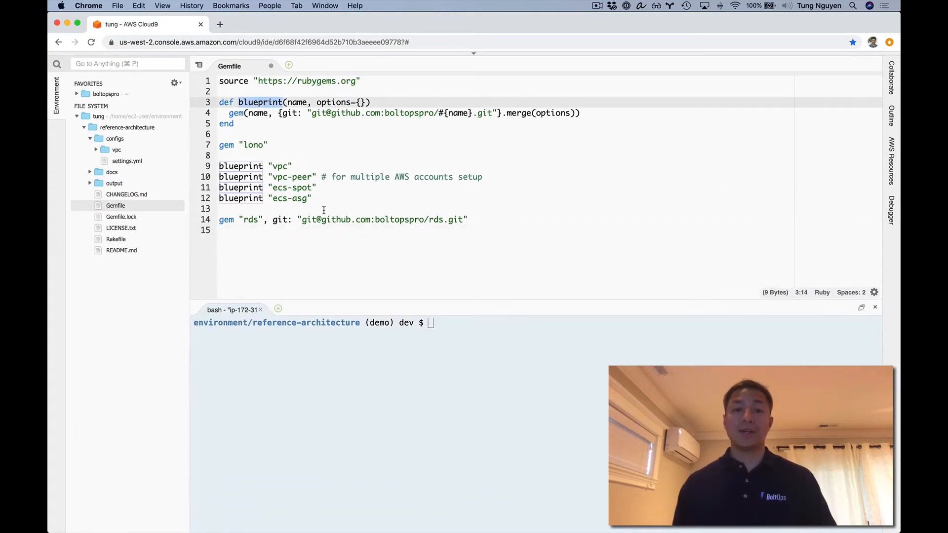
text(blueprint)
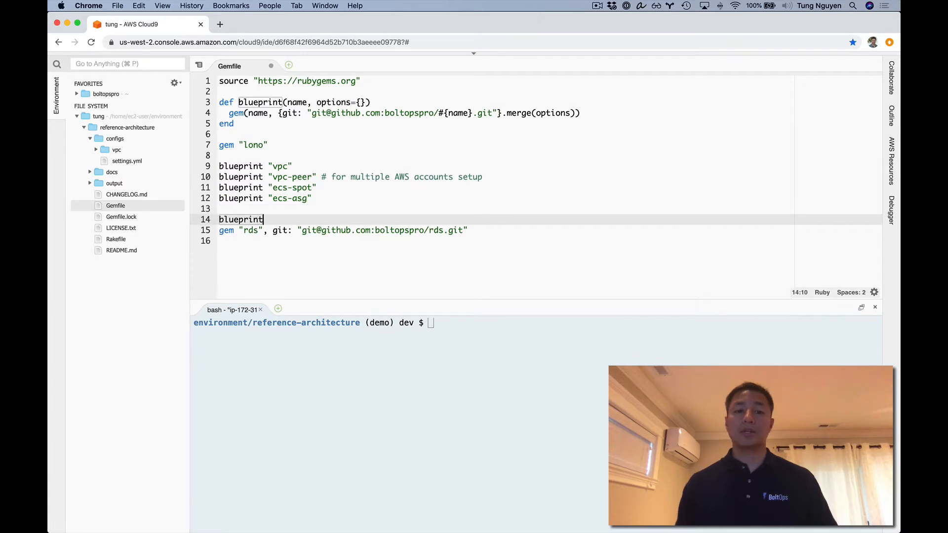
text("rds")
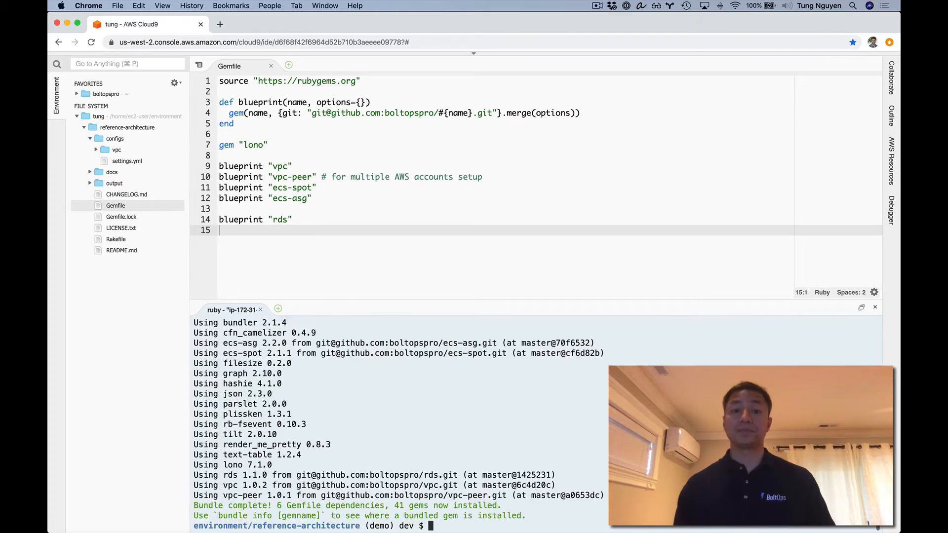
- Run lono blueprints in the terminal to list available blueprints
text(lno)
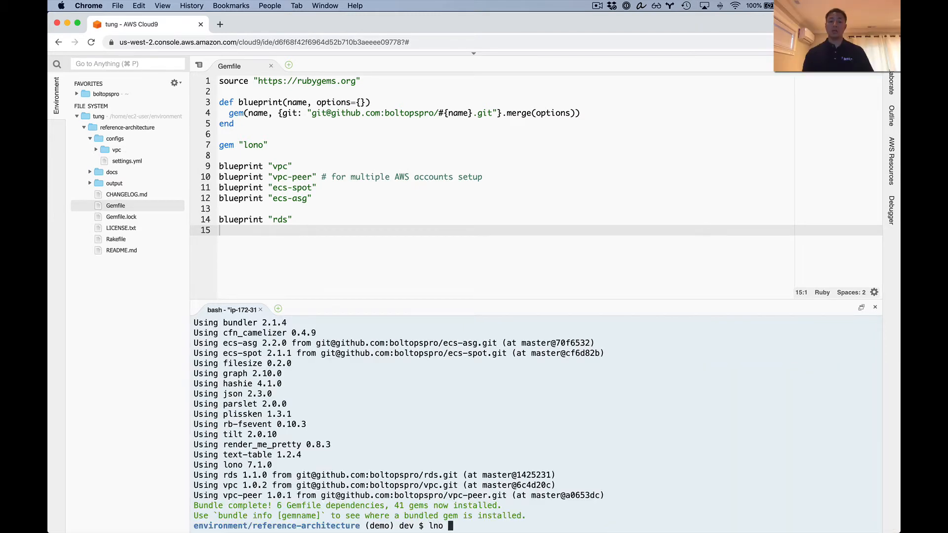
text(bl)
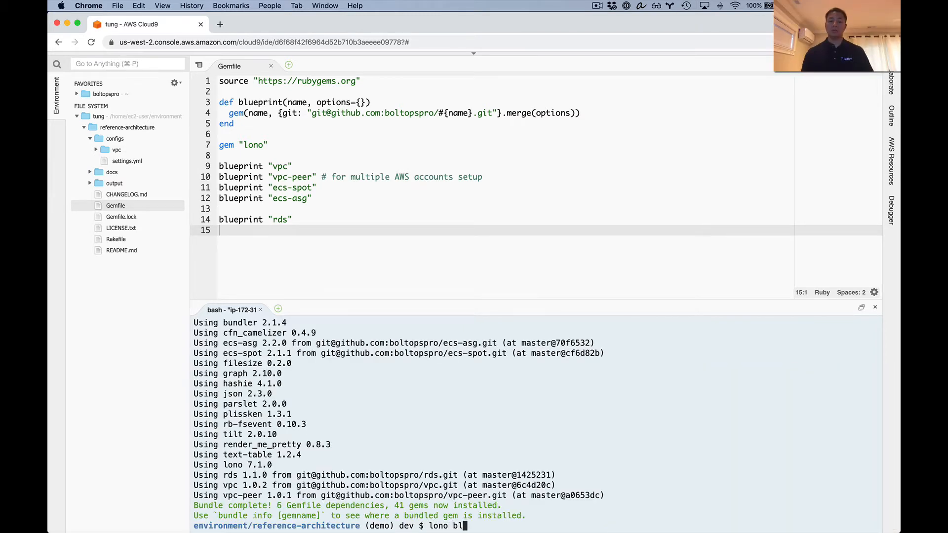
key(Return)
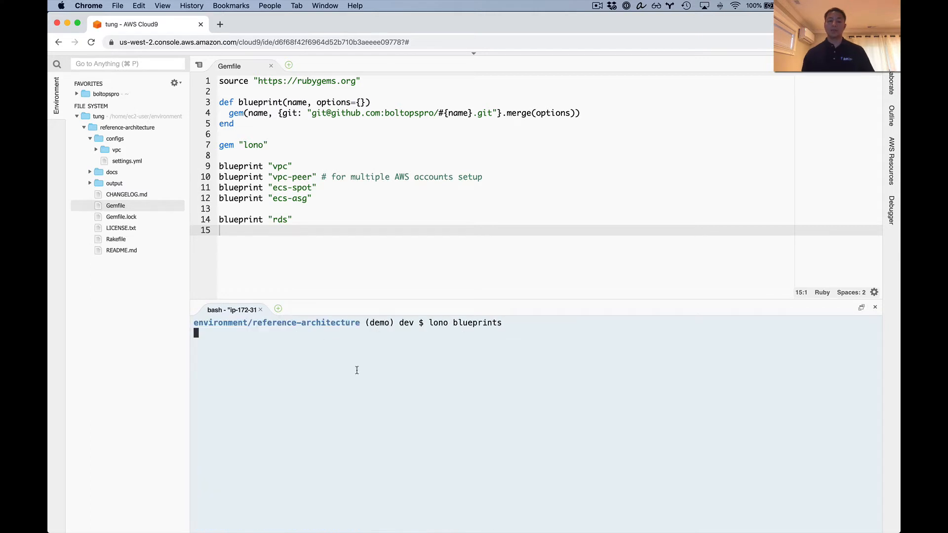
key(Return)
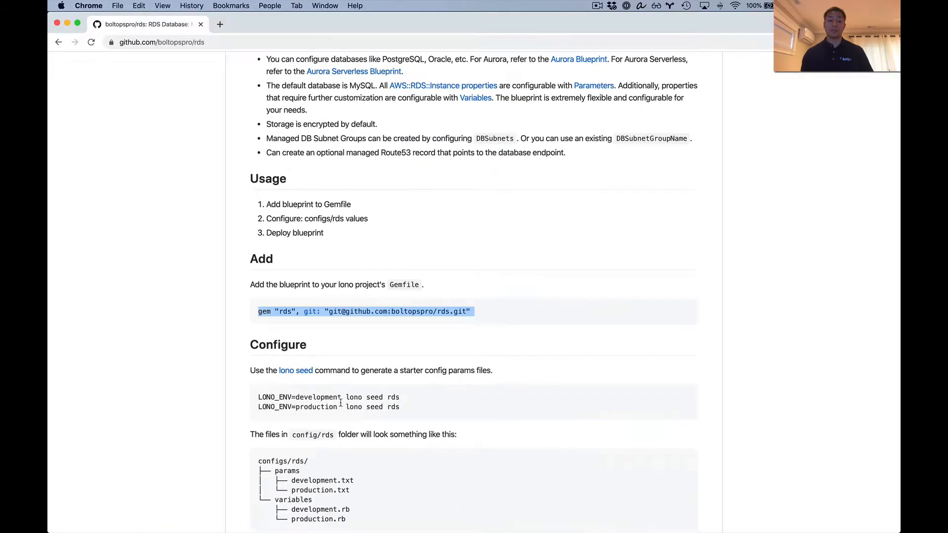
- Run lono seed rds with LONO_ENV=development and LONO_ENV=production
scroll(down, 3)
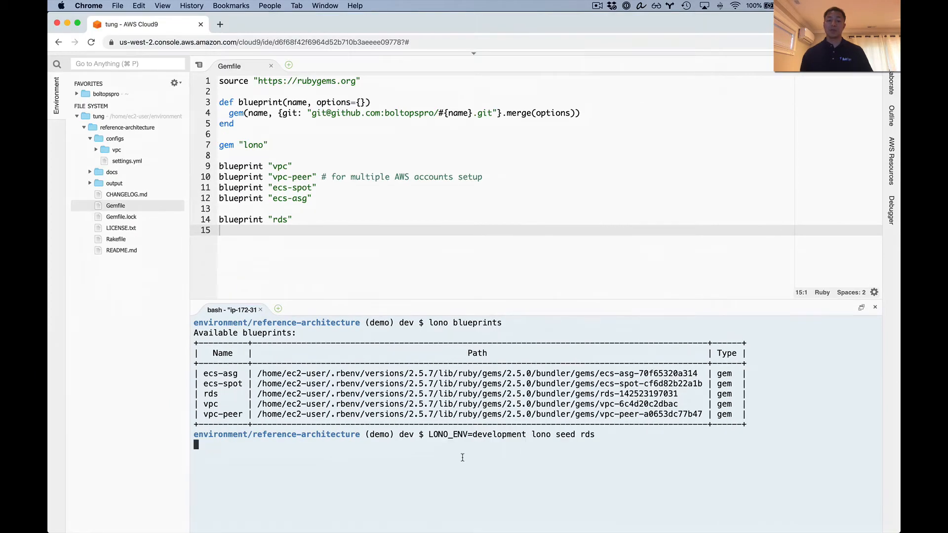
key(Return)
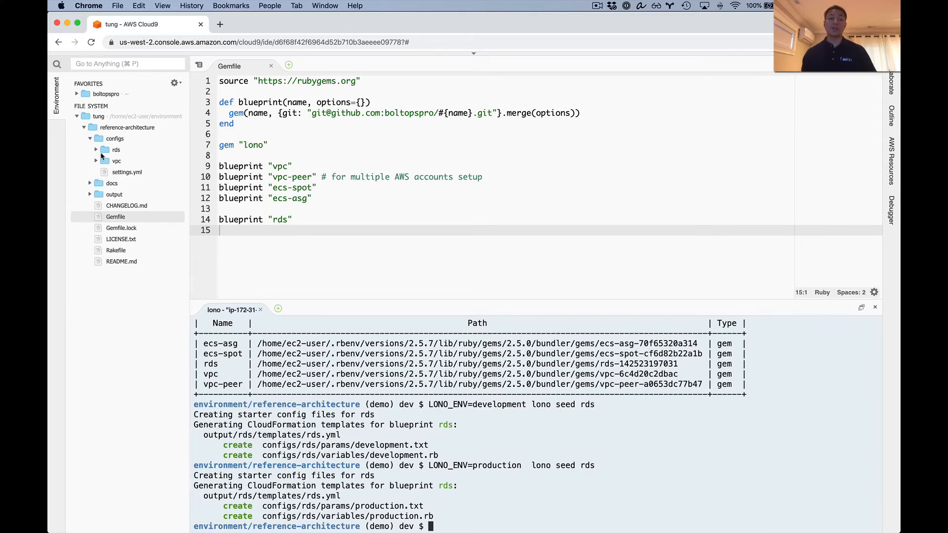
- Open configs/rds/params development.txt and production.txt in side-by-side panes
click(115, 149)
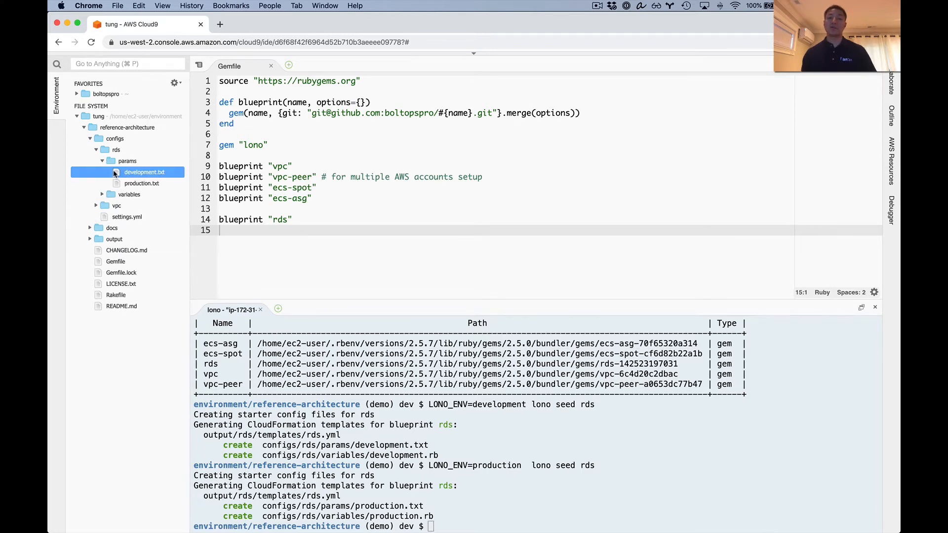
double_click(144, 171)
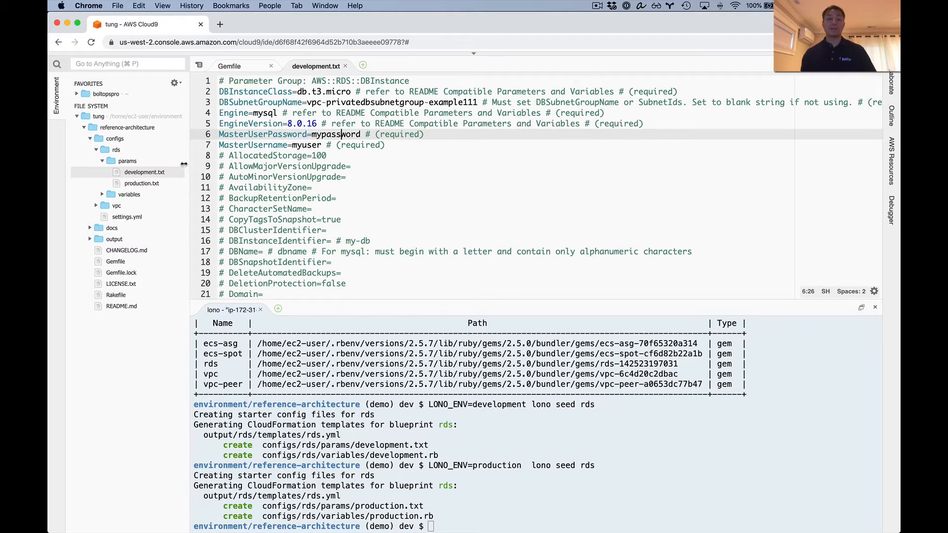
click(142, 183)
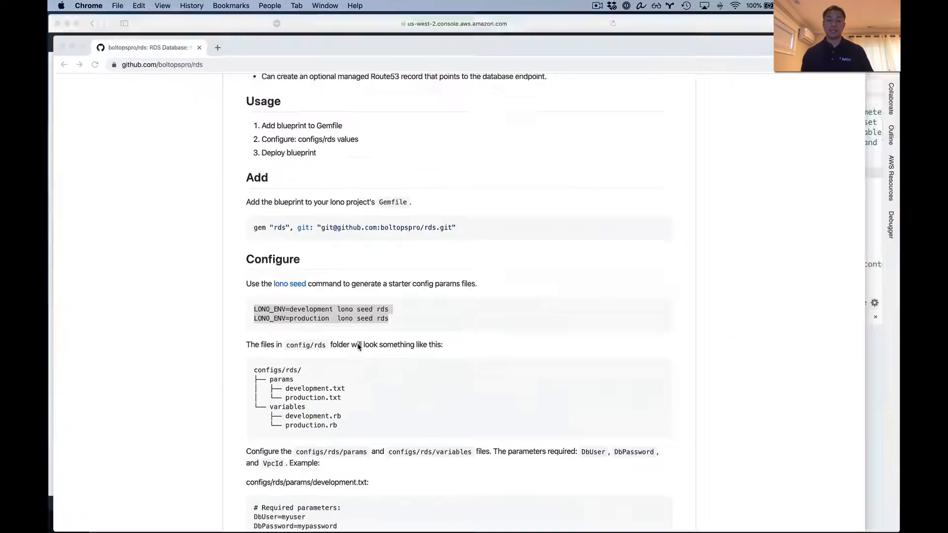
scroll(down, 3)
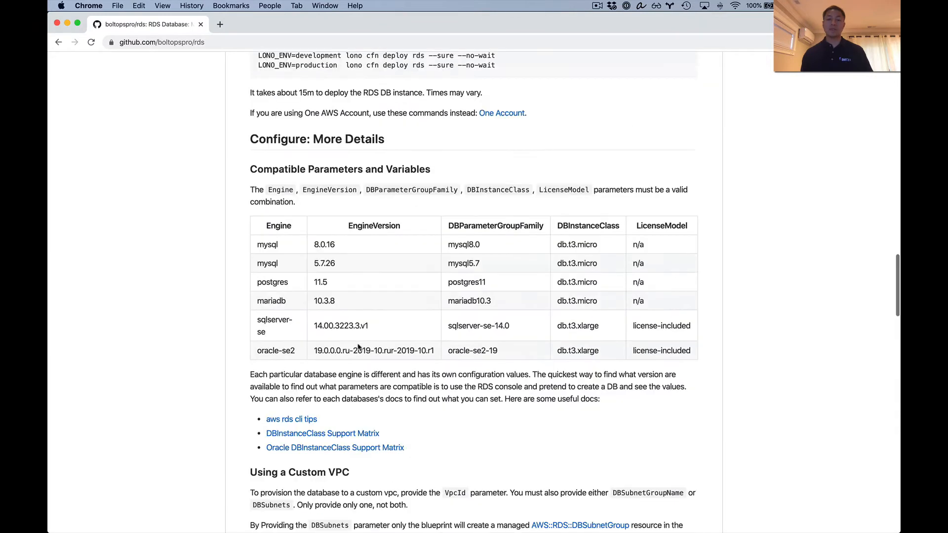
scroll(down, 3)
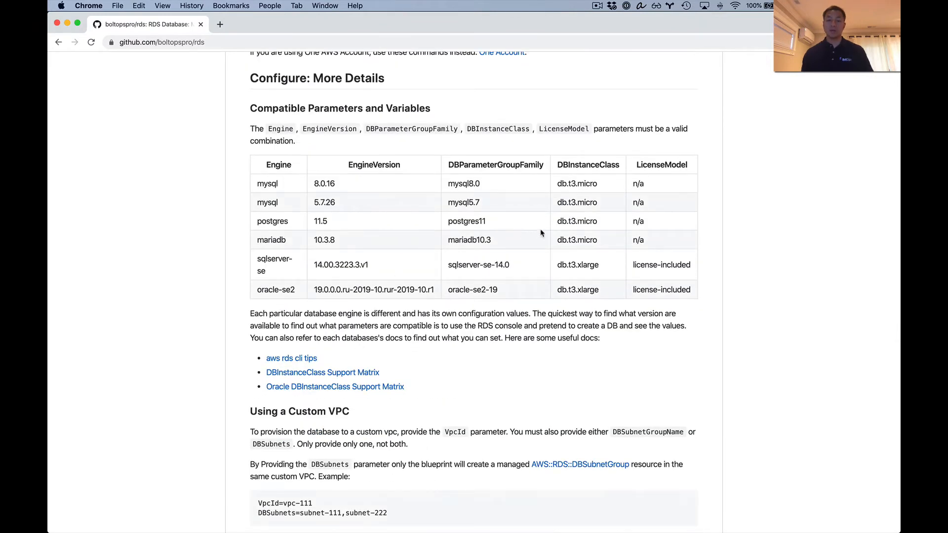
mouse_move(440, 226)
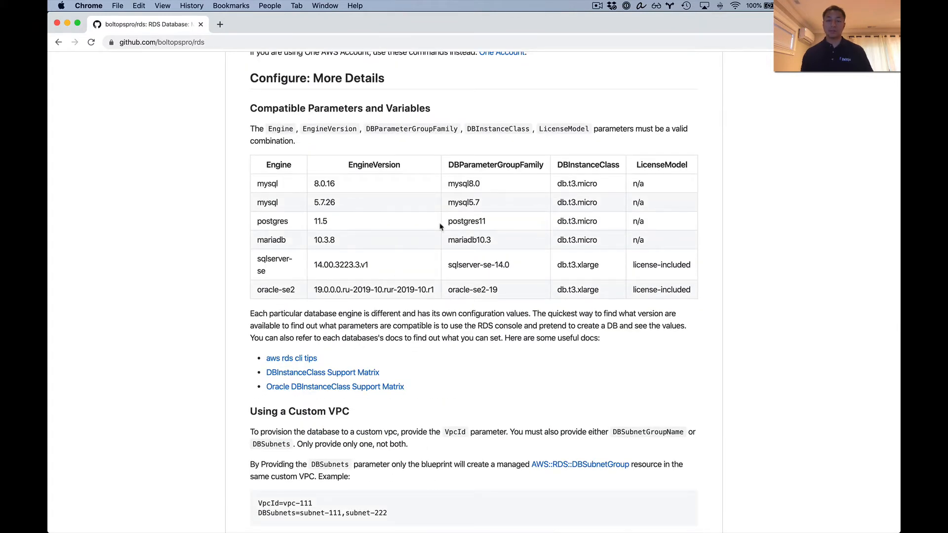
mouse_move(281, 229)
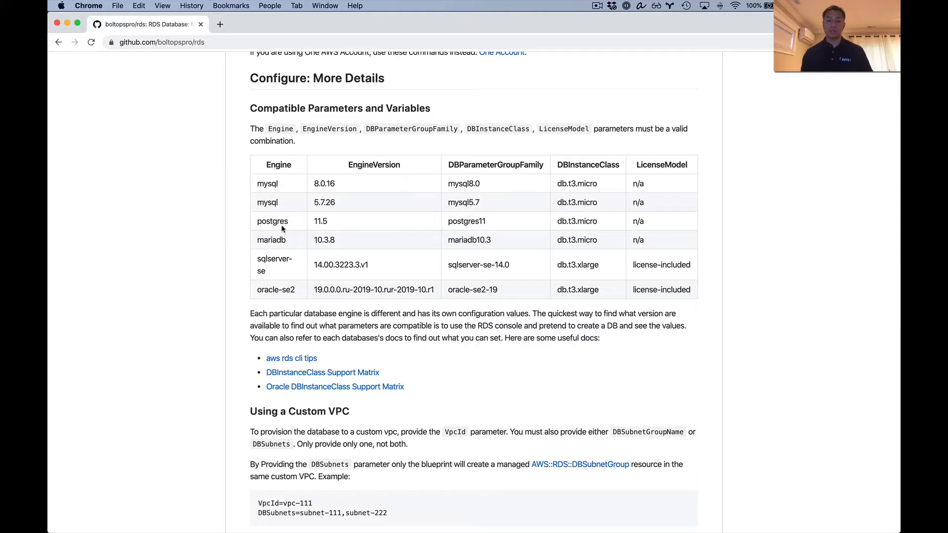
double_click(272, 221)
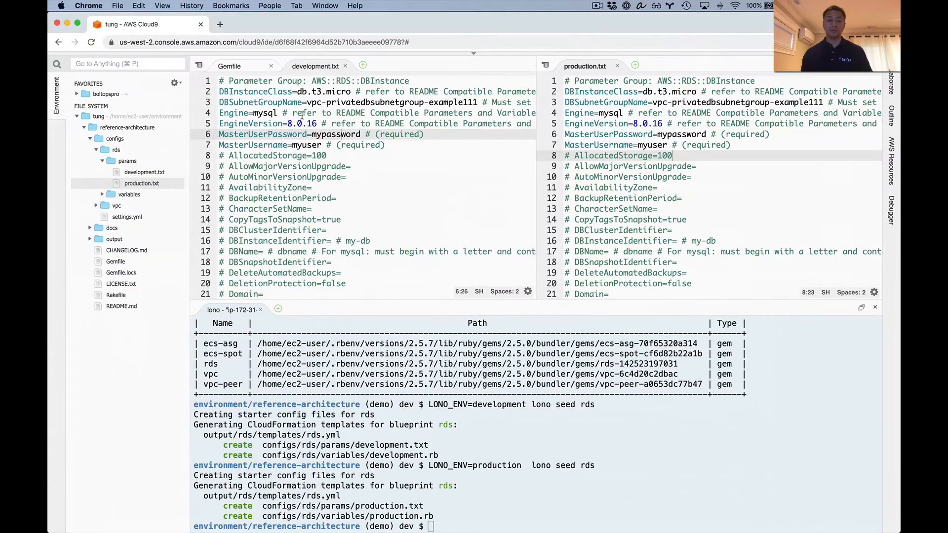
- Set Engine=postgres and EngineVersion=11.5 in both rds params files
text(postgres)
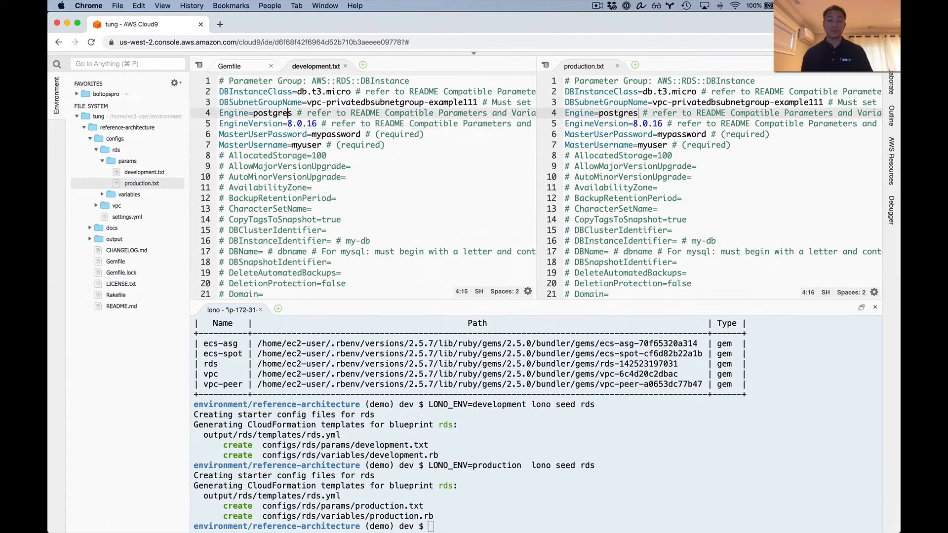
text(11.5)
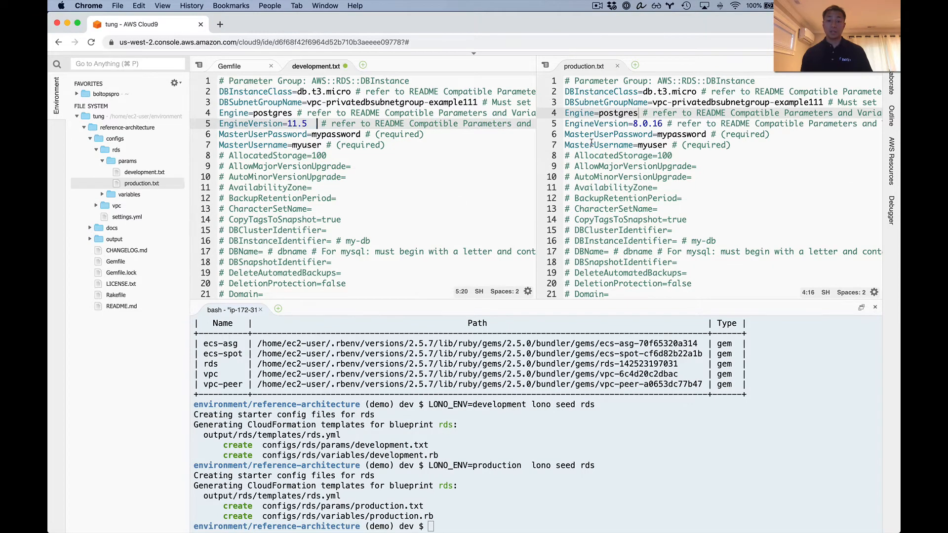
click(301, 123)
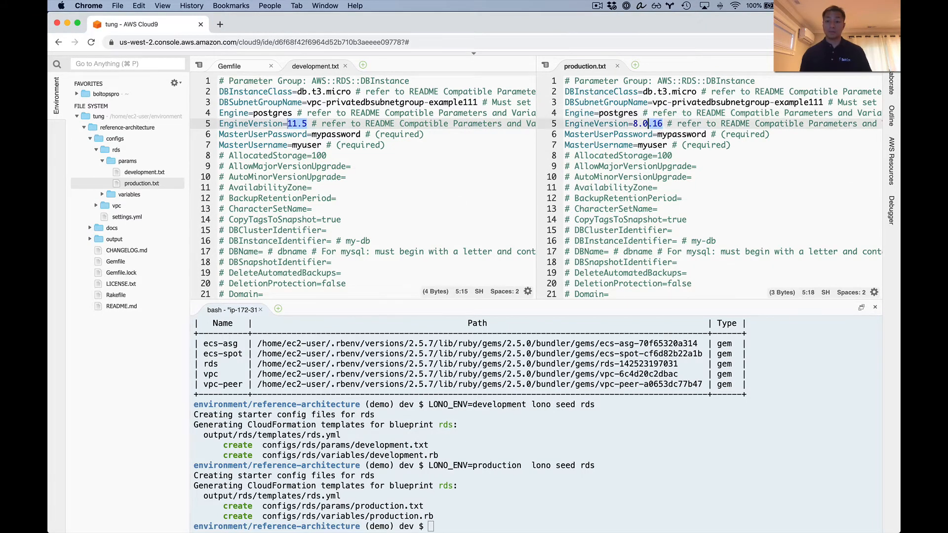
text(11.5)
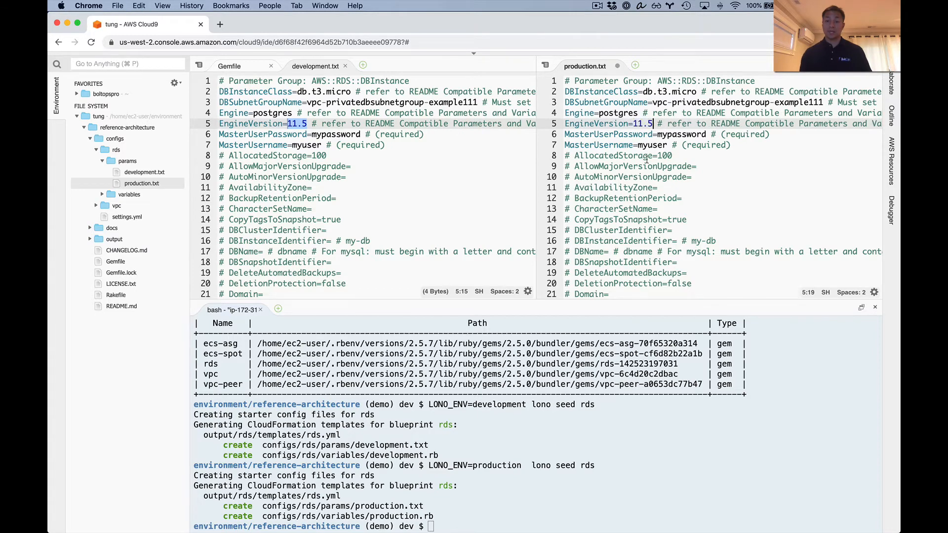
click(666, 145)
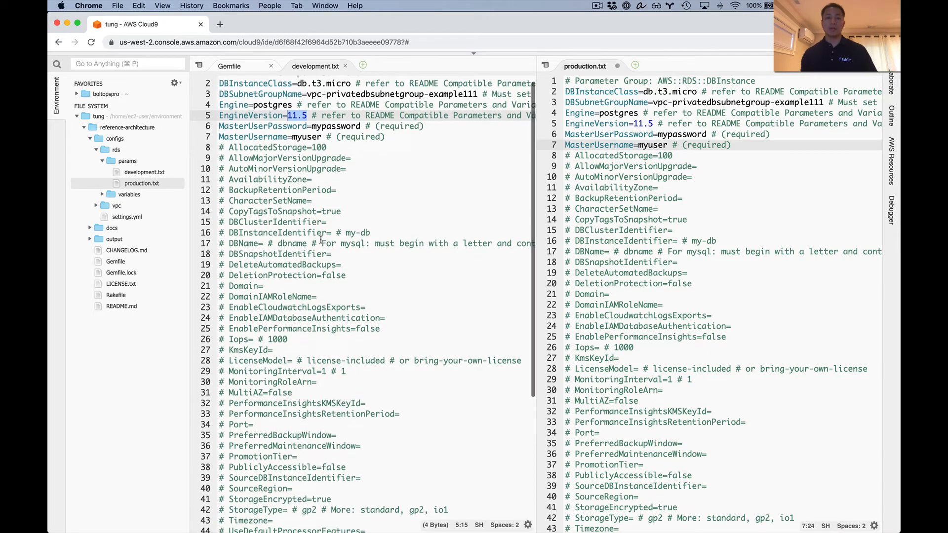
- Set ParameterGroupFamily=postgres11 in the development and production params files
scroll(up, 3)
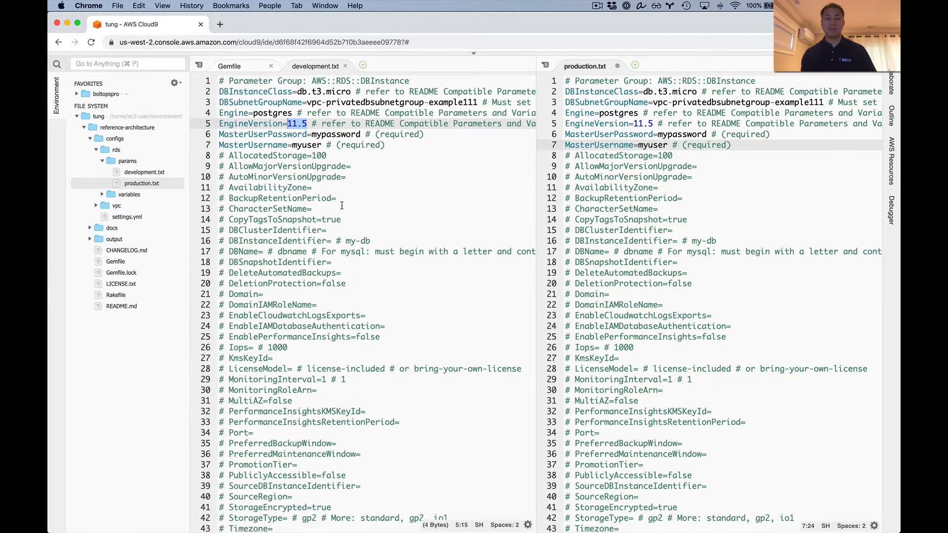
scroll(down, 3)
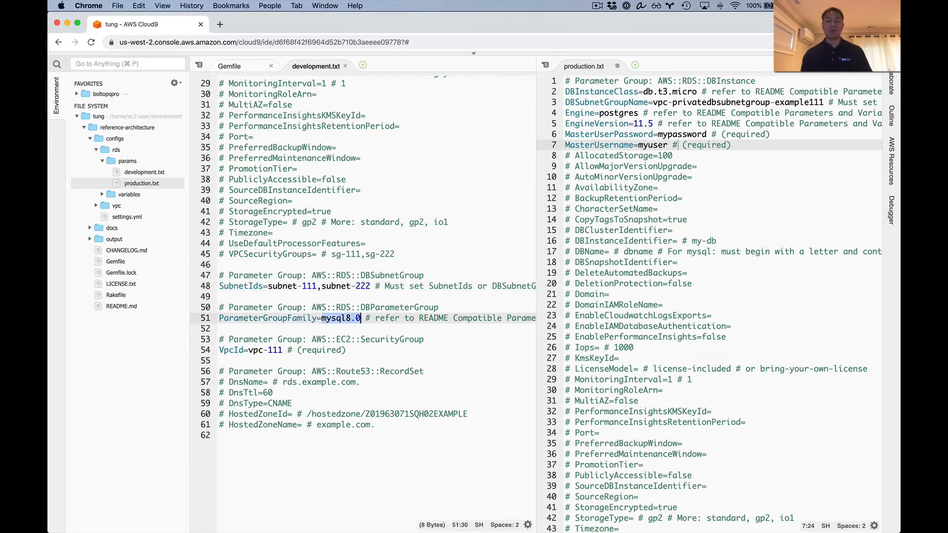
text(postgres11)
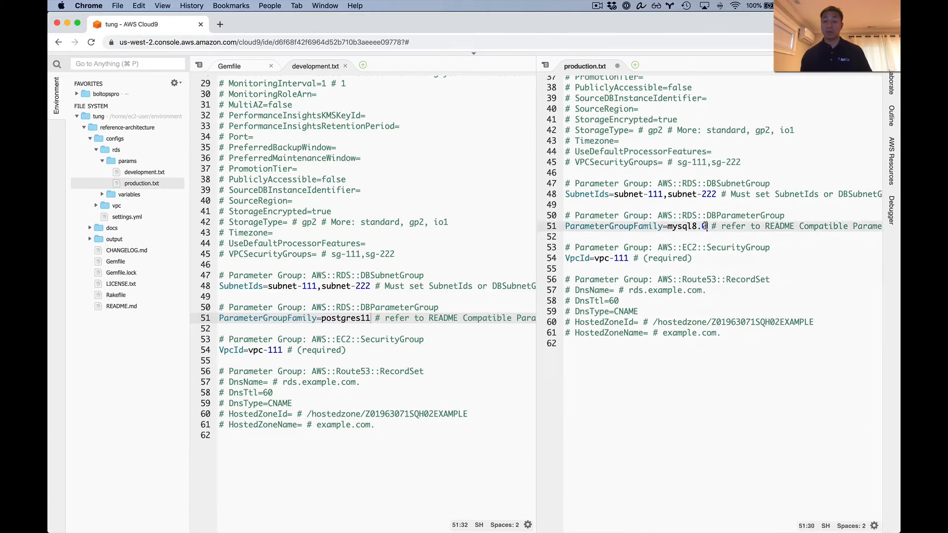
text(postgres11)
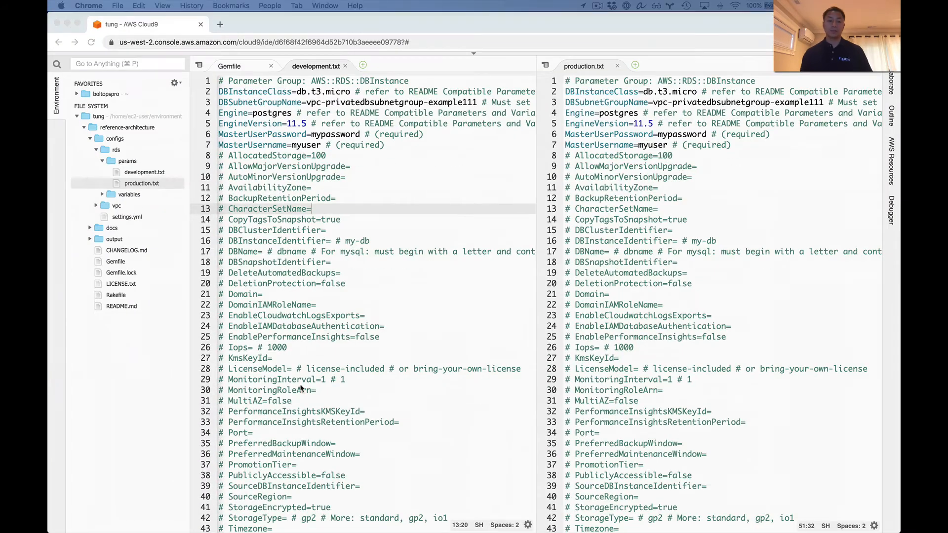
- Open the vpc stack and view its 11 outputs, including the private DB subnet group
scroll(down, 3)
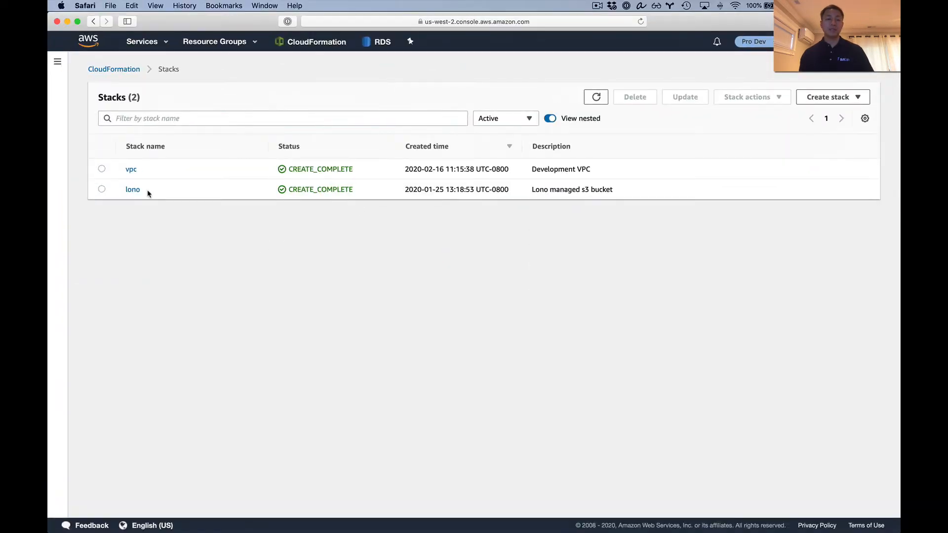
click(131, 169)
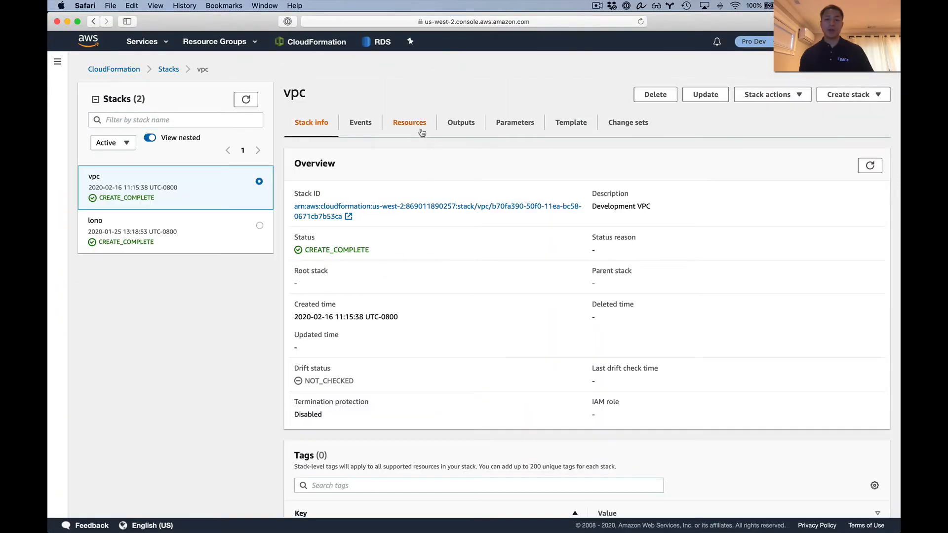
click(461, 122)
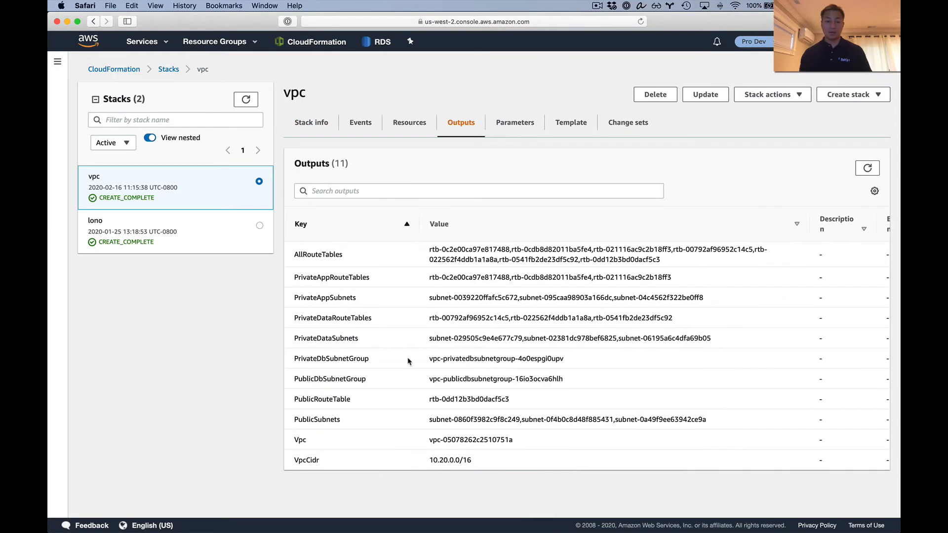
- In development.txt, set DBSubnetGroupName to vpc-privatedbsubnetgroup-4o0espgi0upv and SubnetIds=''
double_click(496, 359)
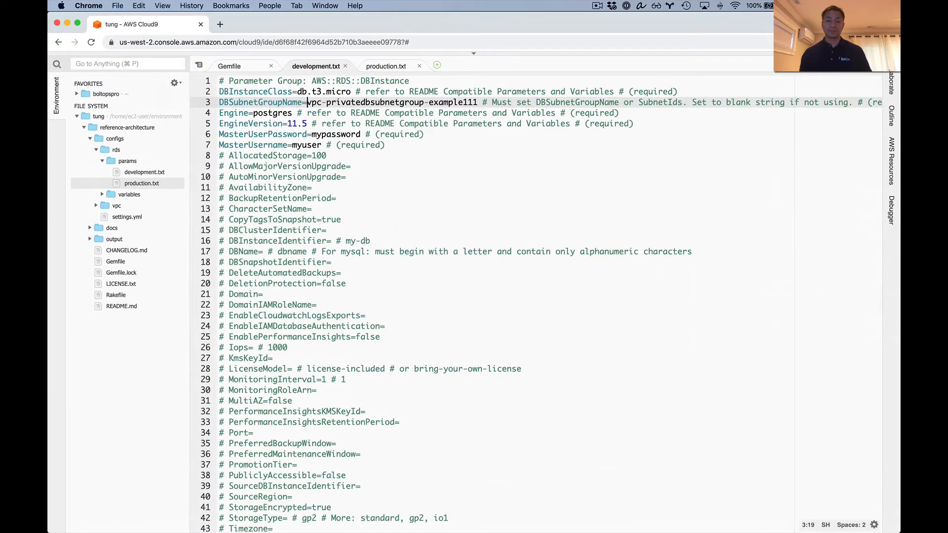
text(4o0espgi0upv)
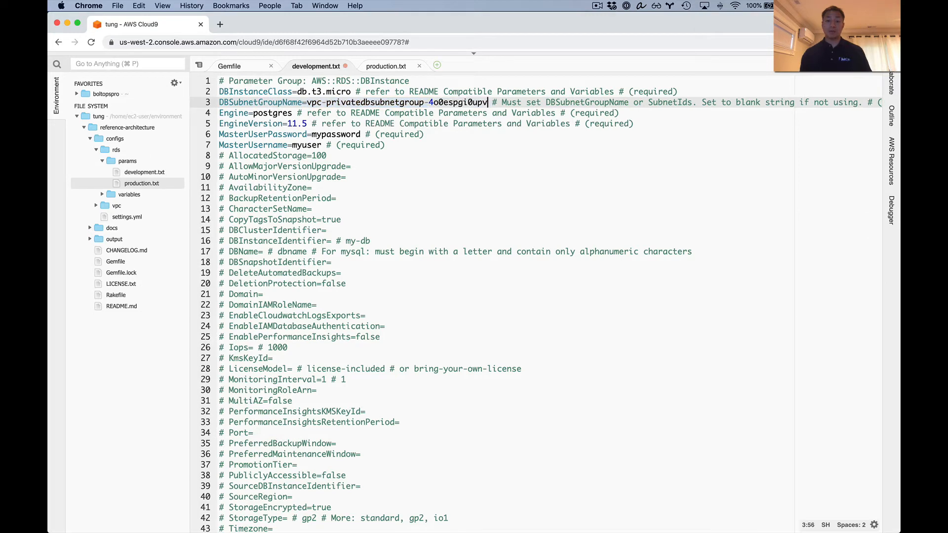
scroll(down, 3)
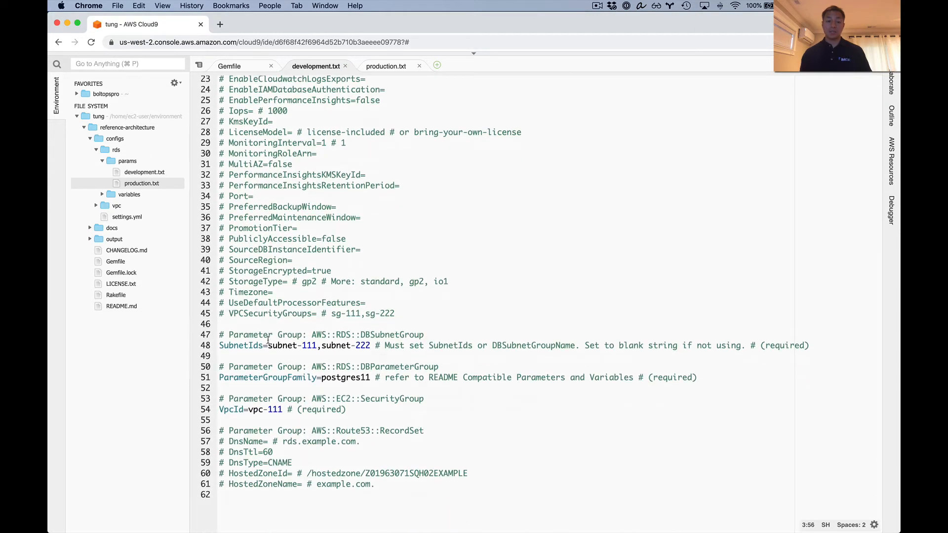
text('' #)
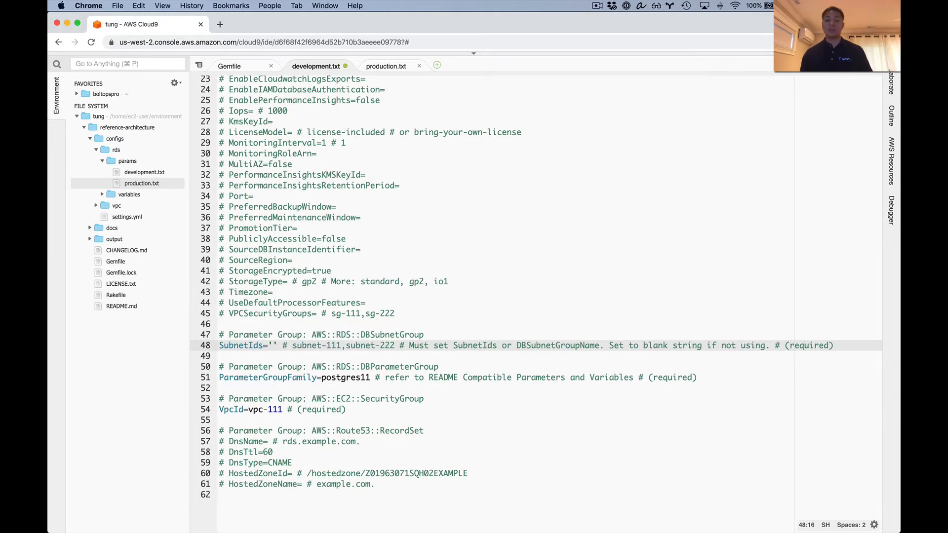
double_click(558, 345)
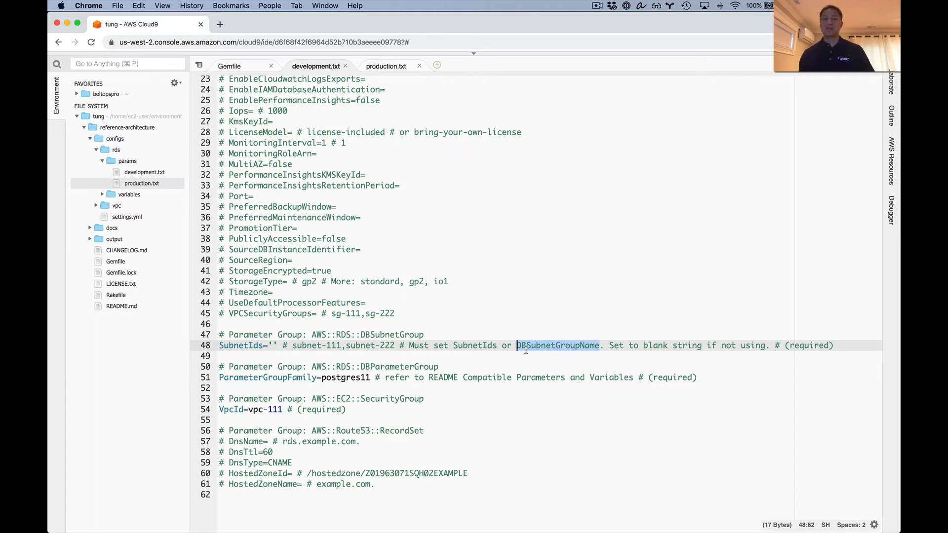
double_click(475, 345)
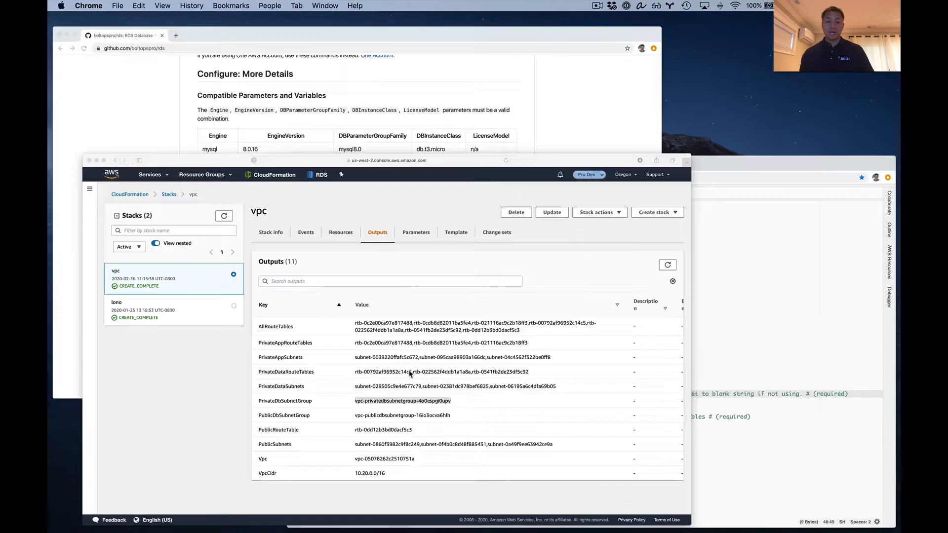
- In the Pro Prd CloudFormation console, view the vpc stack's Outputs
click(589, 174)
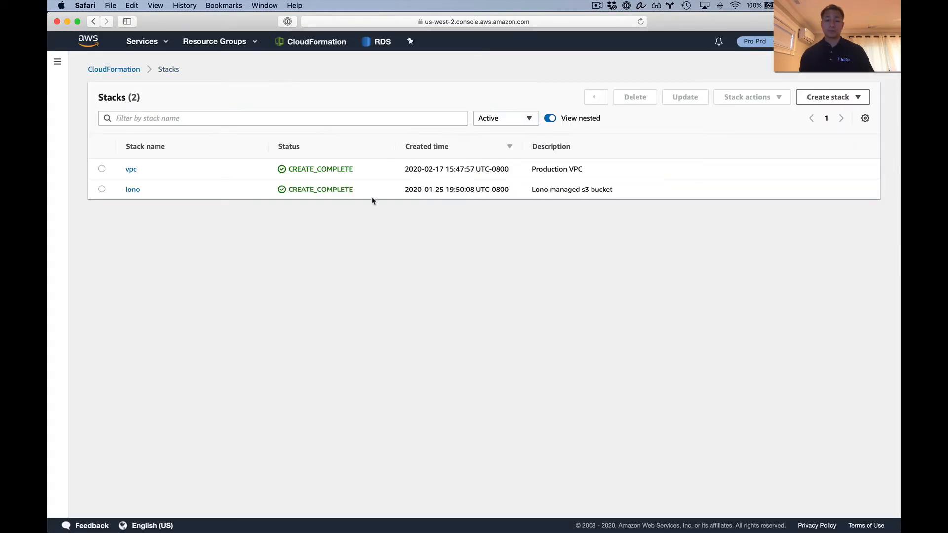
click(132, 169)
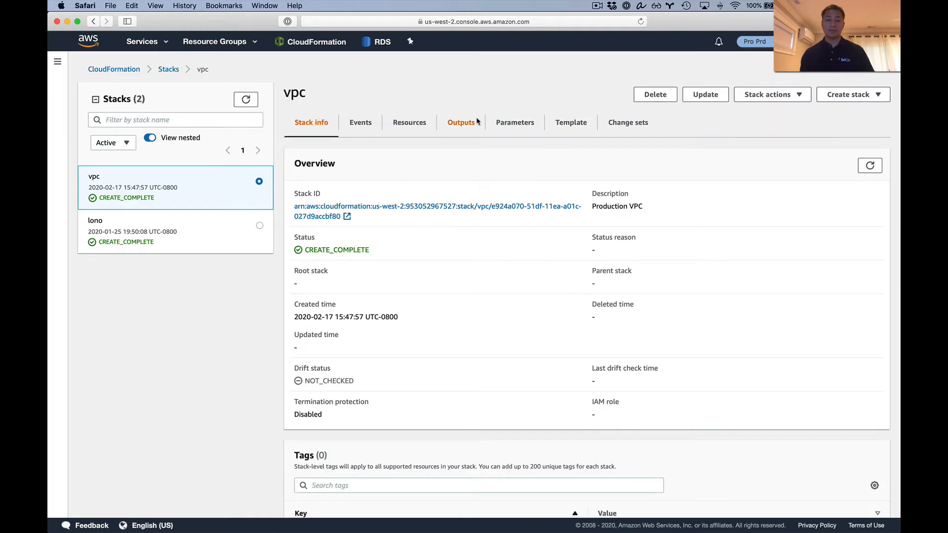
click(460, 122)
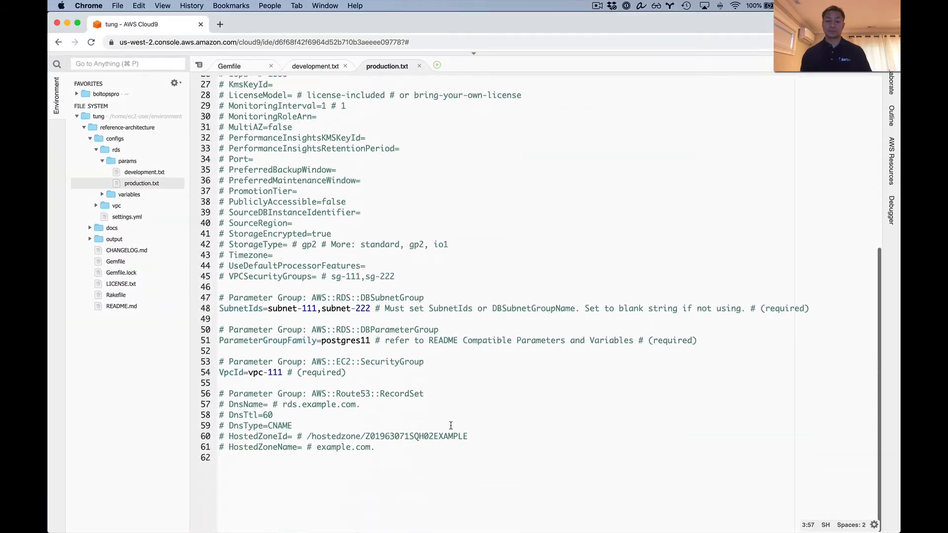
- In production.txt, replace the placeholder VPC id with 0d09a4e29a6e7e913 and select the subnet list
double_click(275, 338)
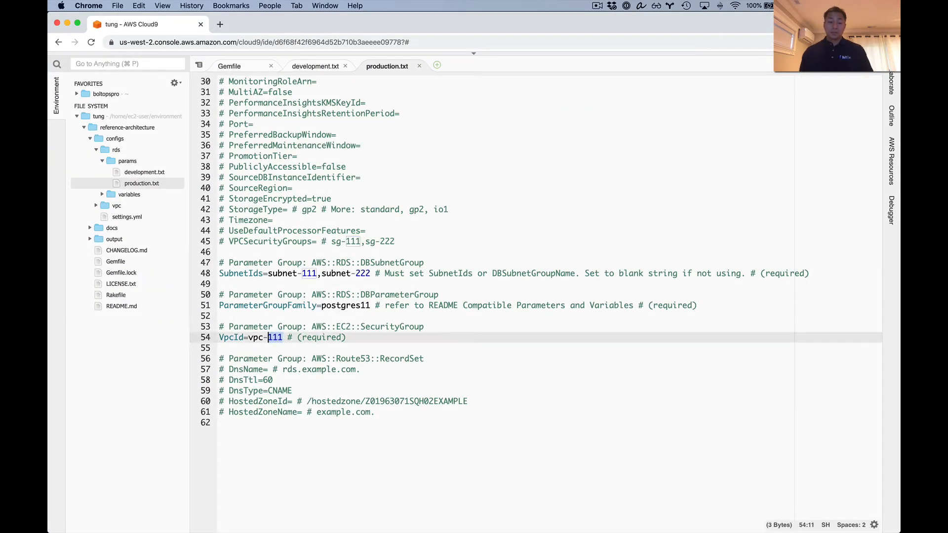
text(0d09a4e29a6e7e913)
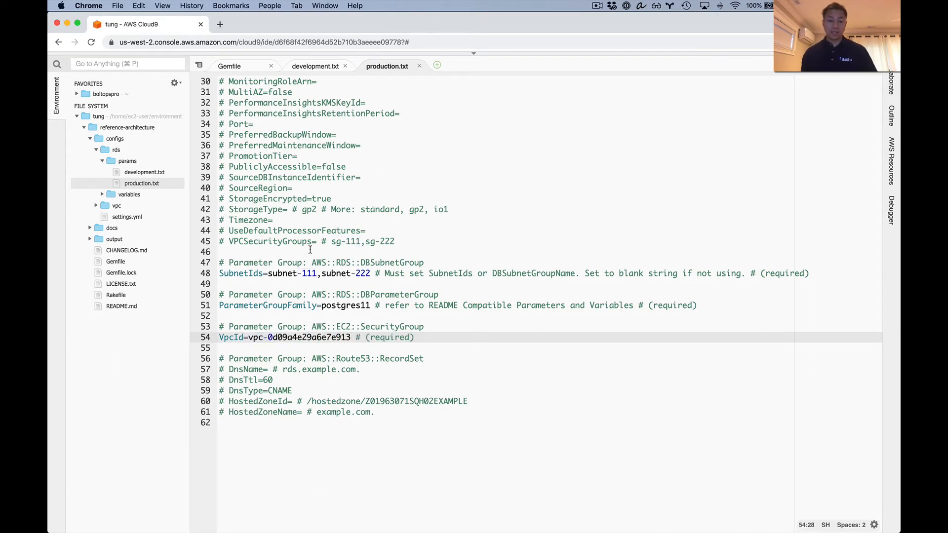
double_click(283, 273)
text('')
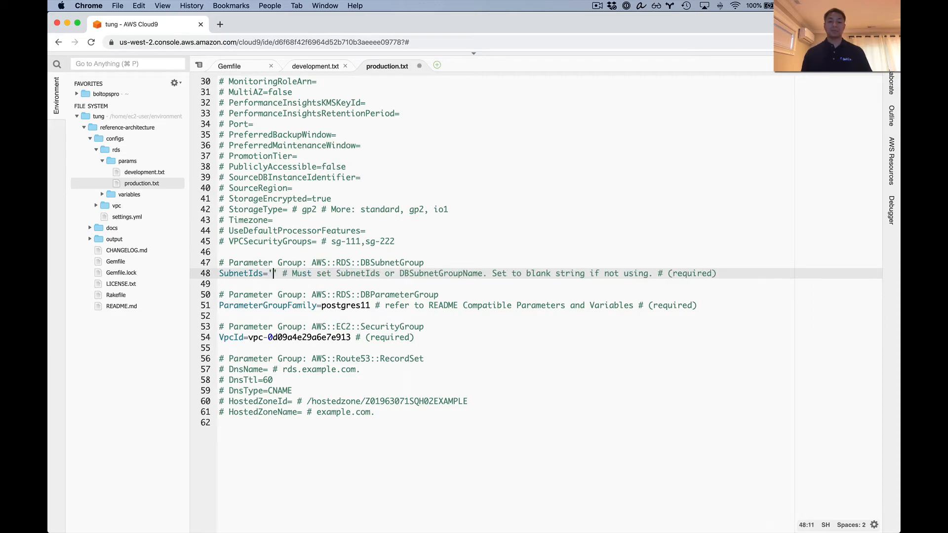
scroll(up, 3)
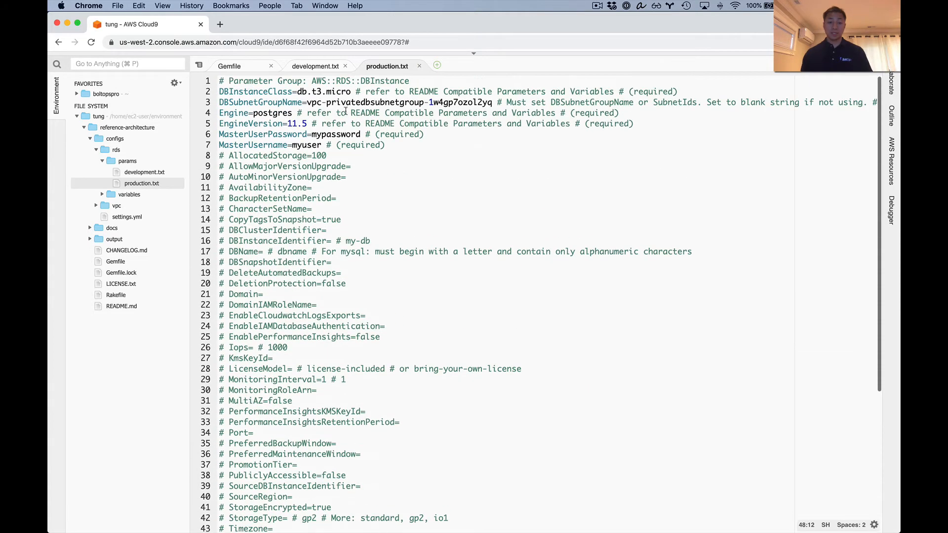
scroll(down, 3)
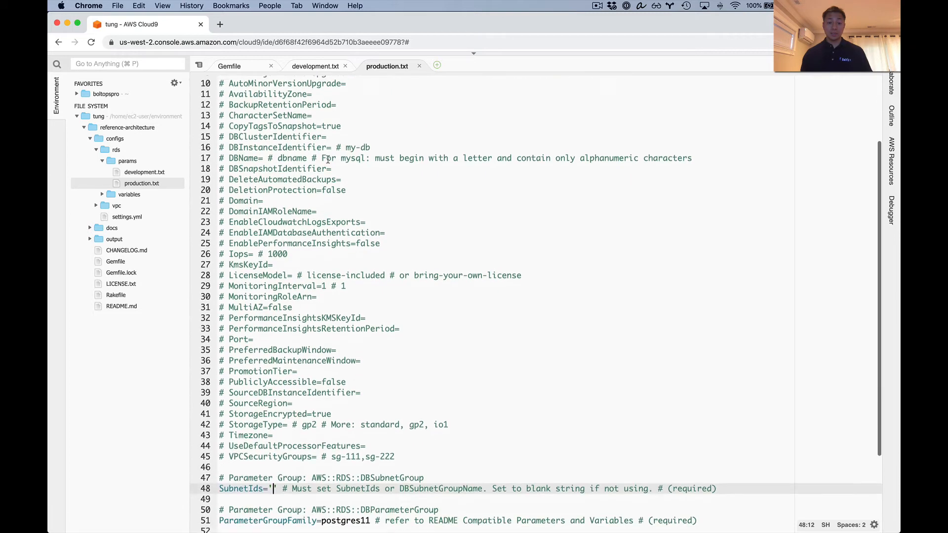
scroll(down, 3)
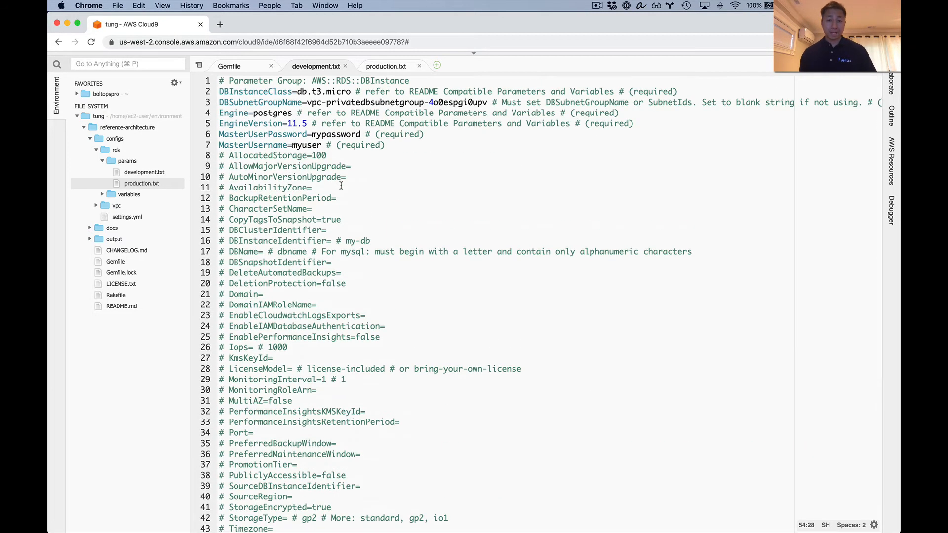
scroll(down, 3)
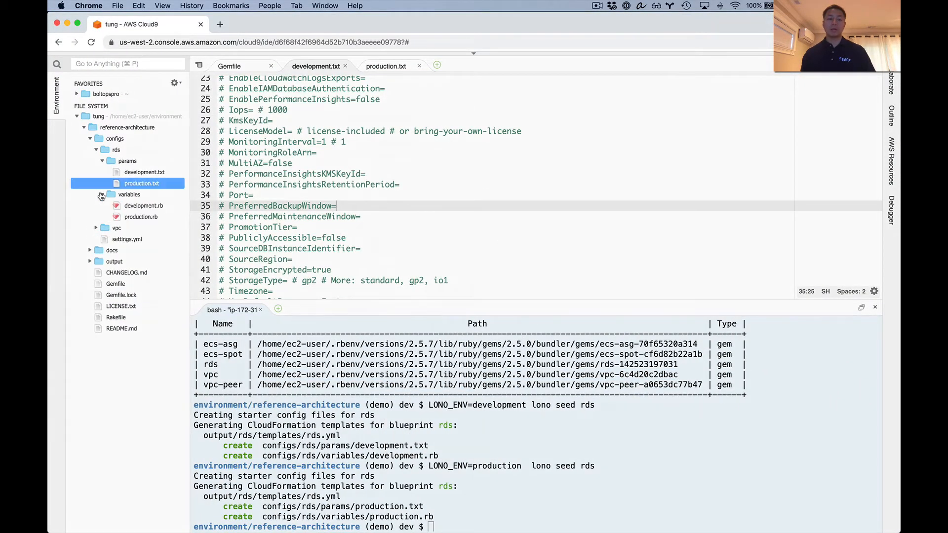
- Review configs/rds/variables/development.rb, then return to the production.txt tab
click(143, 206)
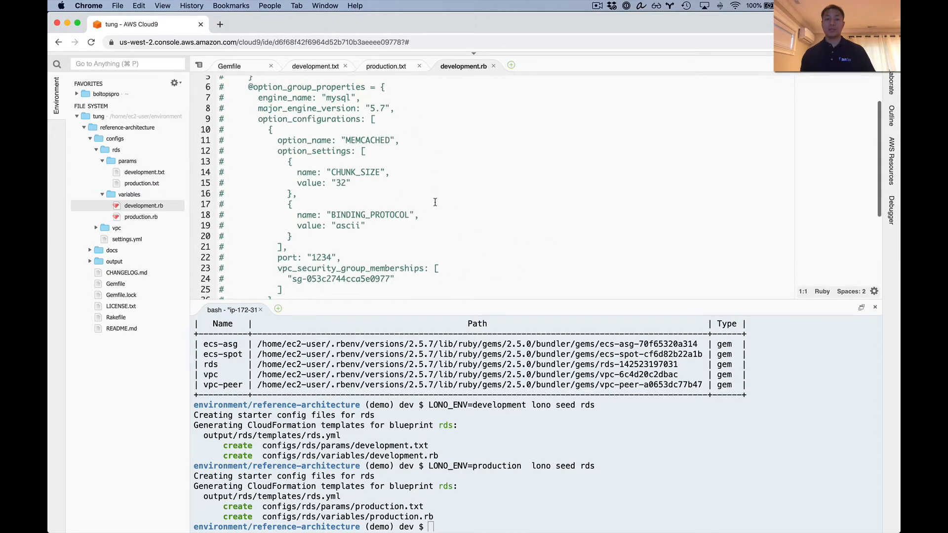
scroll(down, 3)
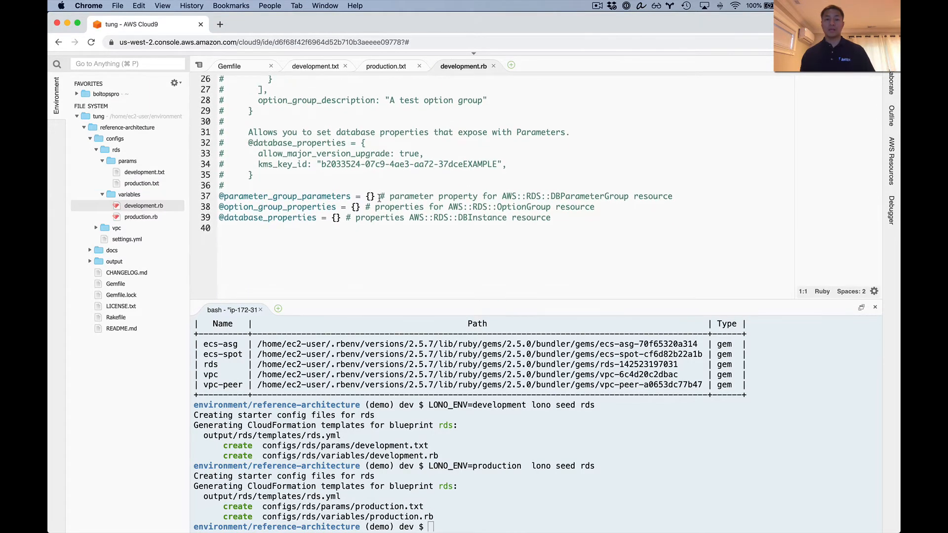
scroll(up, 3)
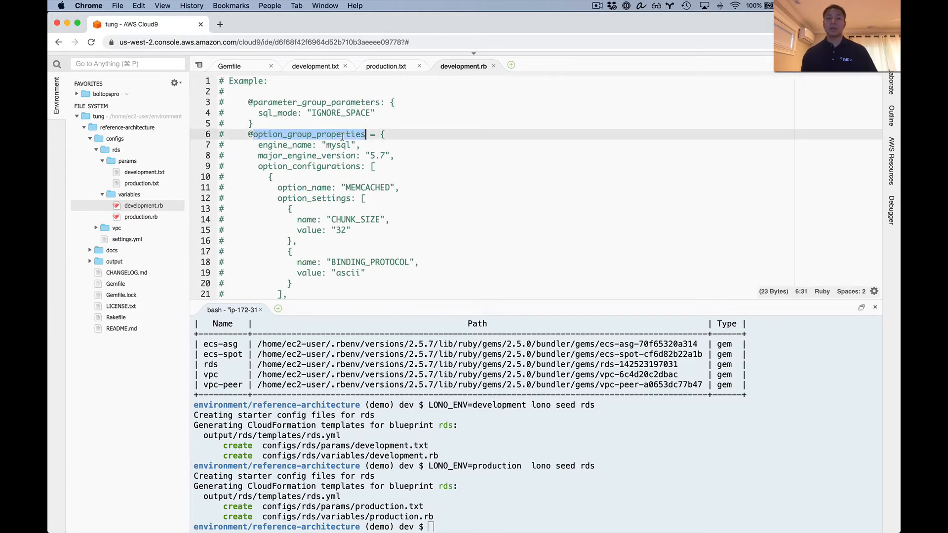
mouse_move(410, 76)
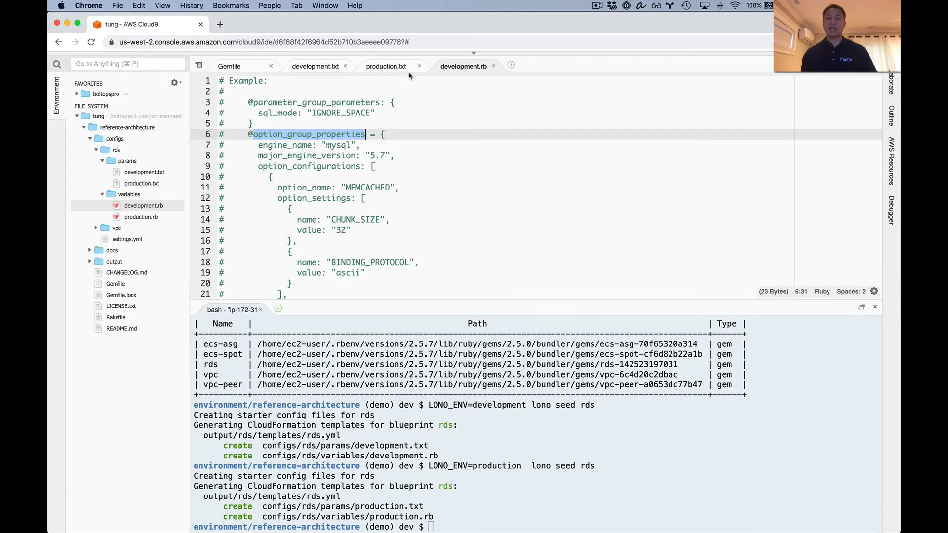
click(387, 66)
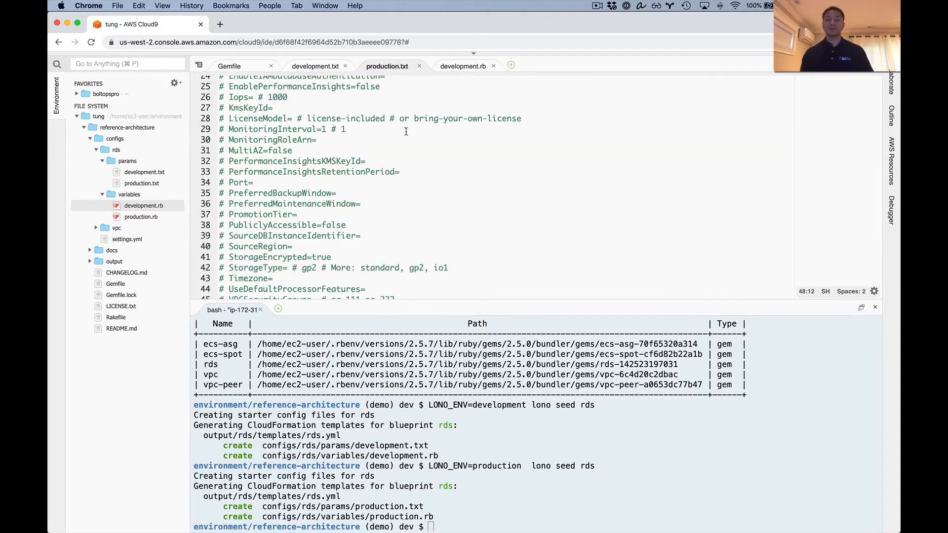
mouse_move(426, 159)
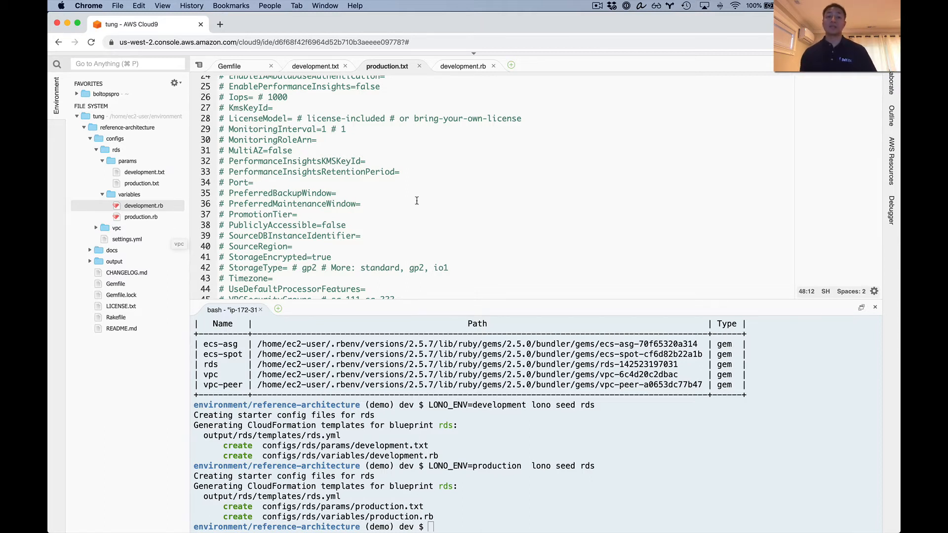
click(415, 204)
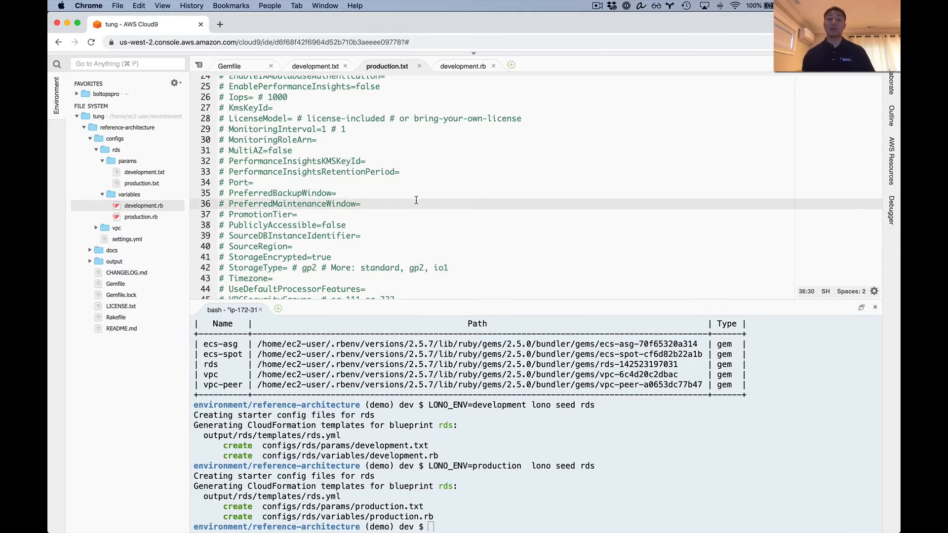
mouse_move(221, 229)
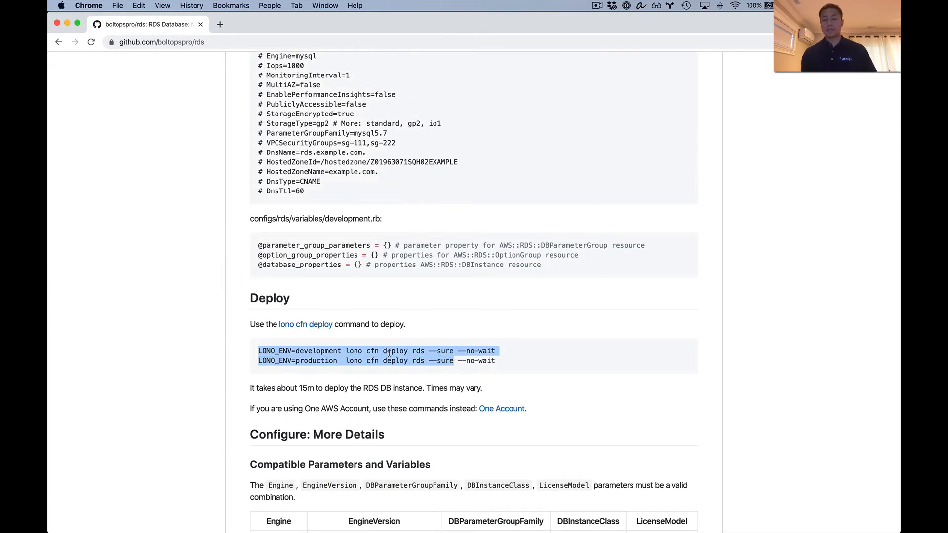
mouse_move(476, 372)
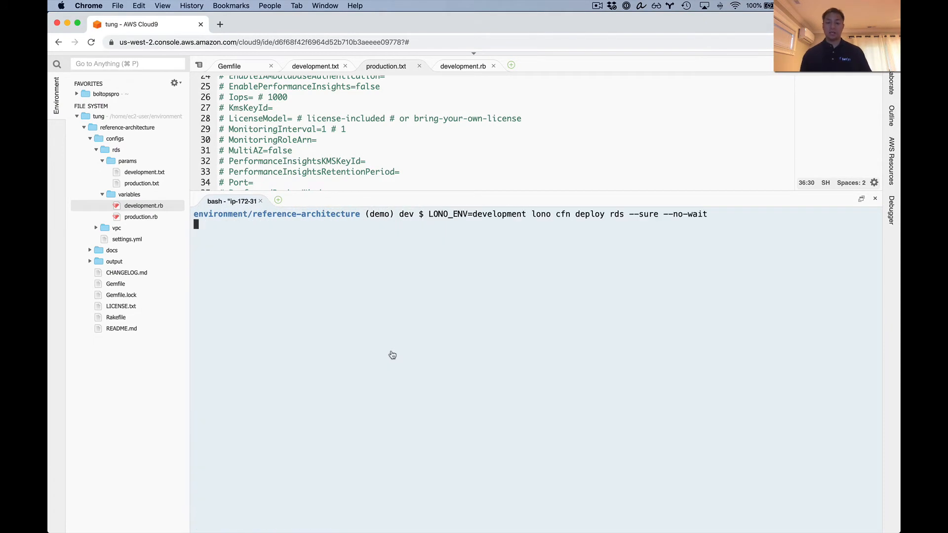
- Run 'LONO_ENV=development lono cfn deploy rds --sure --no-wait' in the terminal
key(Return)
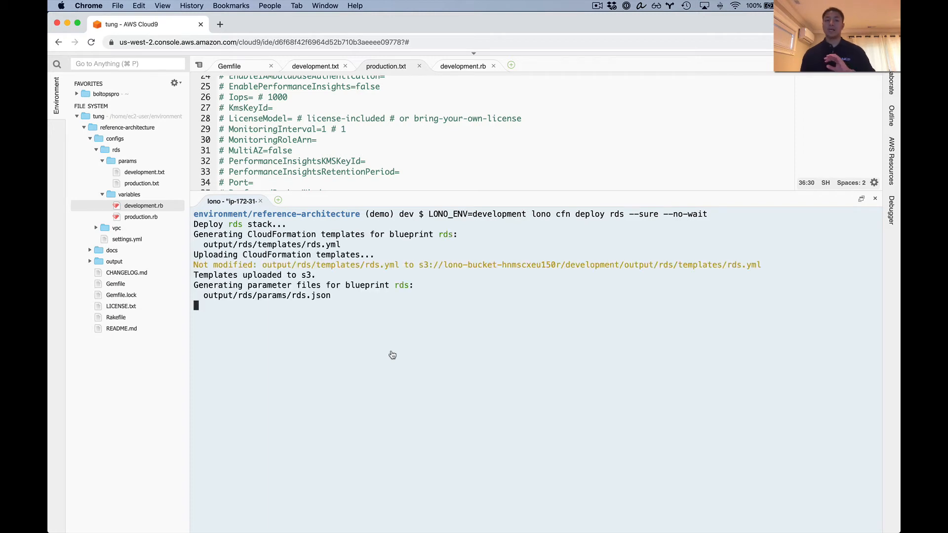
scroll(down, 3)
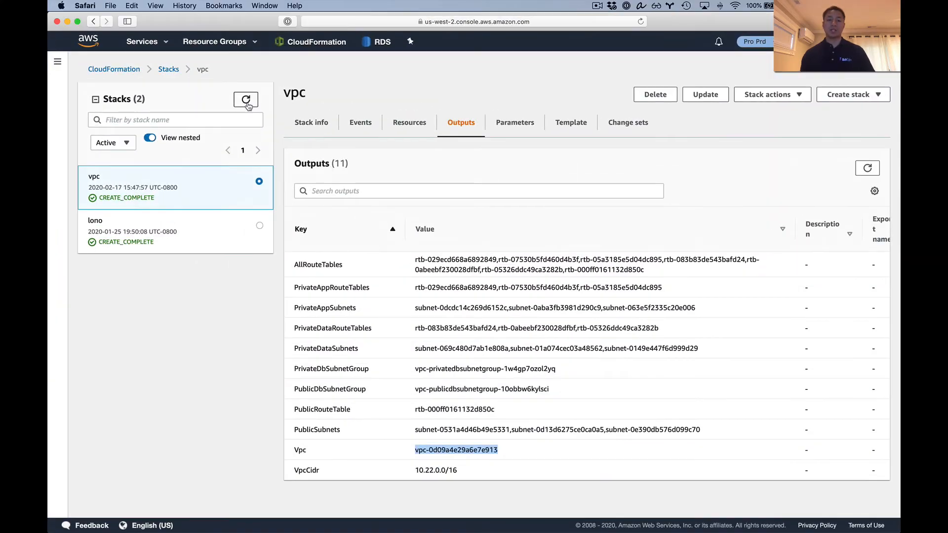
- Refresh stacks and check the rds stack Parameters for Engine postgres, EngineVersion 11.5
click(245, 99)
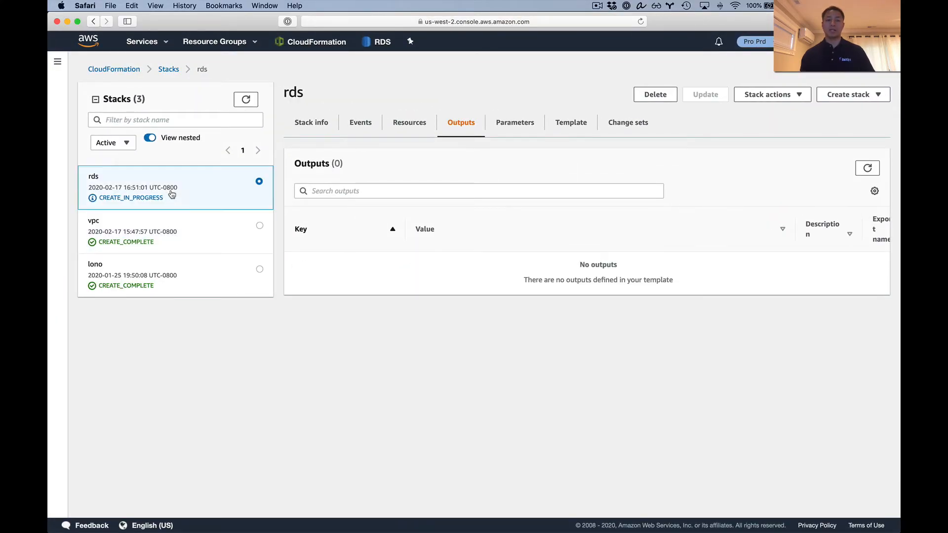
click(754, 41)
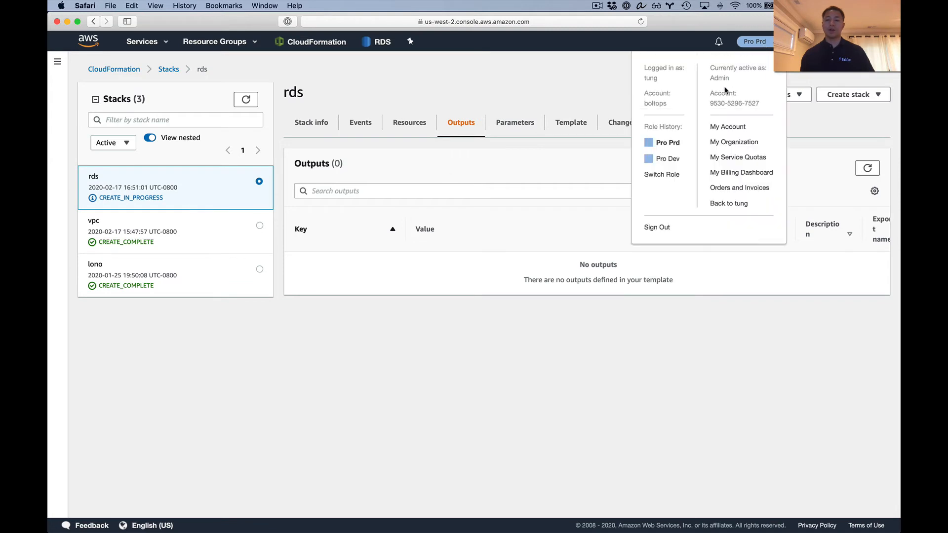
click(668, 158)
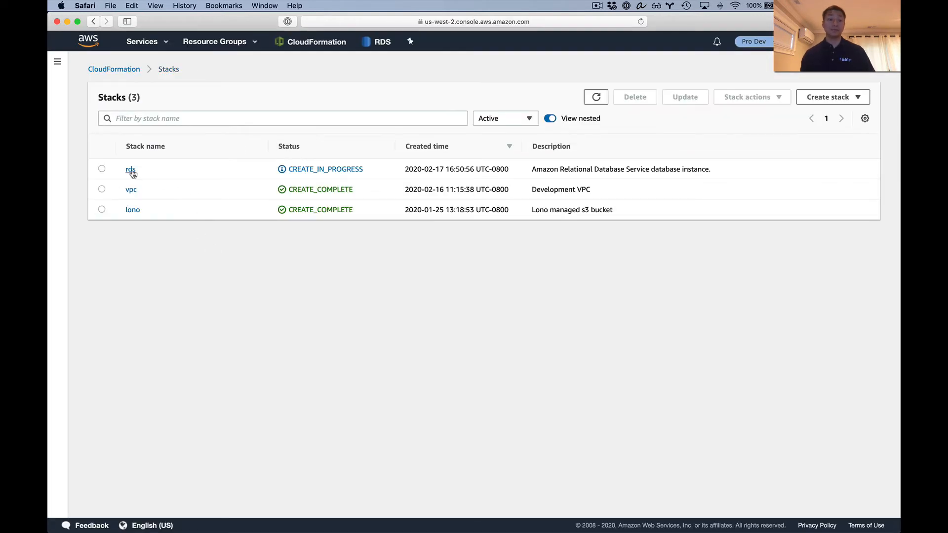
click(130, 169)
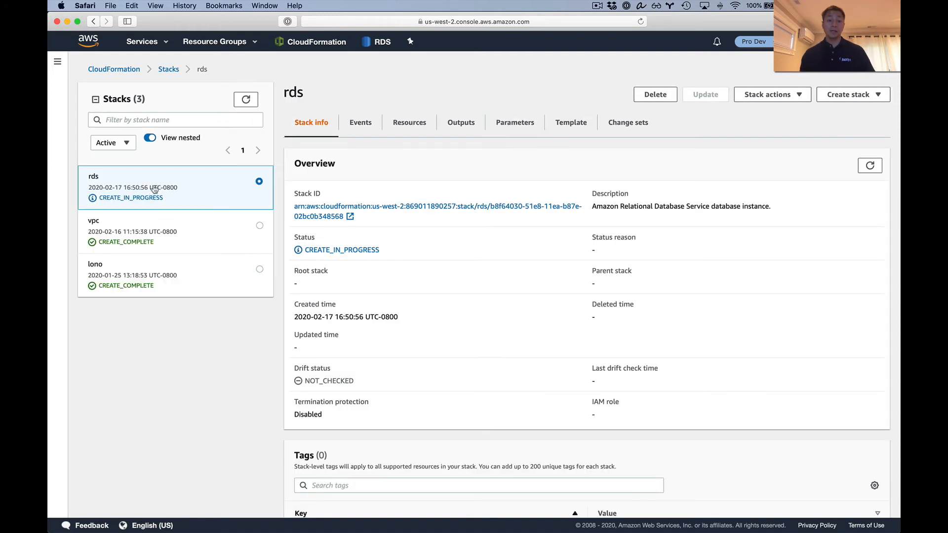
click(515, 122)
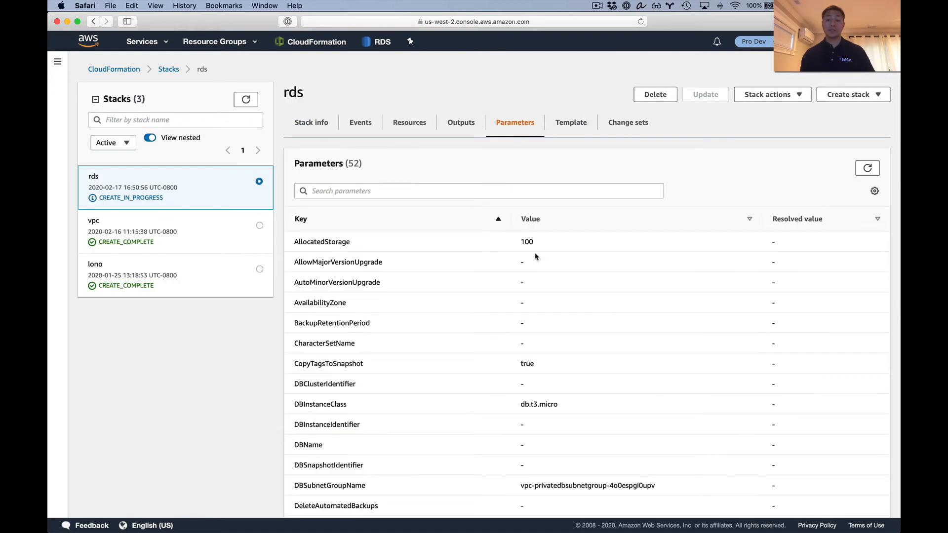
scroll(down, 3)
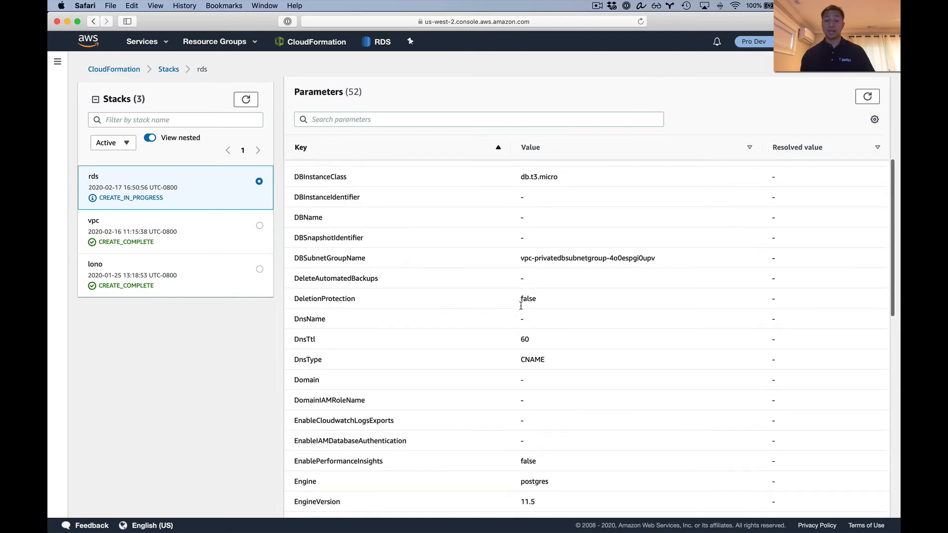
scroll(down, 3)
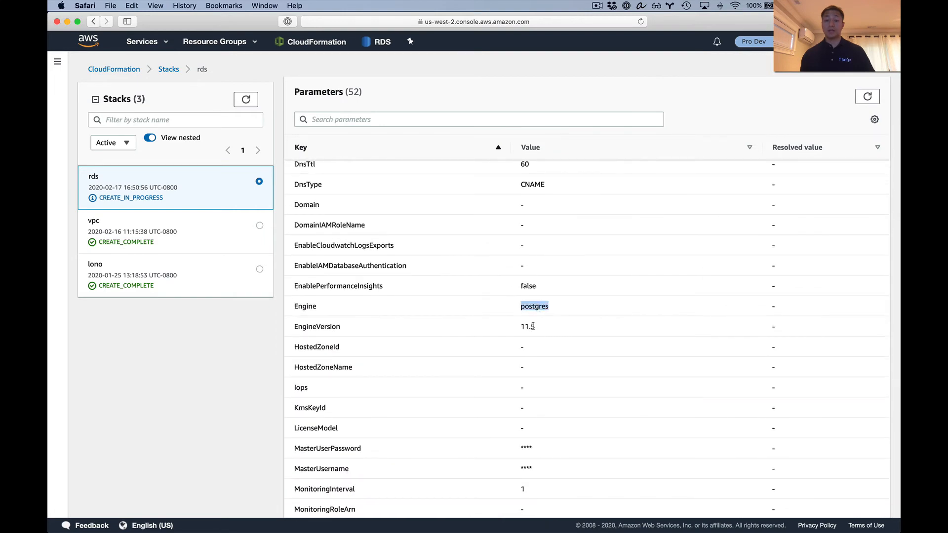
scroll(up, 3)
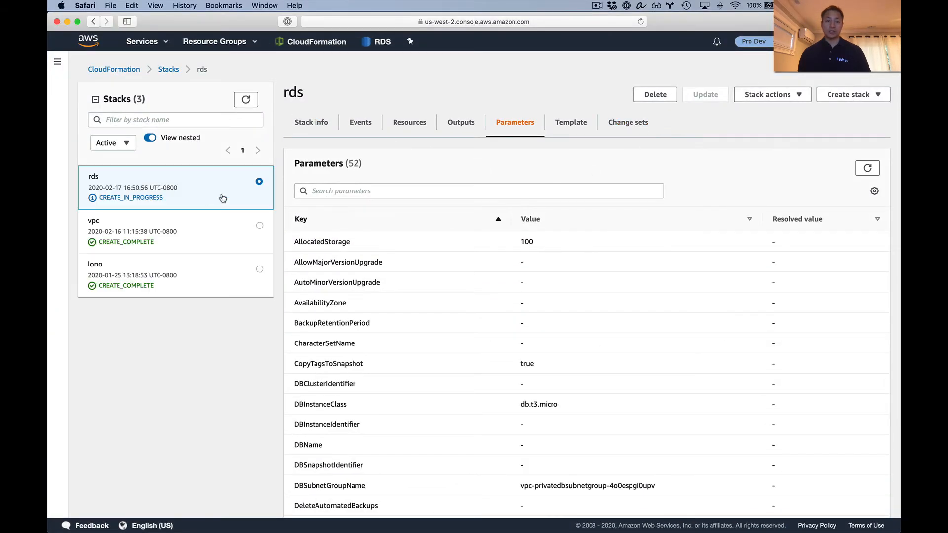
- Refresh the stacks list and switch role to the Pro Prd account
click(245, 99)
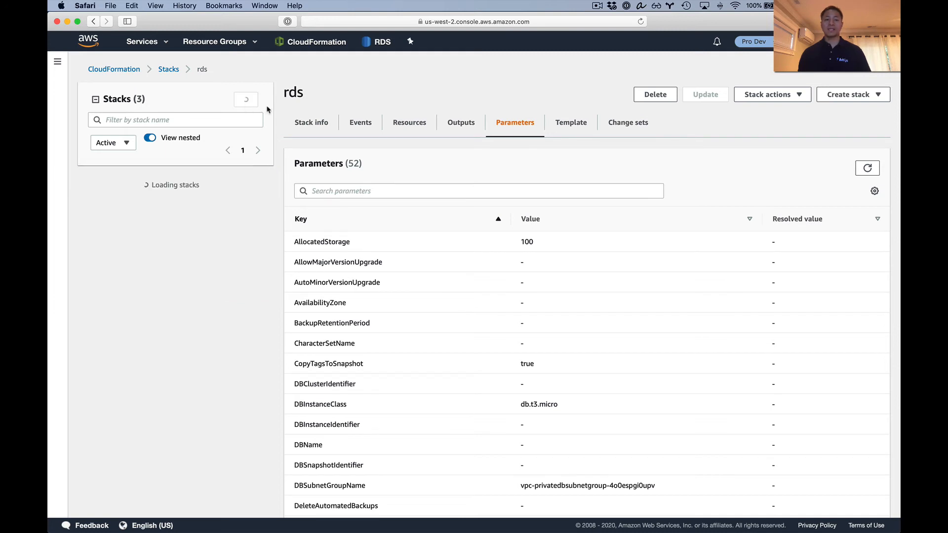
click(246, 100)
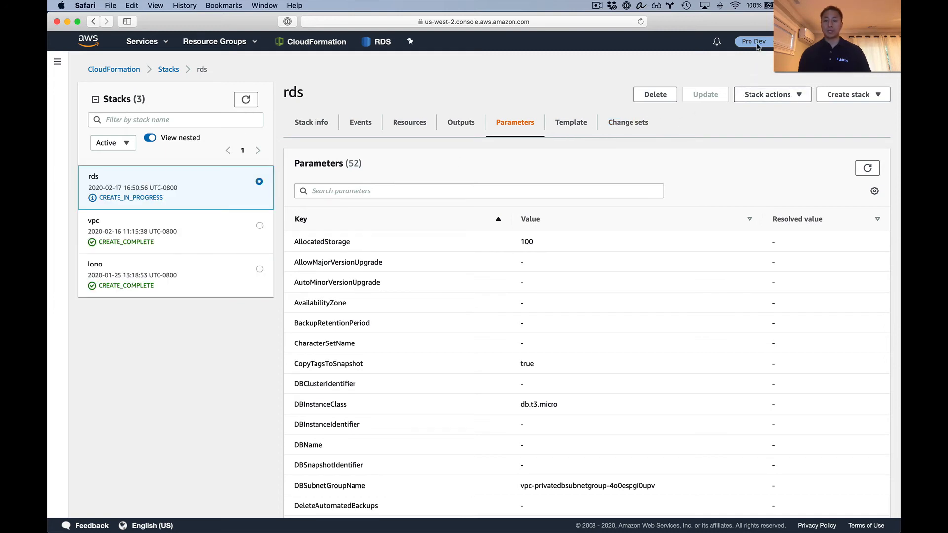
click(168, 69)
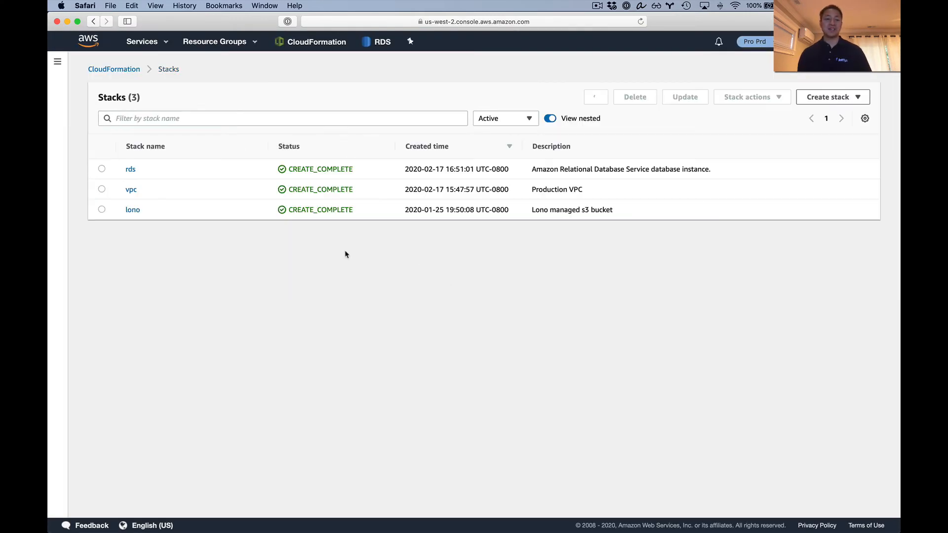
- Review the production rds stack's event history
click(130, 169)
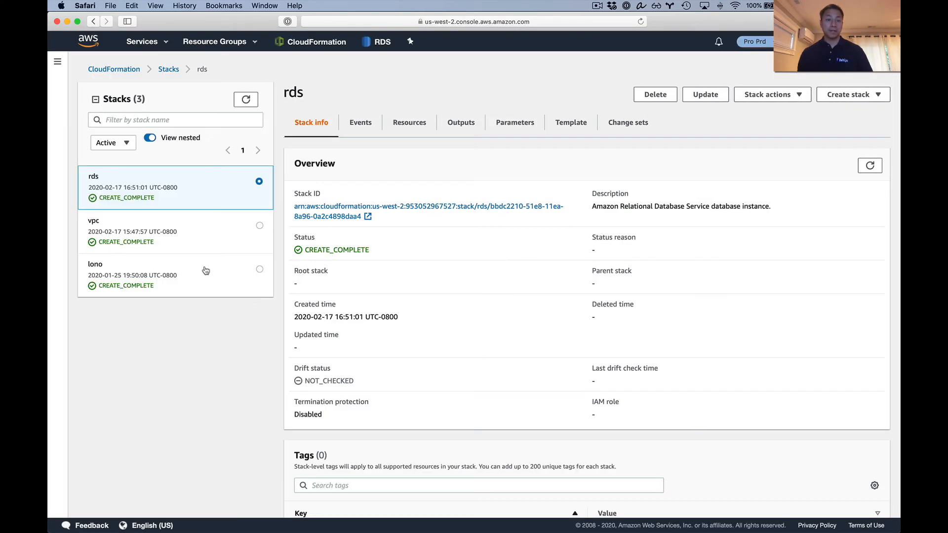
mouse_move(318, 119)
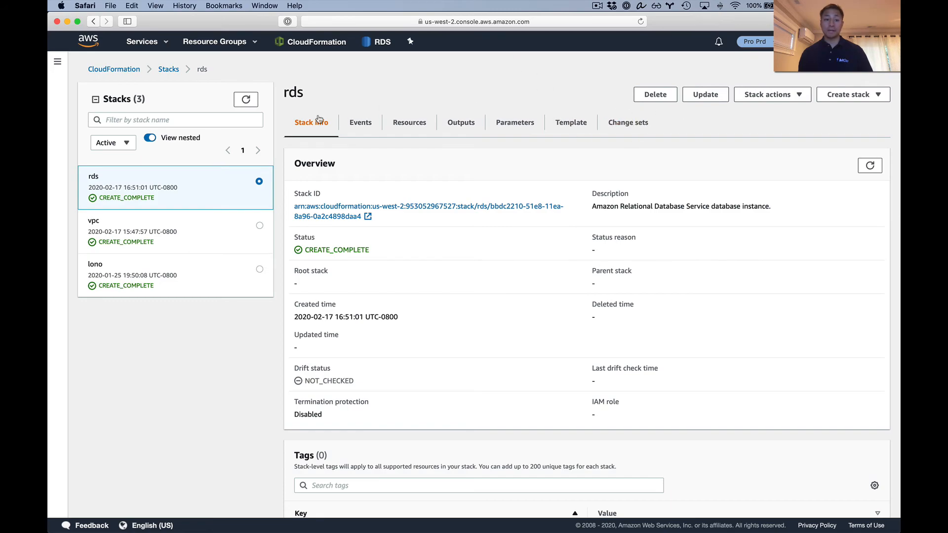
click(360, 122)
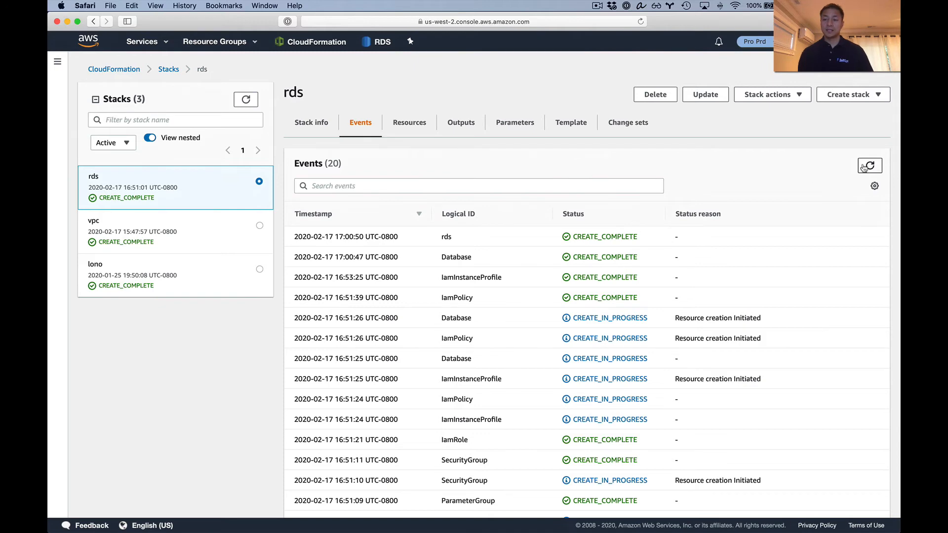
scroll(down, 3)
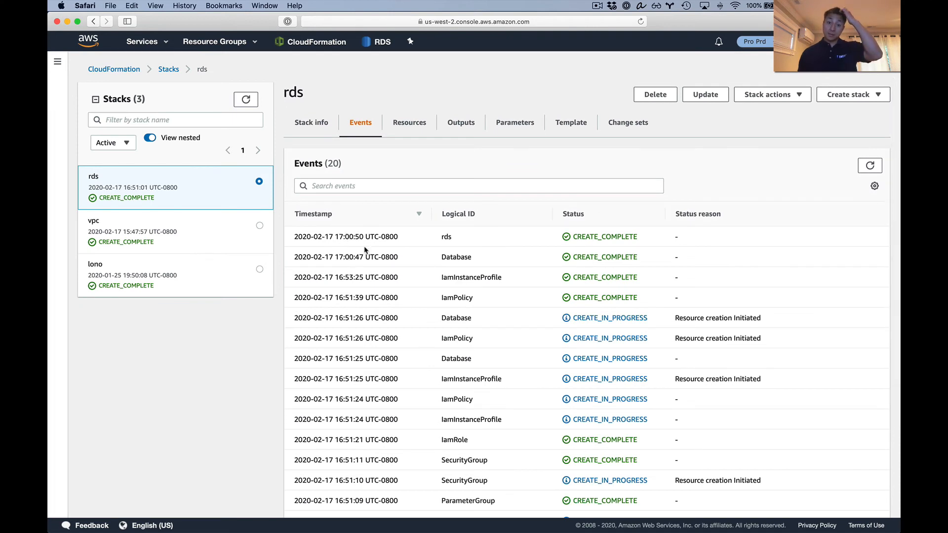
click(755, 41)
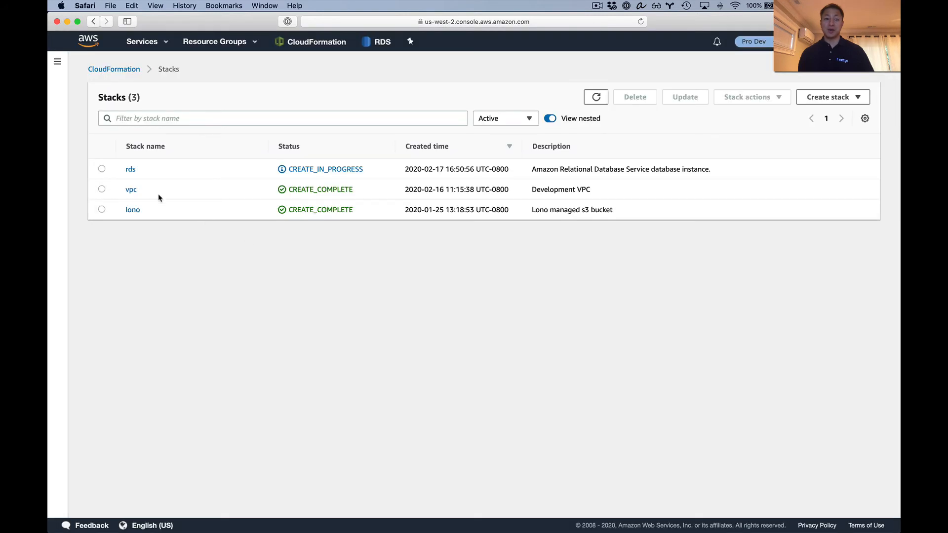
- Check the development rds stack's Events and Resources, where Database is still creating
click(130, 169)
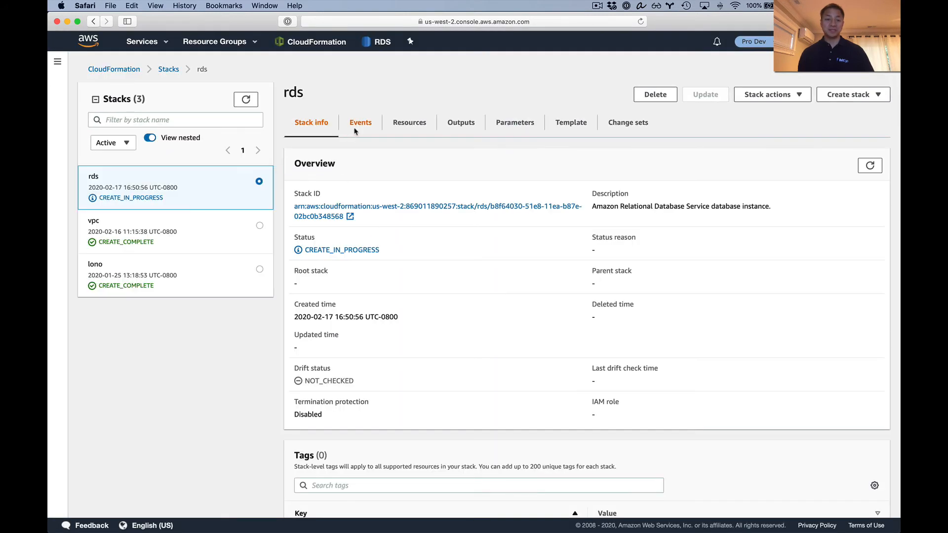
click(361, 122)
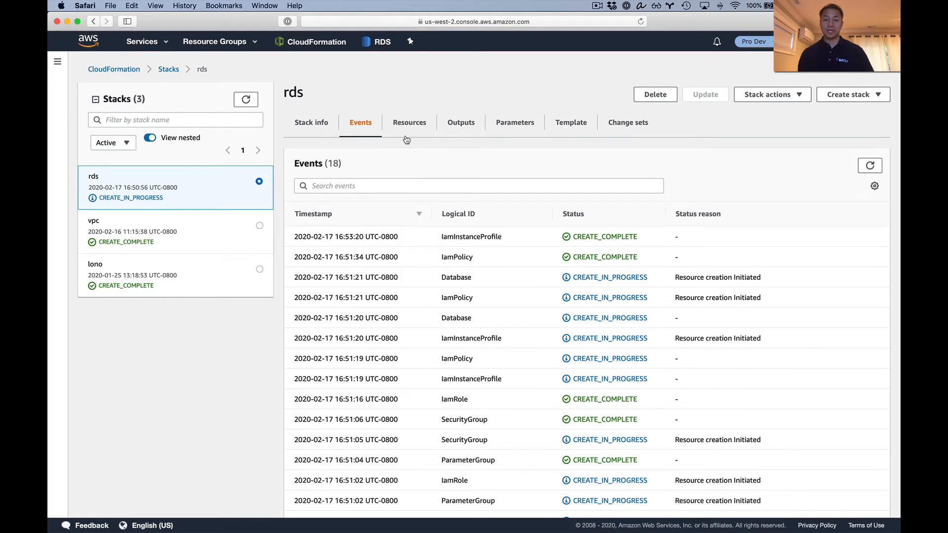
click(410, 122)
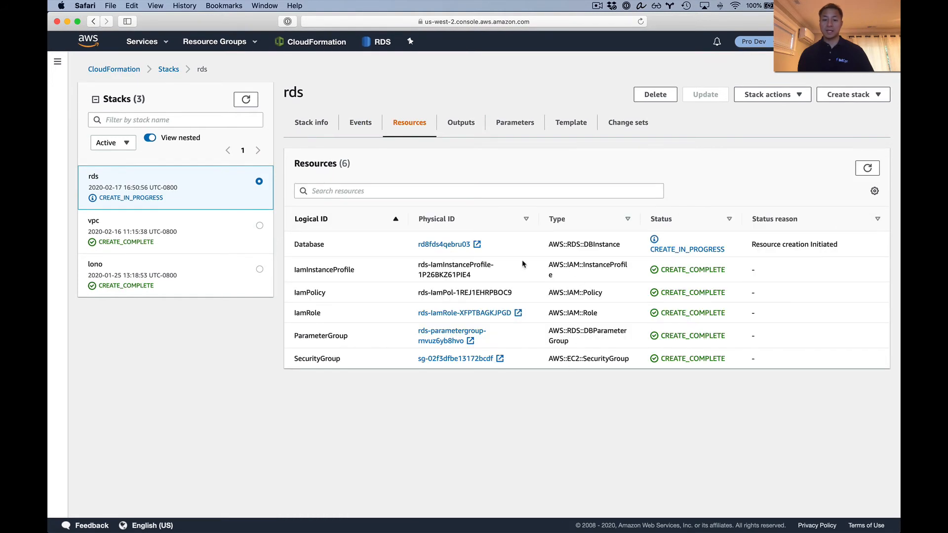
click(360, 122)
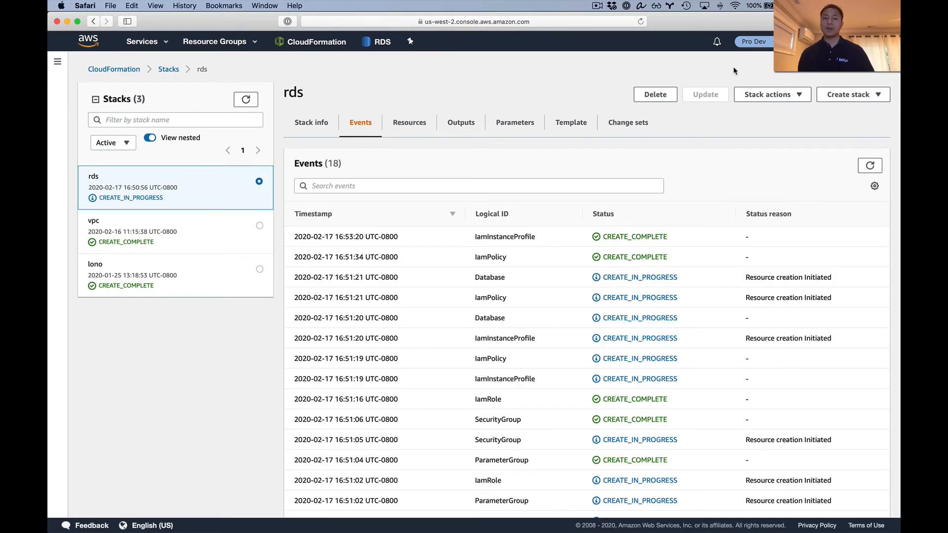
mouse_move(728, 51)
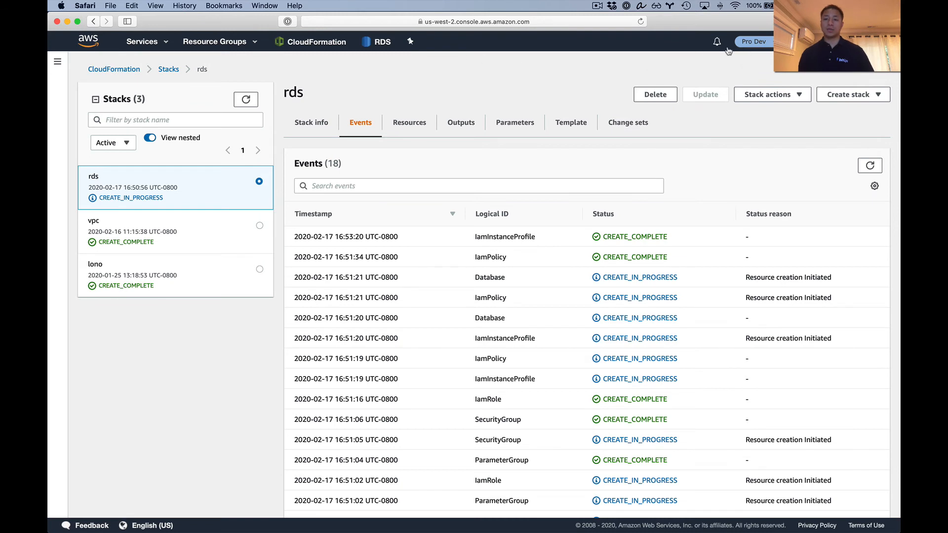
click(168, 69)
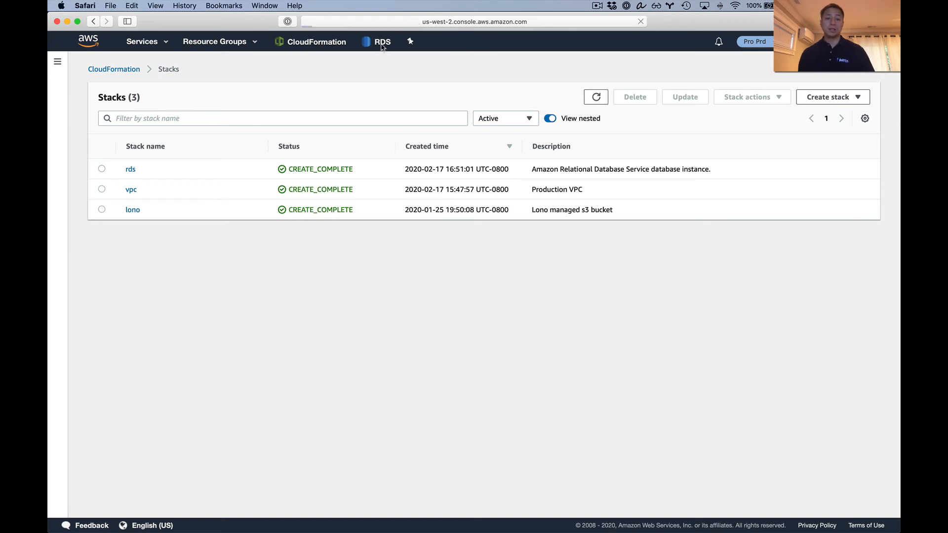
- Open the production db.t3.micro PostgreSQL database in RDS and review its endpoint and connectivity
click(383, 42)
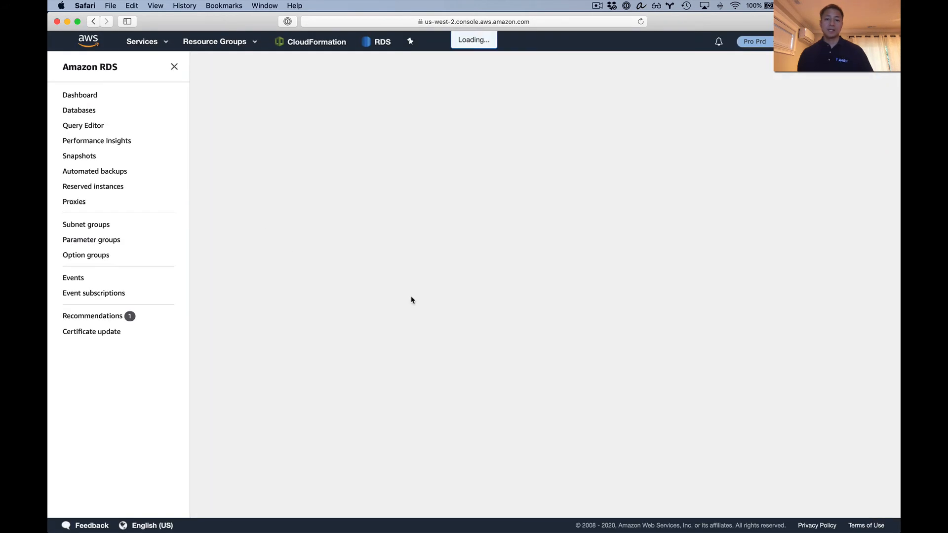
click(79, 110)
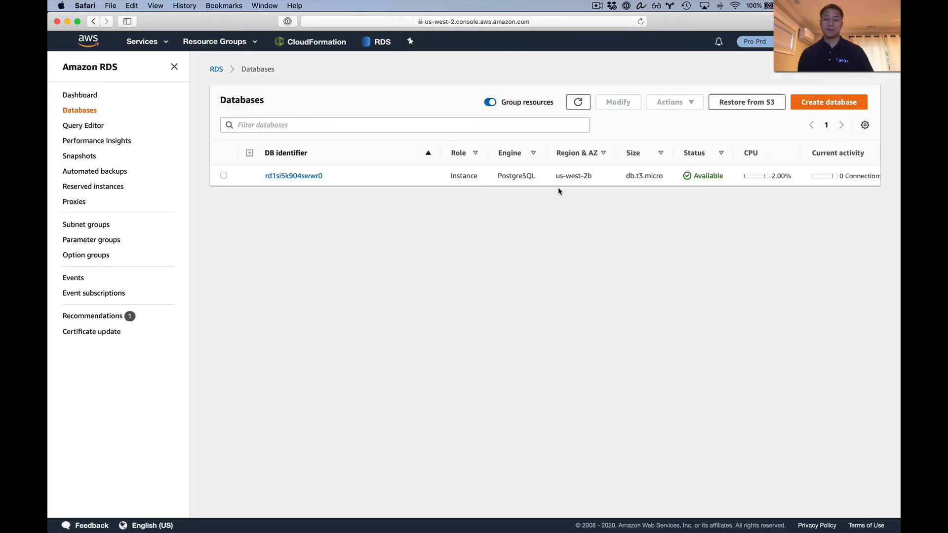
double_click(517, 175)
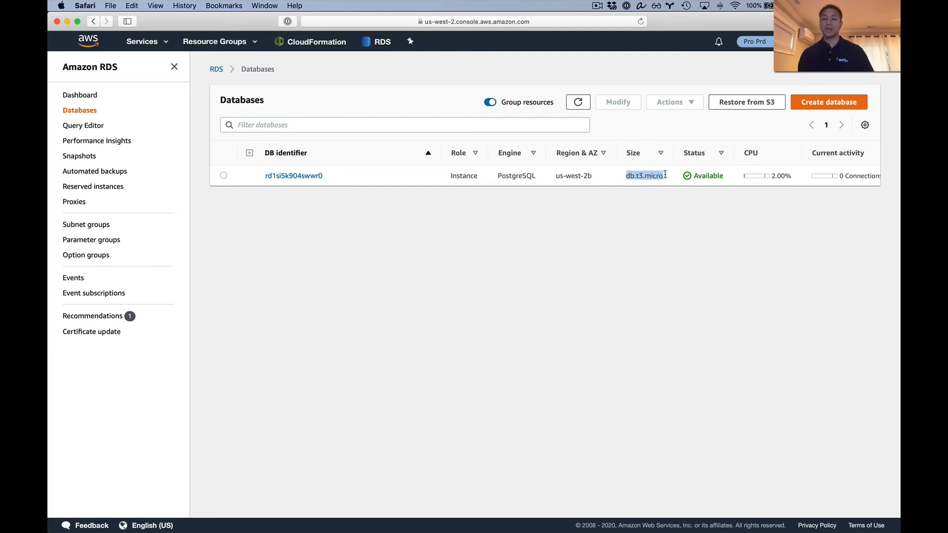
click(578, 101)
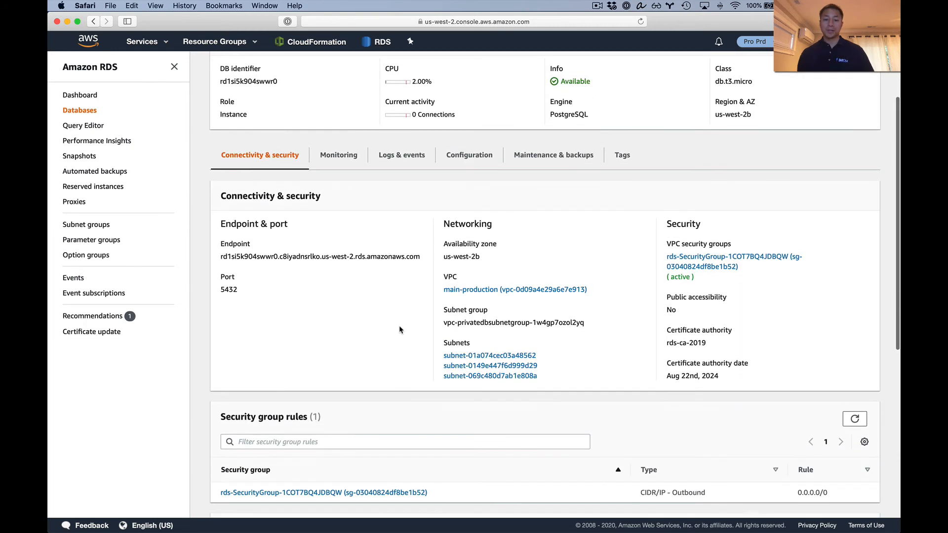
mouse_move(542, 303)
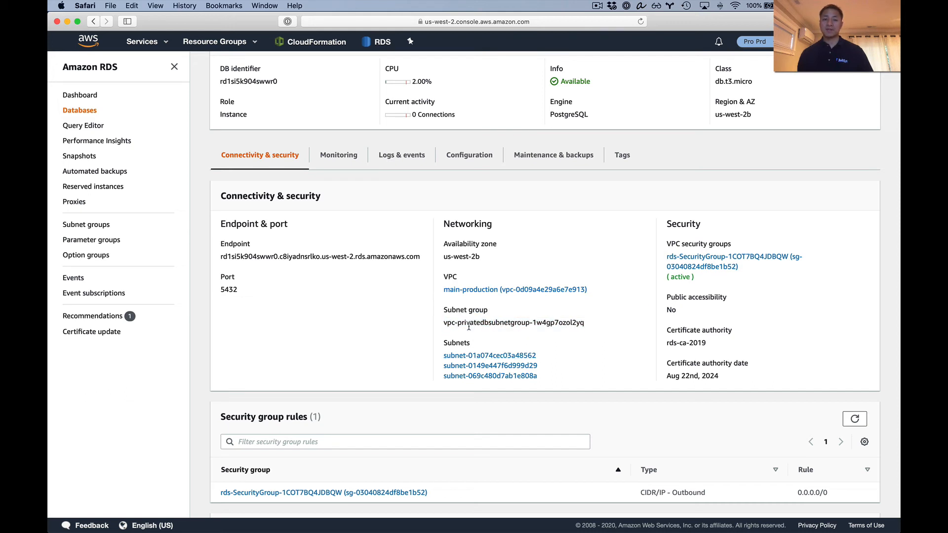
mouse_move(514, 355)
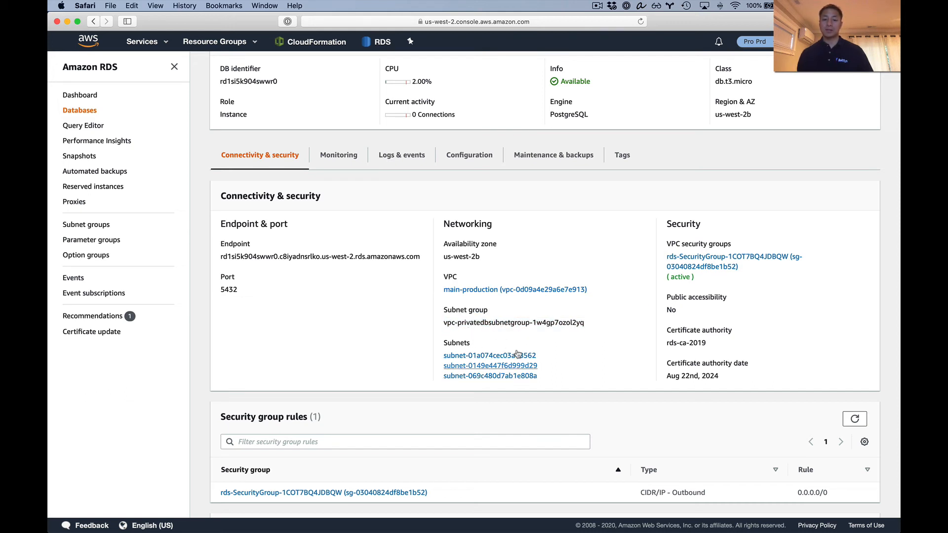
mouse_move(489, 375)
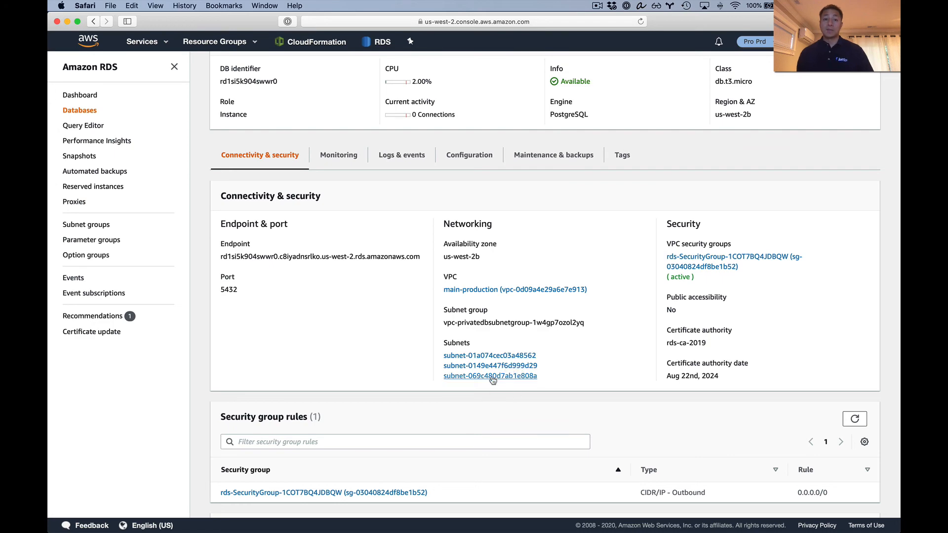
scroll(down, 3)
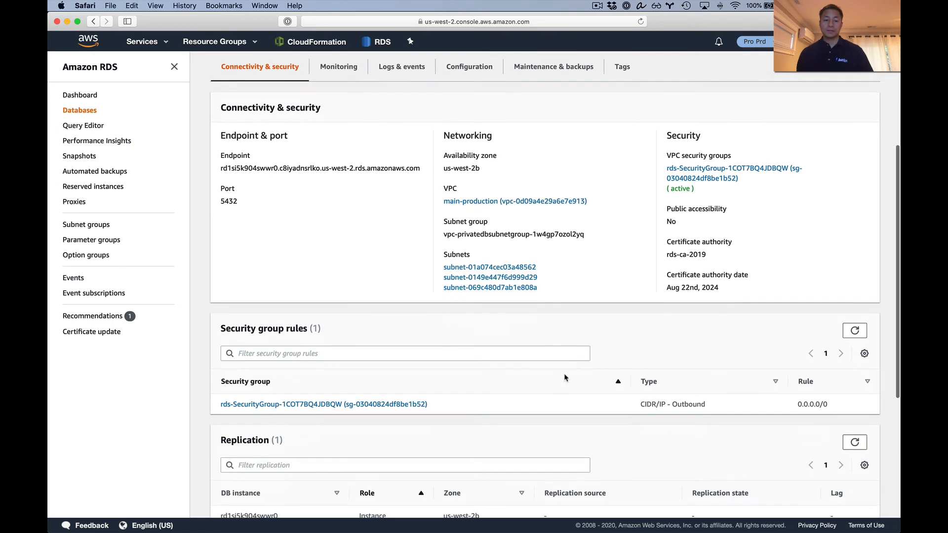
scroll(up, 3)
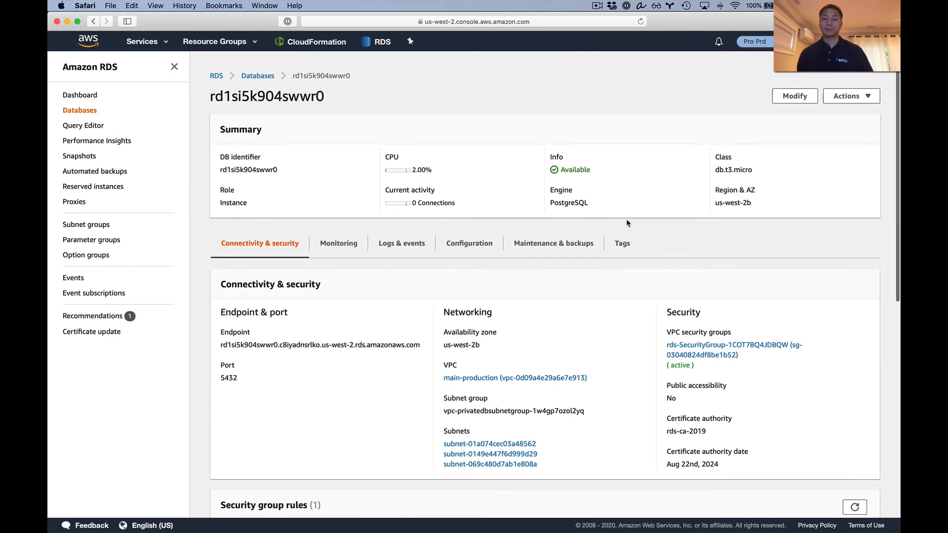
scroll(up, 3)
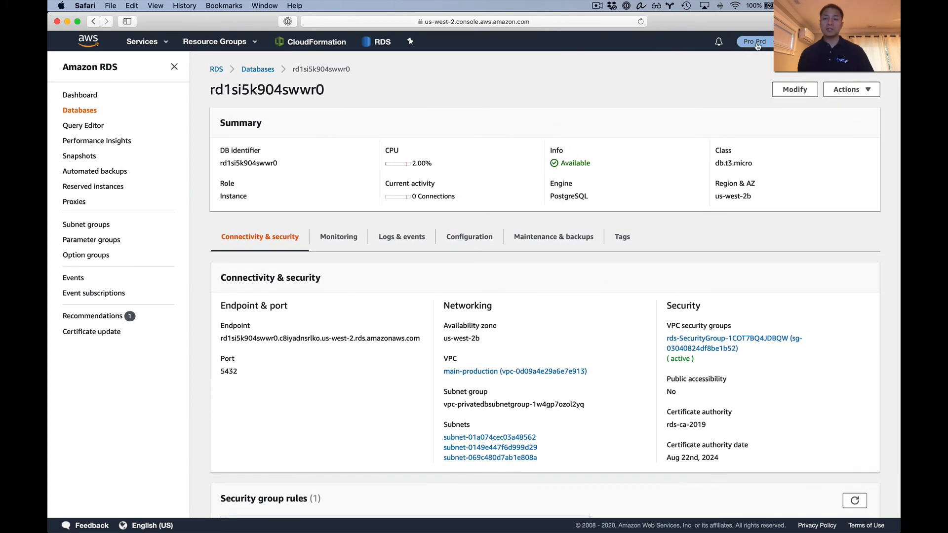
- Switch role to Pro Dev and open its database, confirming db.t3.micro and Available
click(755, 41)
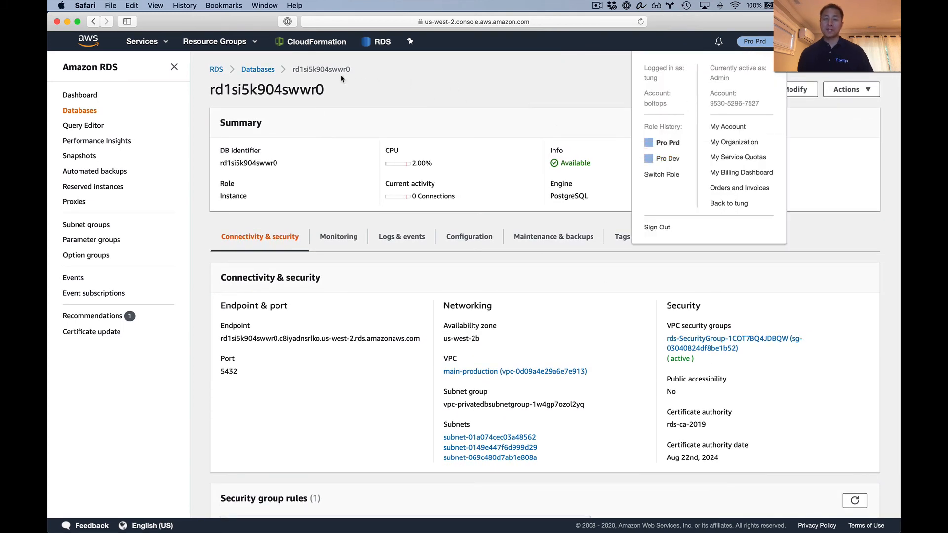
click(256, 70)
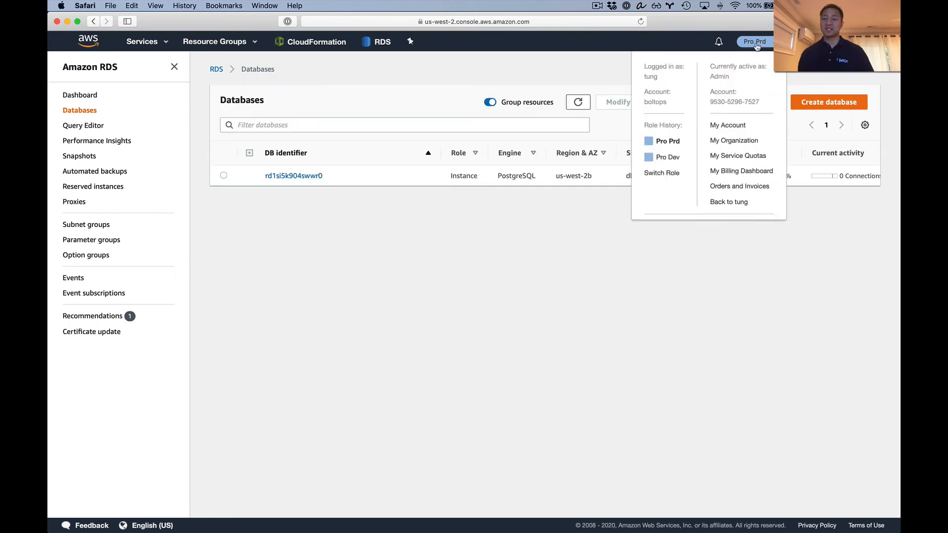
click(670, 157)
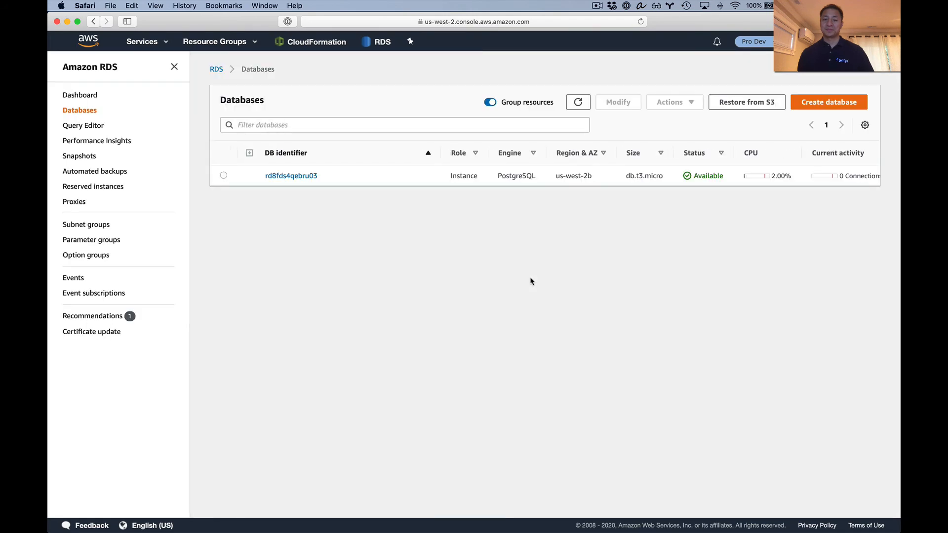
mouse_move(315, 175)
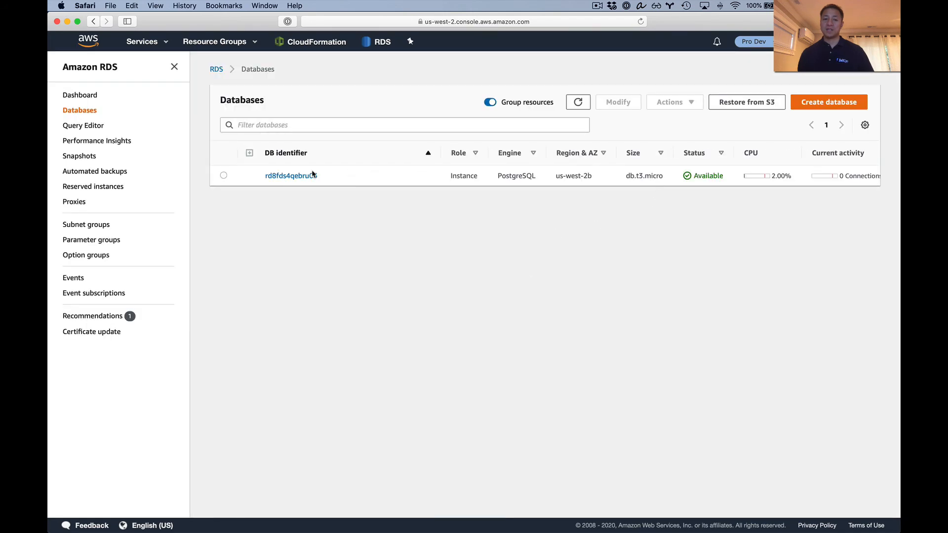
click(290, 175)
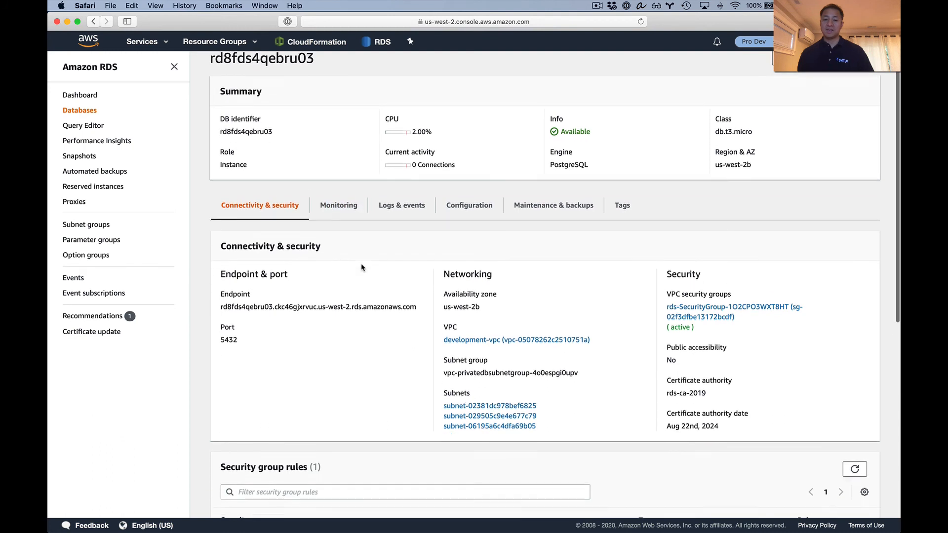
scroll(down, 3)
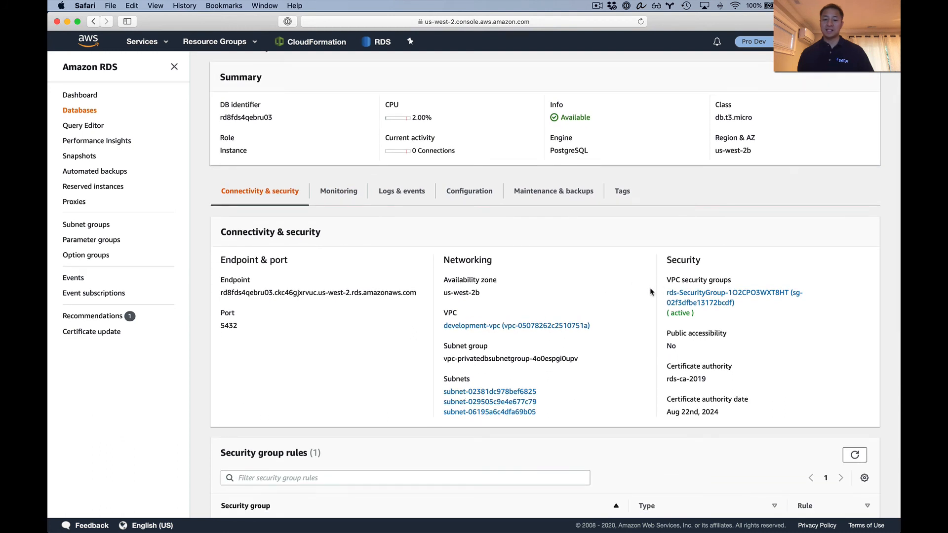
scroll(up, 3)
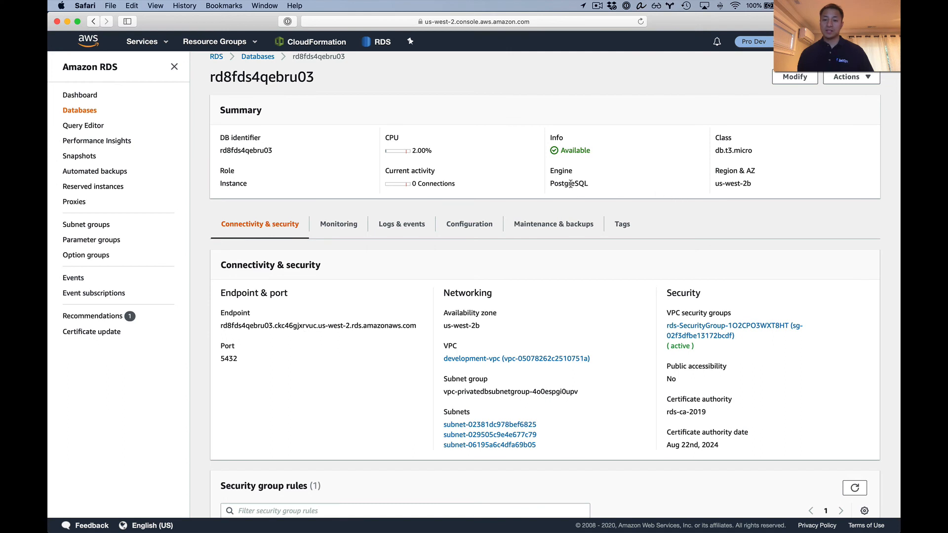
double_click(732, 150)
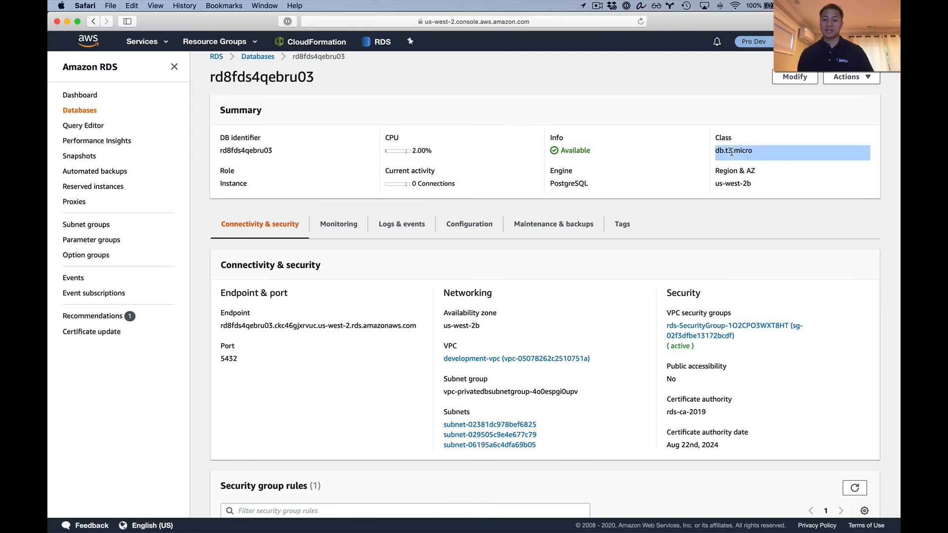
scroll(up, 3)
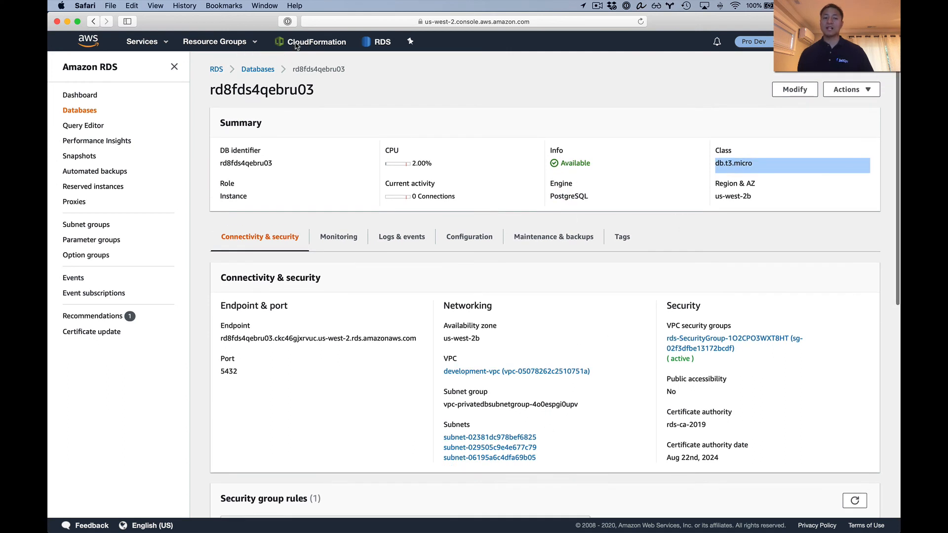
- Confirm the dev rds stack events show Database CREATE_COMPLETE, then go back to RDS
click(317, 42)
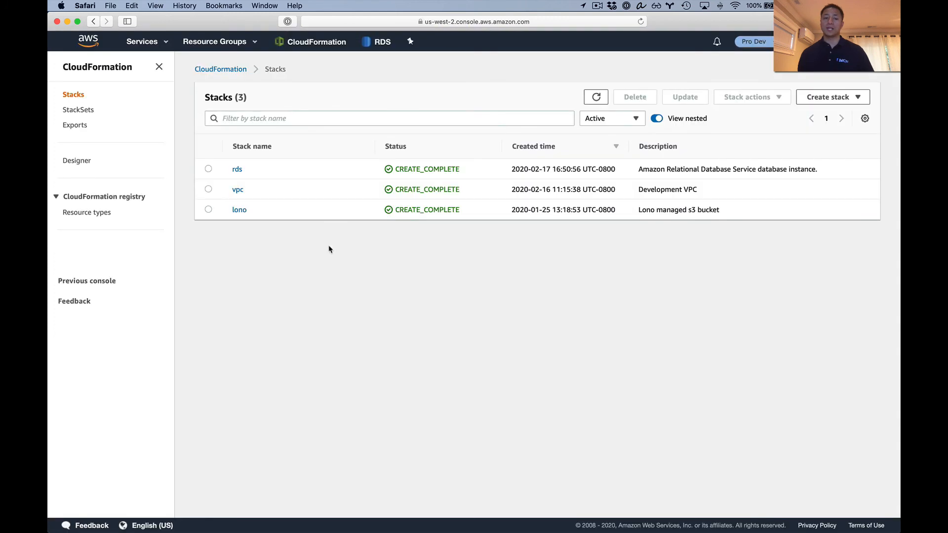
mouse_move(237, 169)
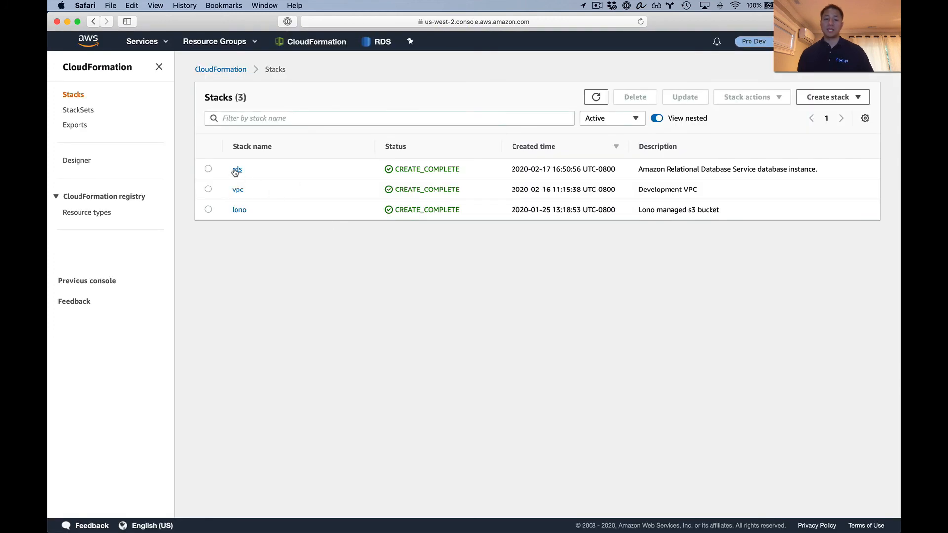
click(237, 169)
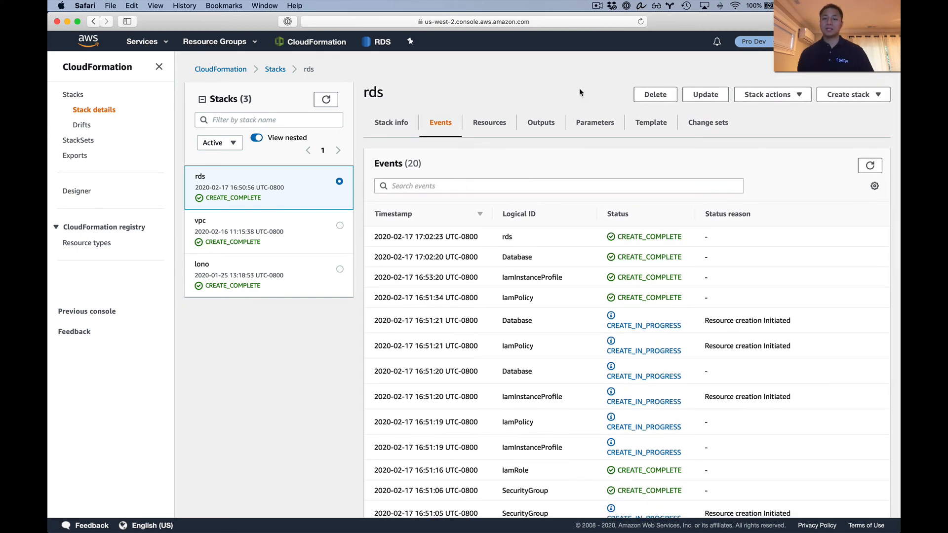
mouse_move(377, 48)
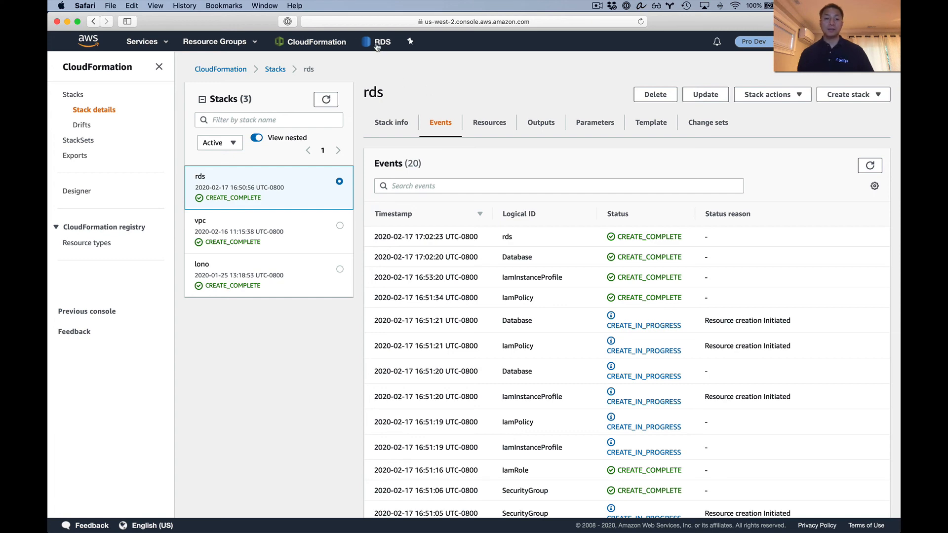
click(640, 21)
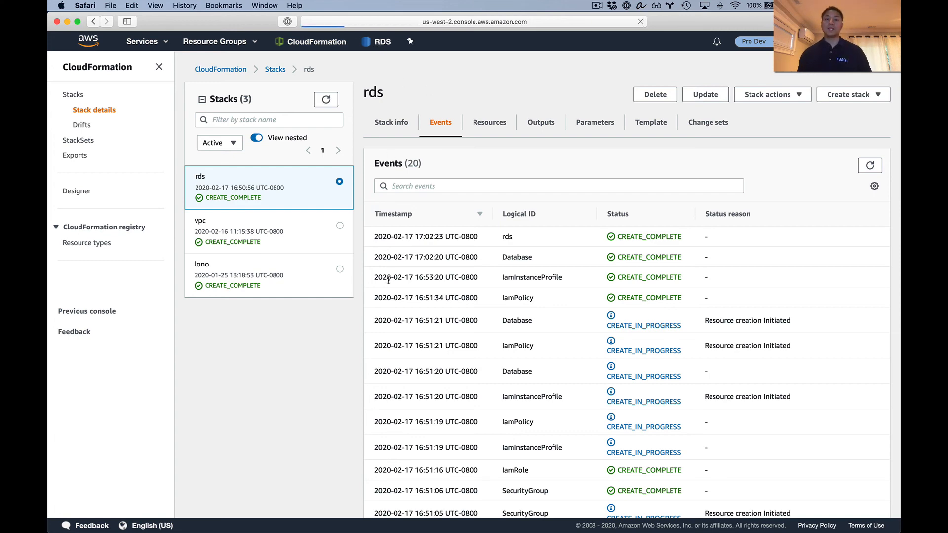
click(381, 41)
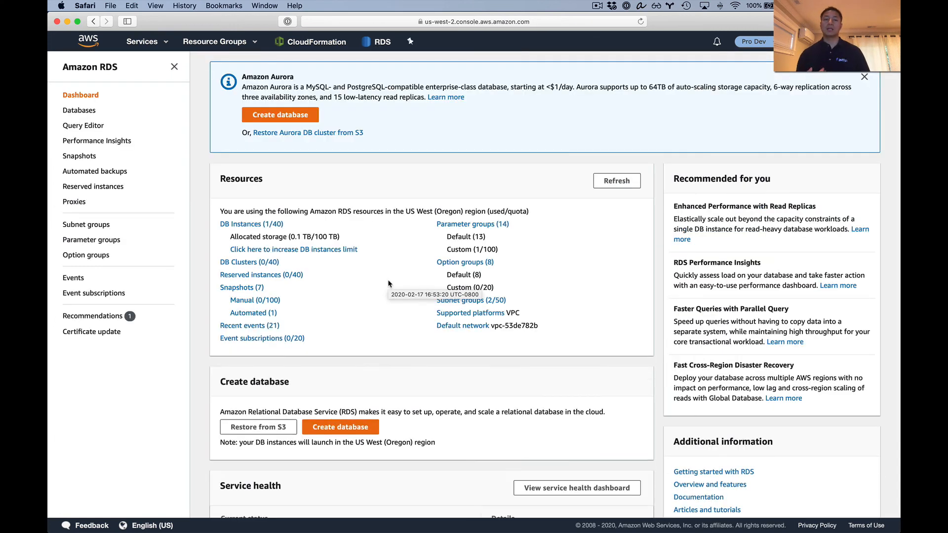
mouse_move(421, 205)
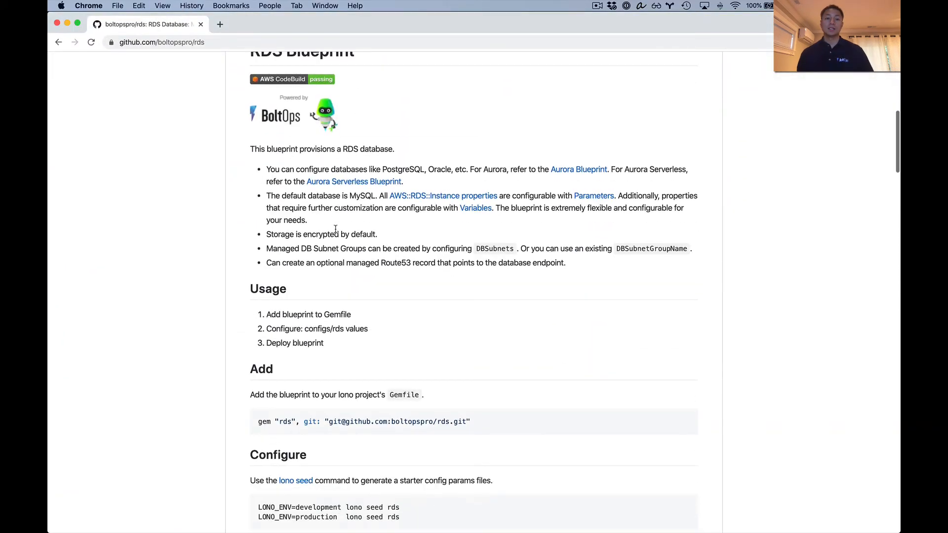
- Scroll the RDS blueprint README down to the deploy commands, then back up to the introduction
scroll(up, 3)
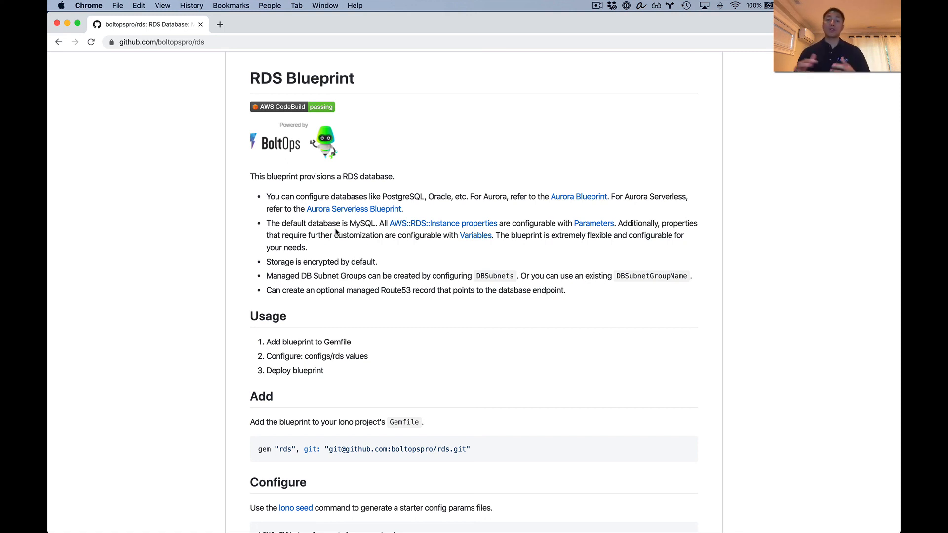
scroll(down, 3)
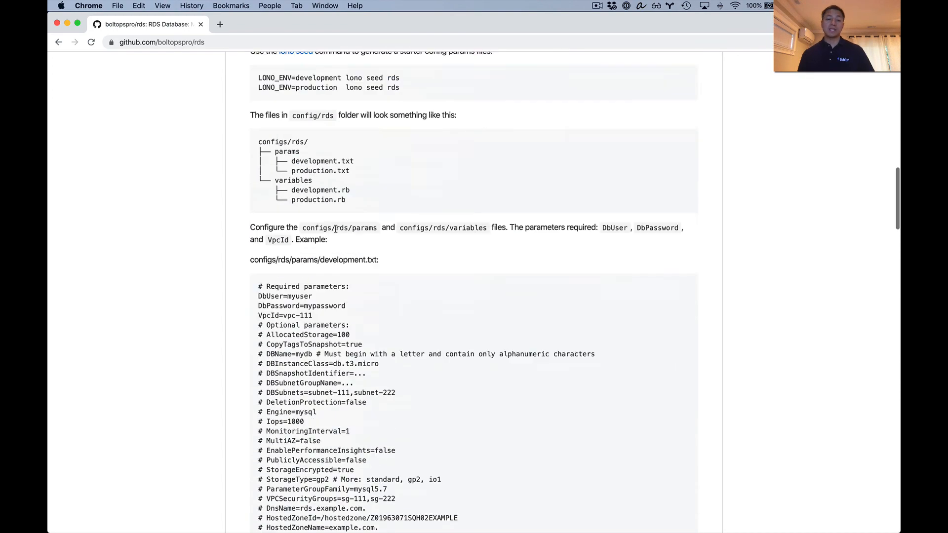
scroll(down, 3)
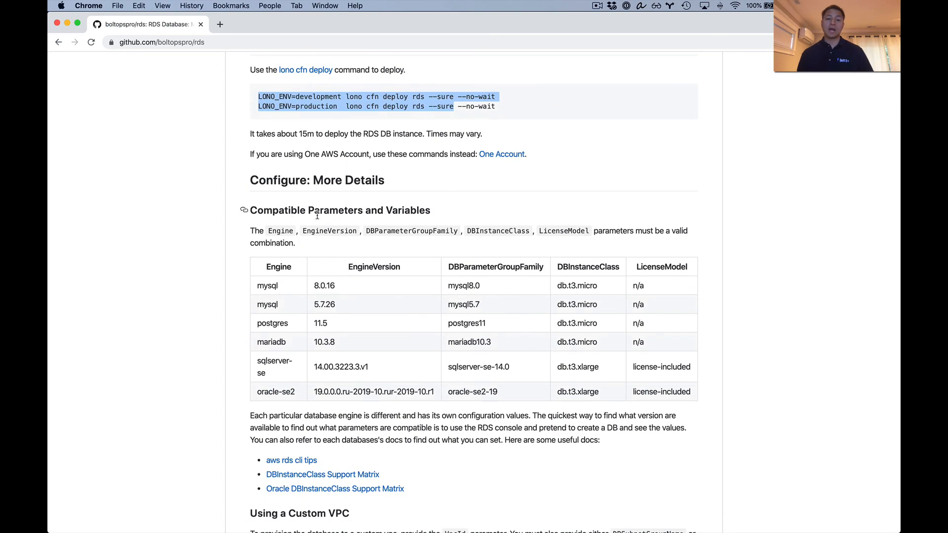
scroll(up, 3)
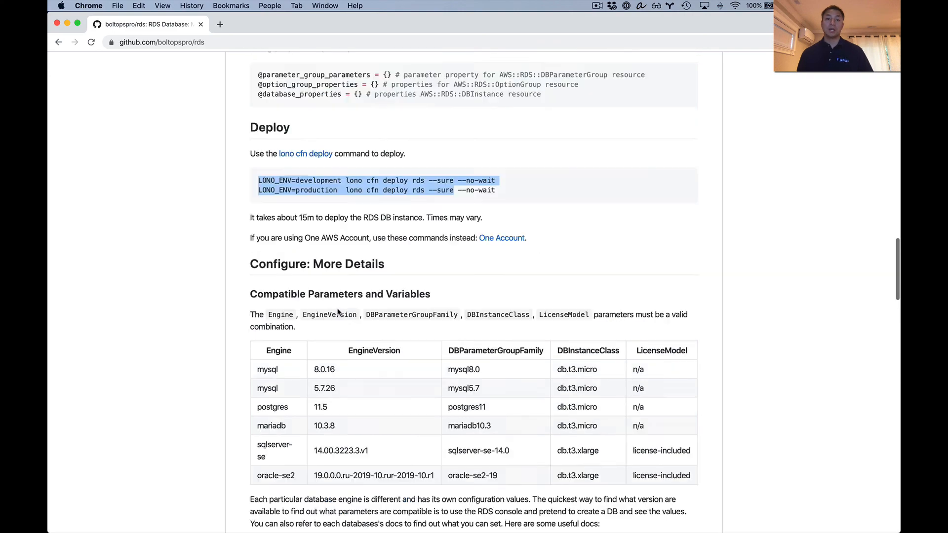
scroll(up, 3)
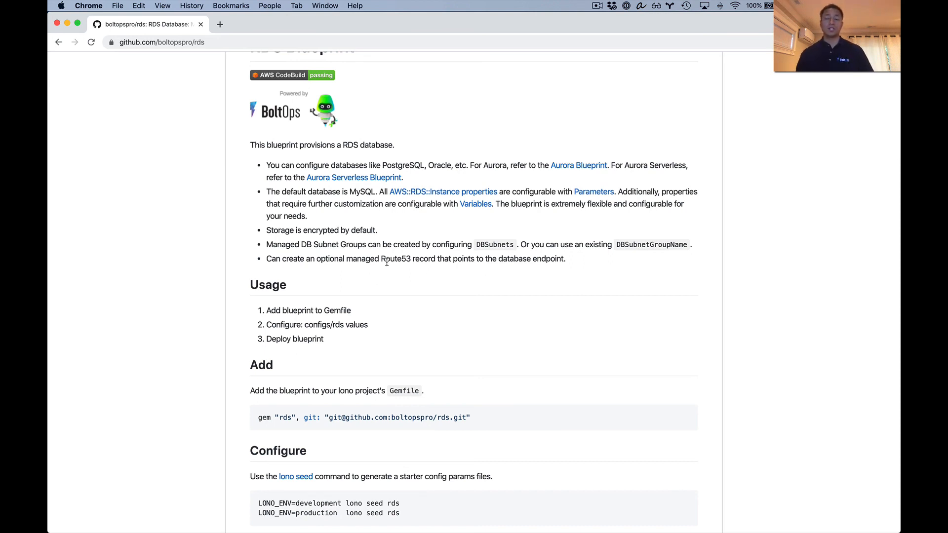
mouse_move(337, 232)
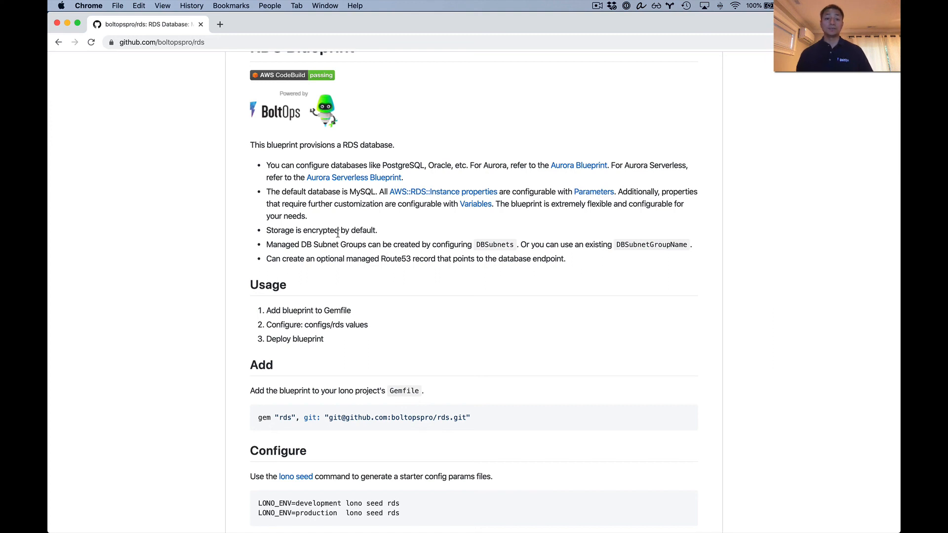
scroll(up, 3)
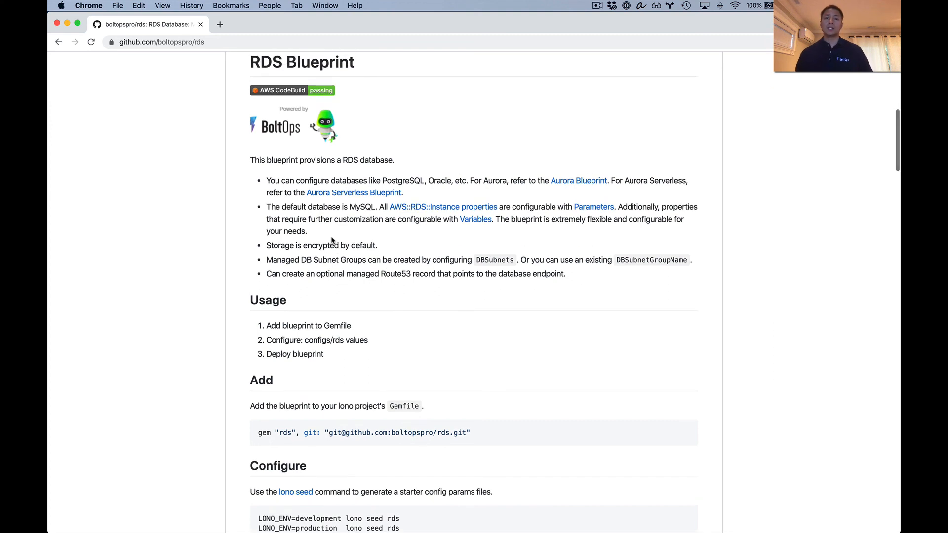